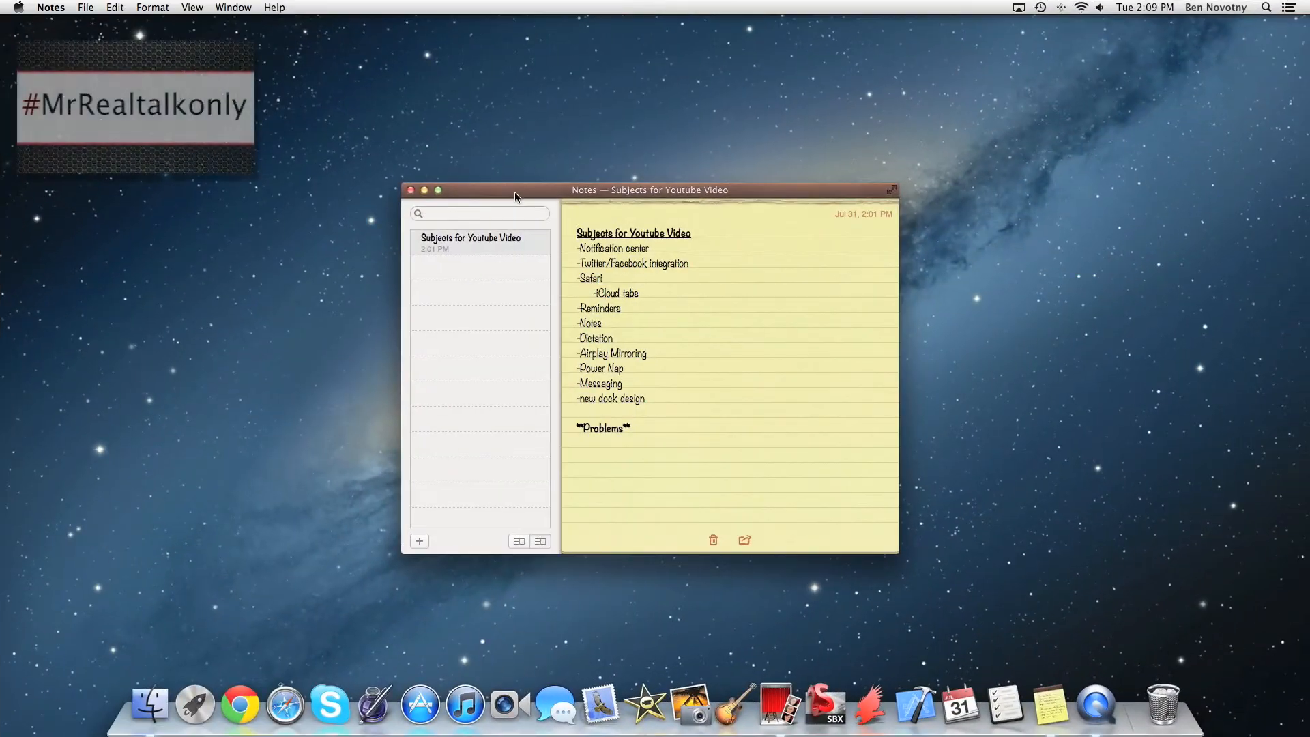
pyautogui.moveTo(509, 206)
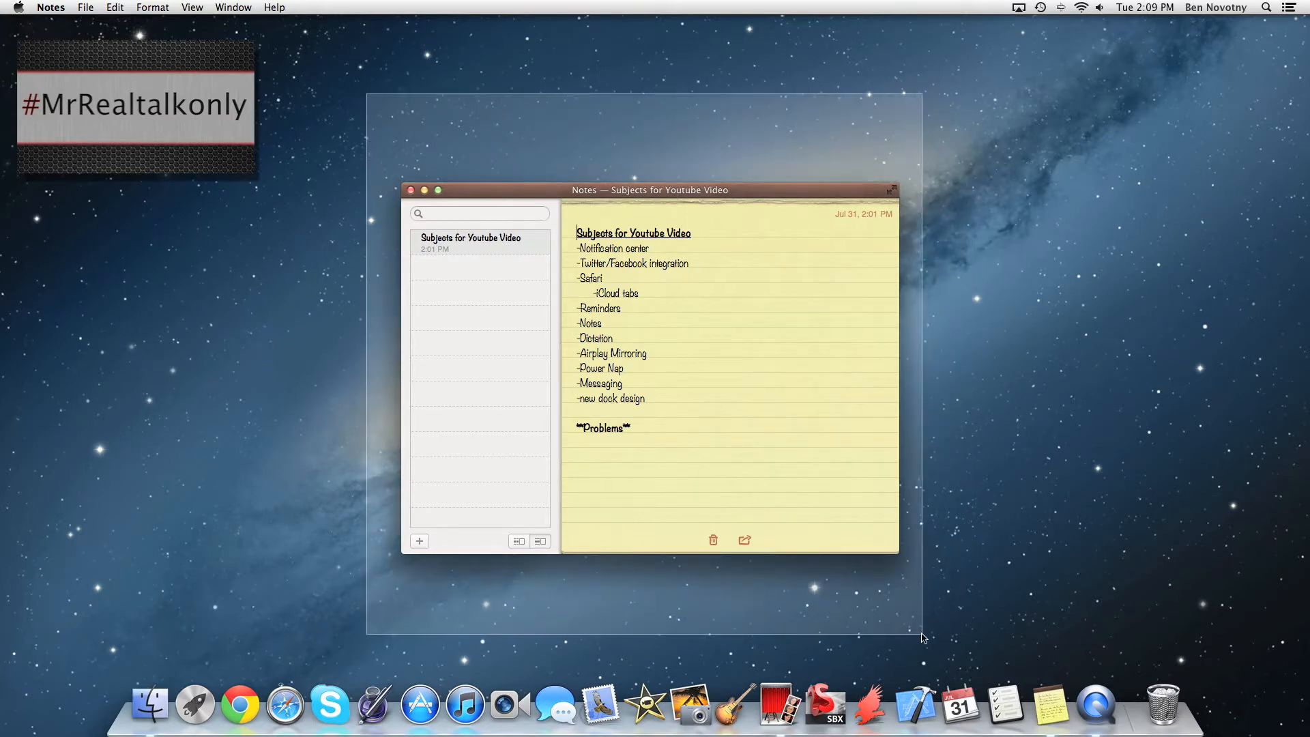
# Step: Slide out Notification Center, start a tweet and cancel it, then hide the panel
pyautogui.click(934, 640)
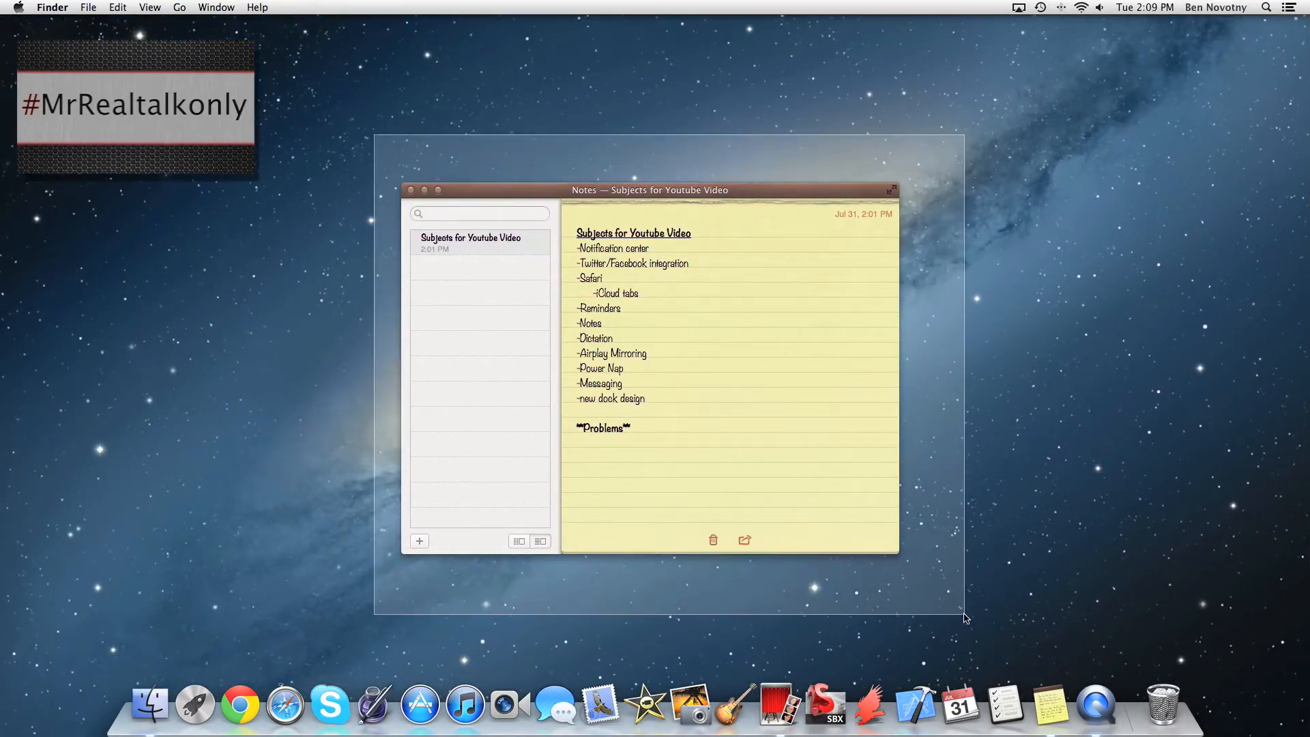
pyautogui.moveTo(929, 604)
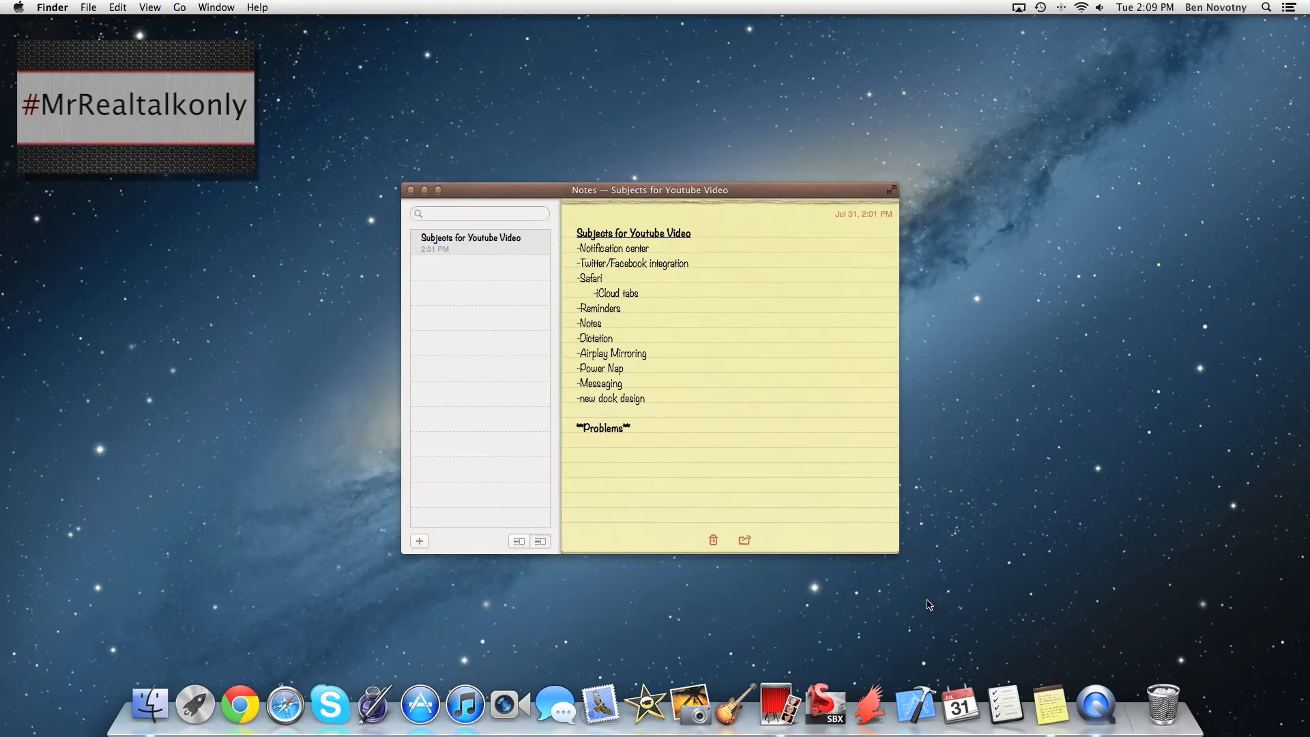
pyautogui.moveTo(650, 190); pyautogui.dragTo(608, 190)
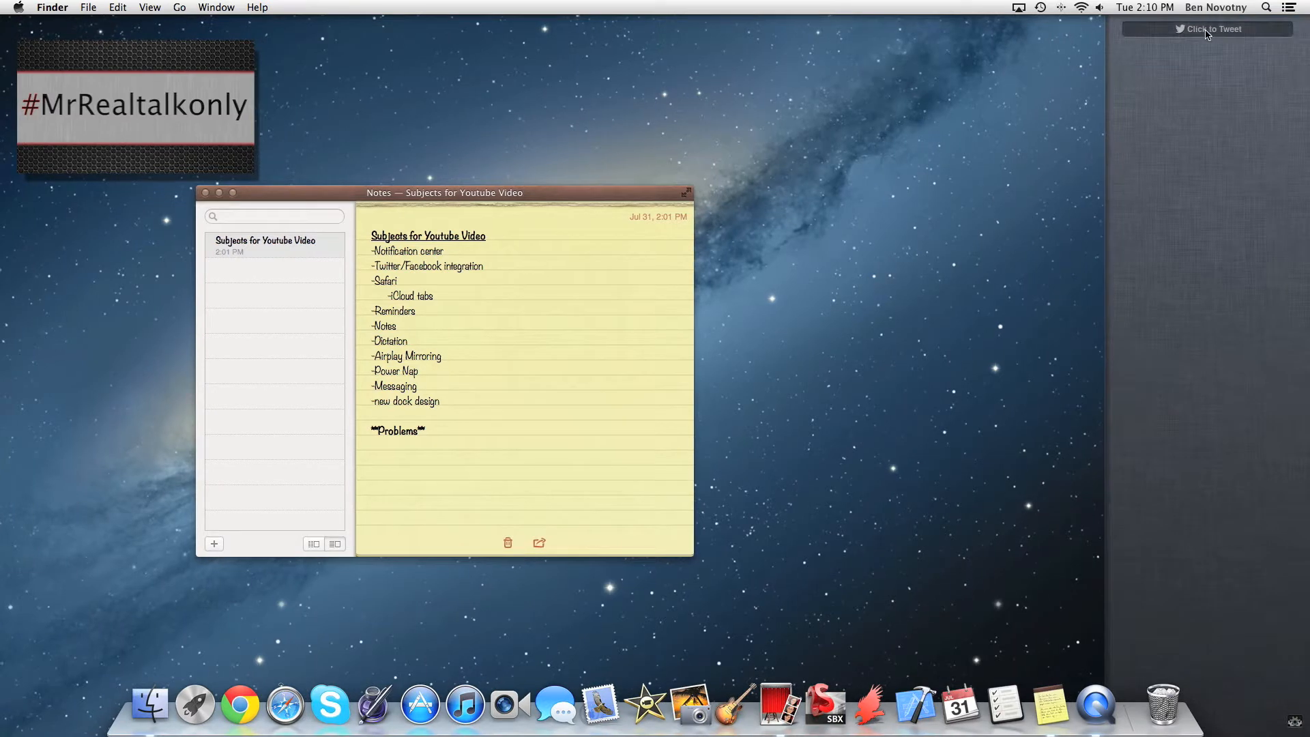
pyautogui.click(1208, 29)
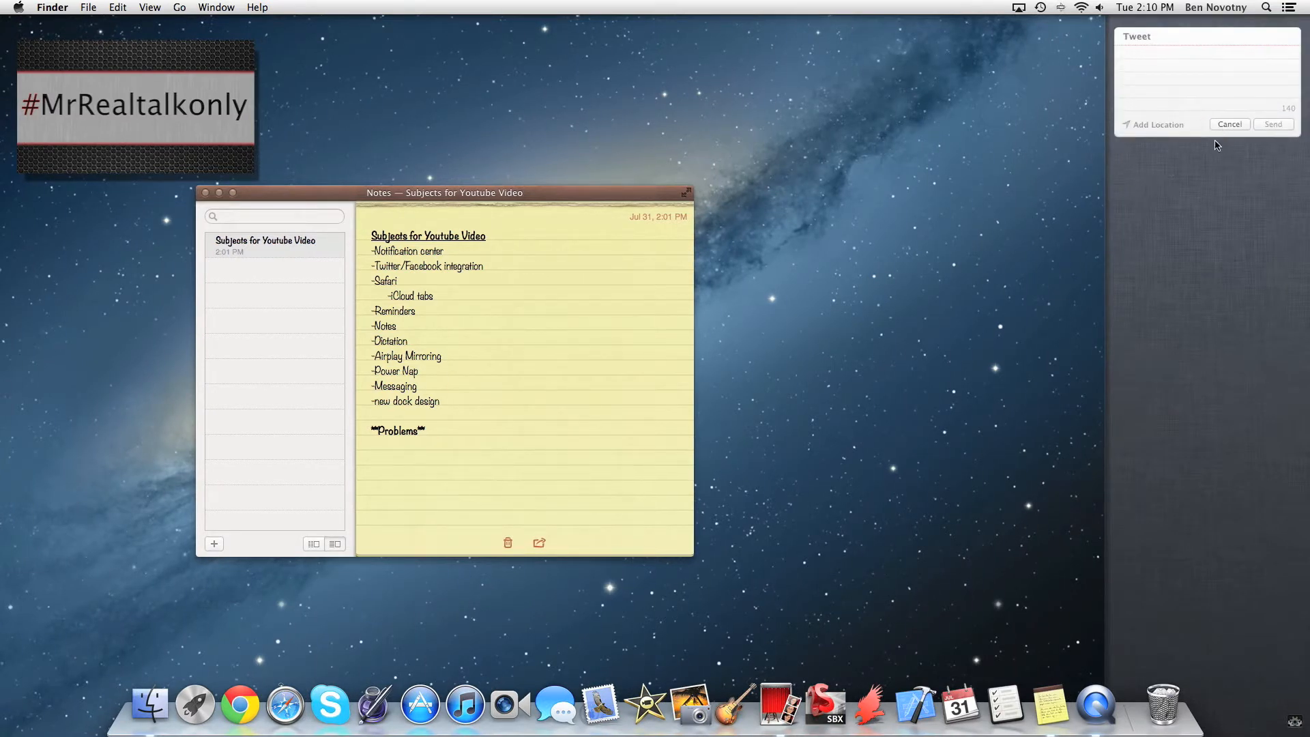
pyautogui.click(1207, 61)
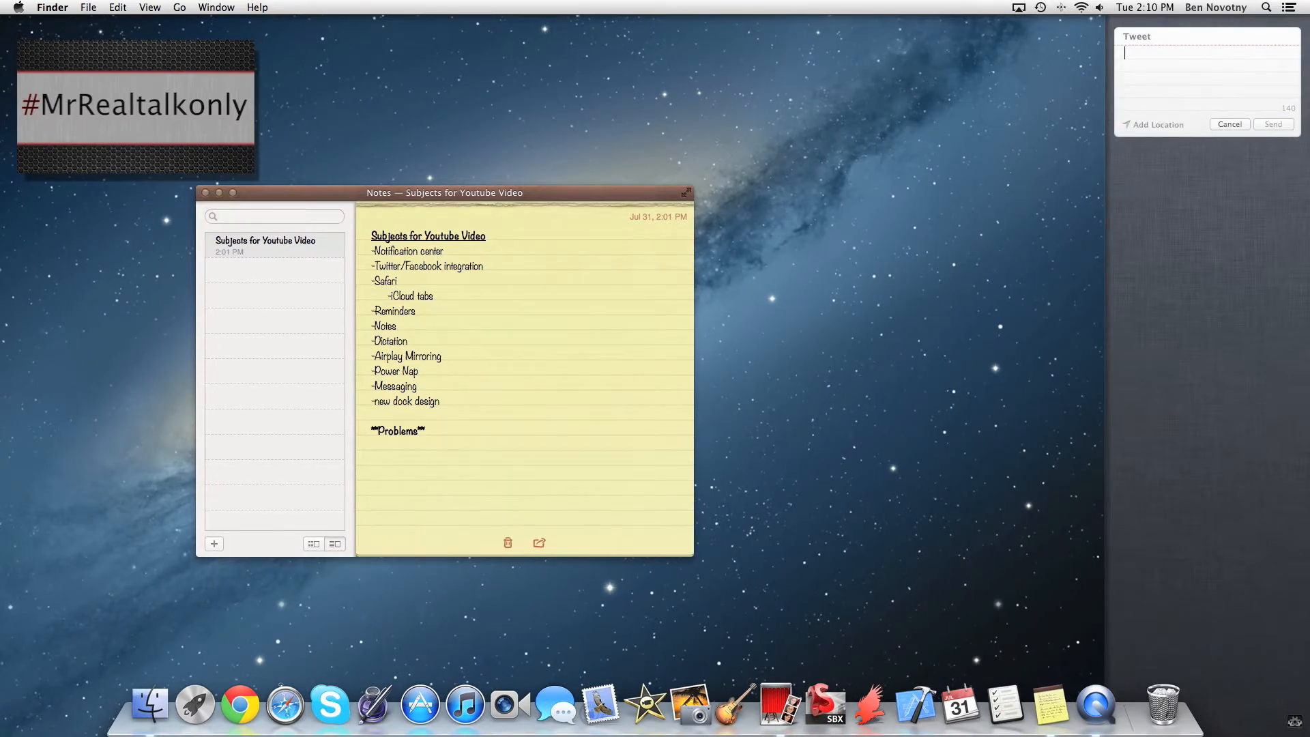
pyautogui.click(1229, 124)
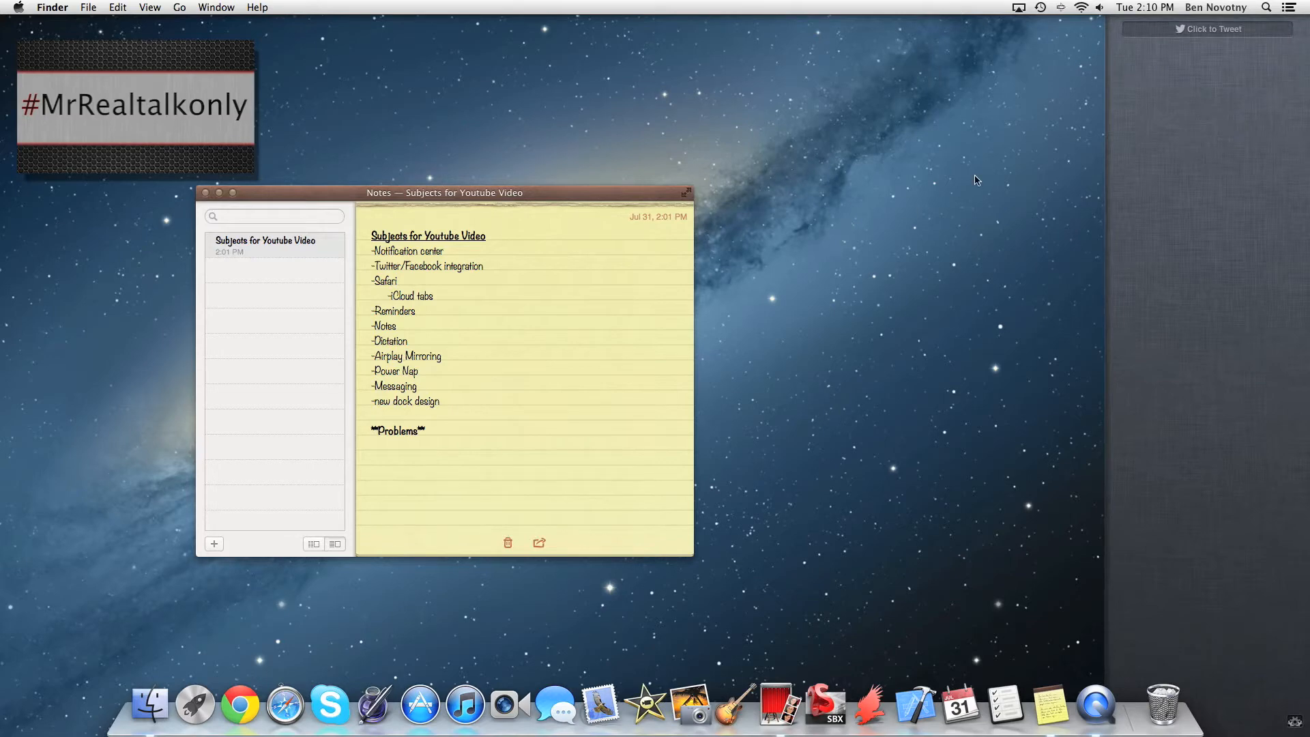
pyautogui.moveTo(443, 192); pyautogui.dragTo(648, 192)
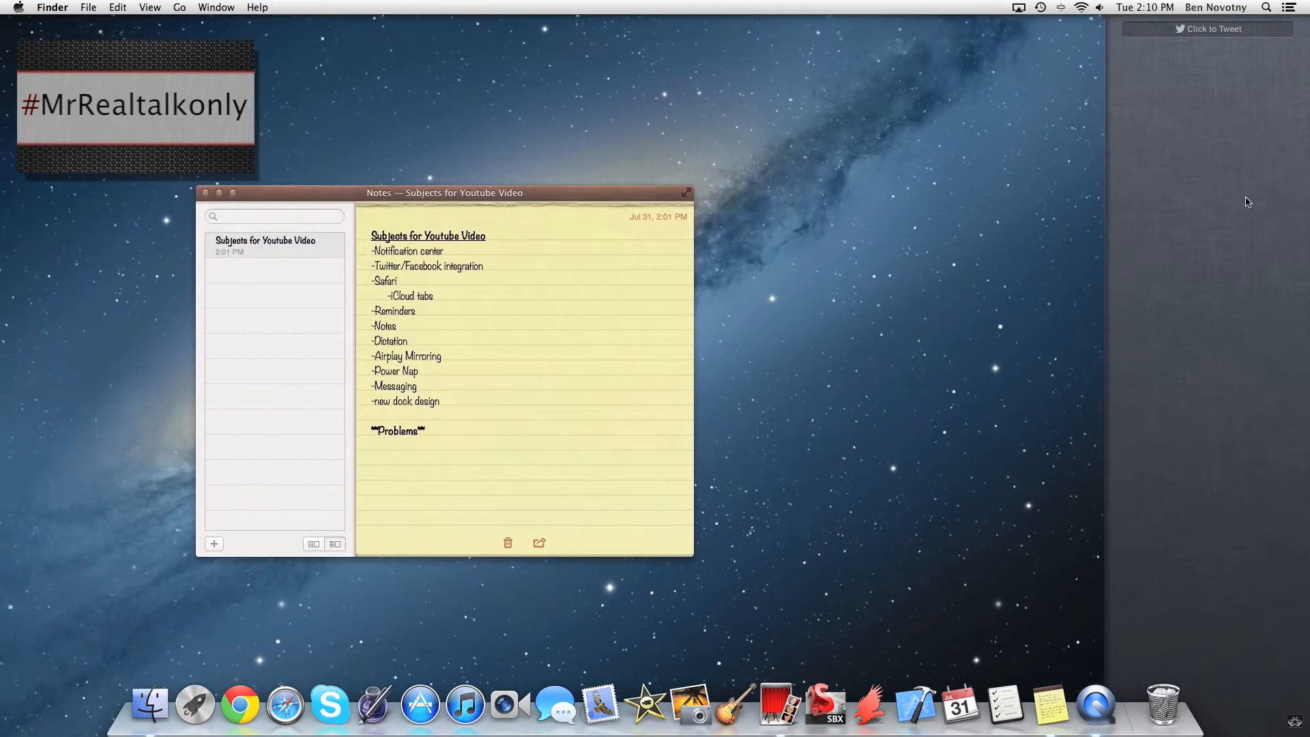
pyautogui.moveTo(952, 234)
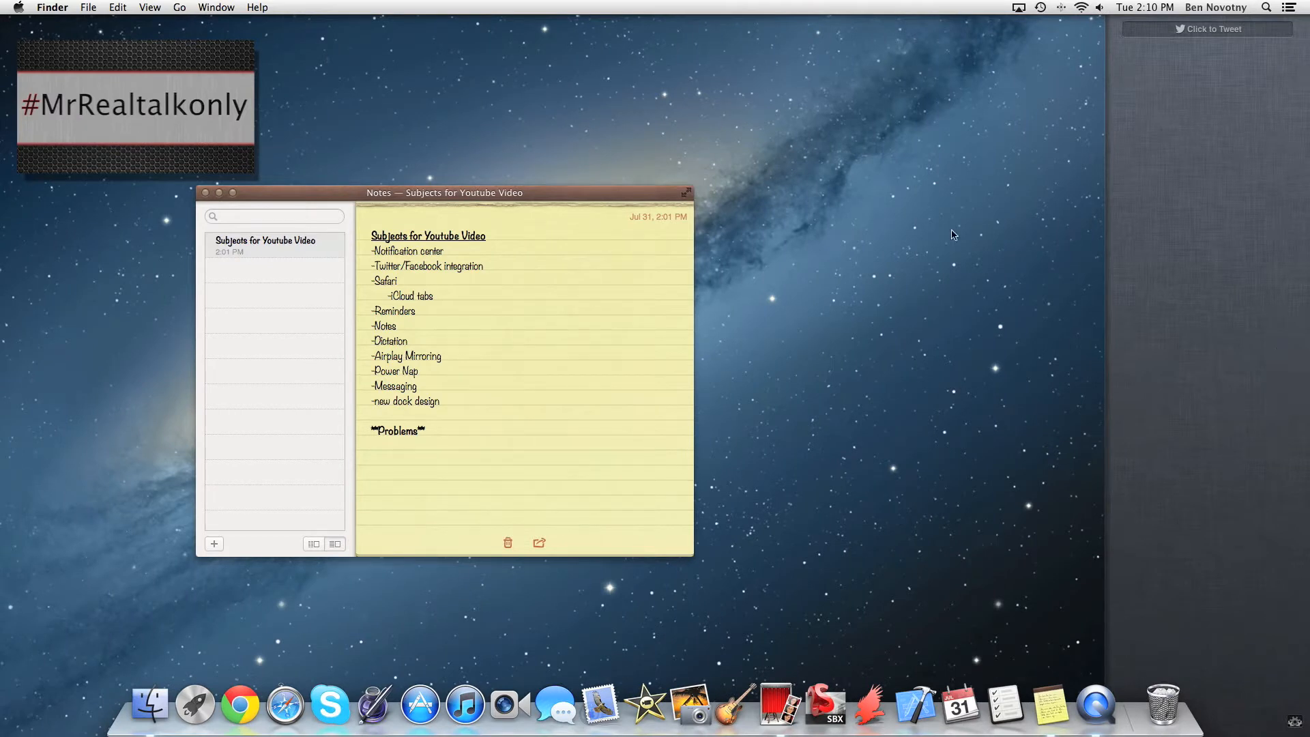
pyautogui.moveTo(444, 193); pyautogui.dragTo(648, 193)
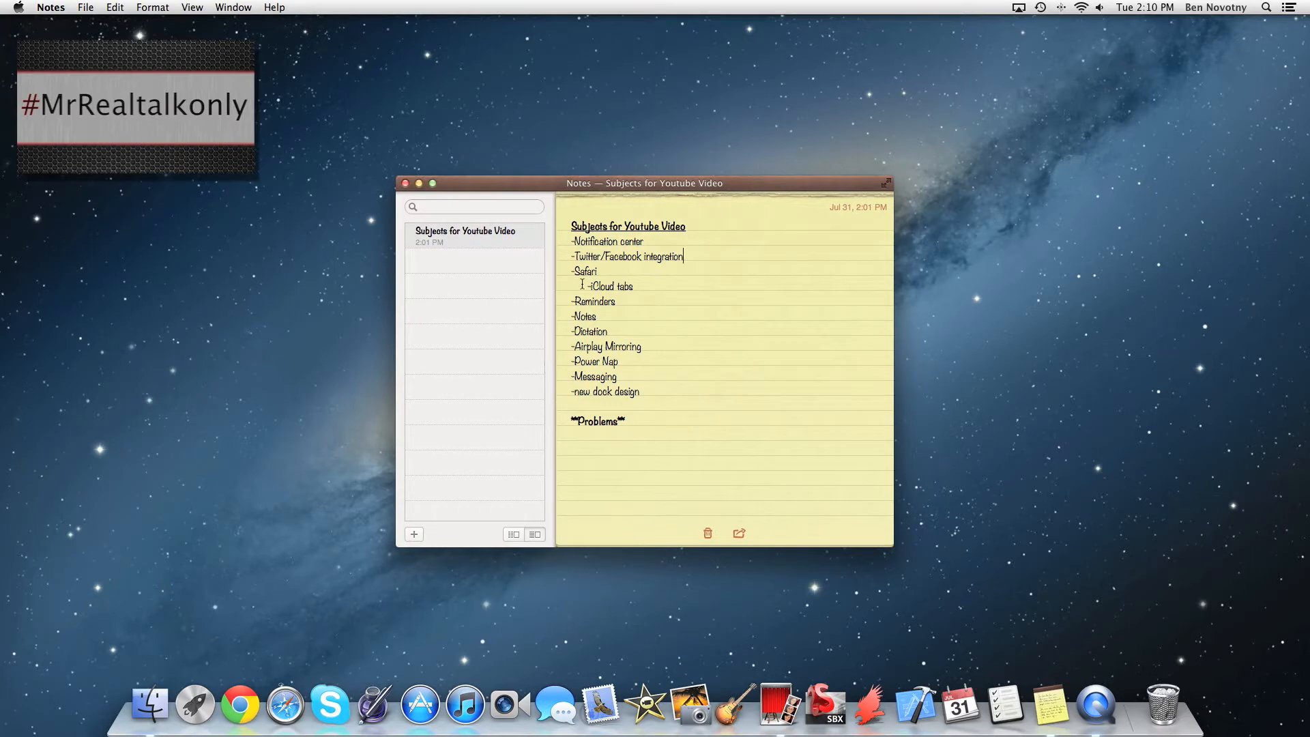
pyautogui.moveTo(374, 705)
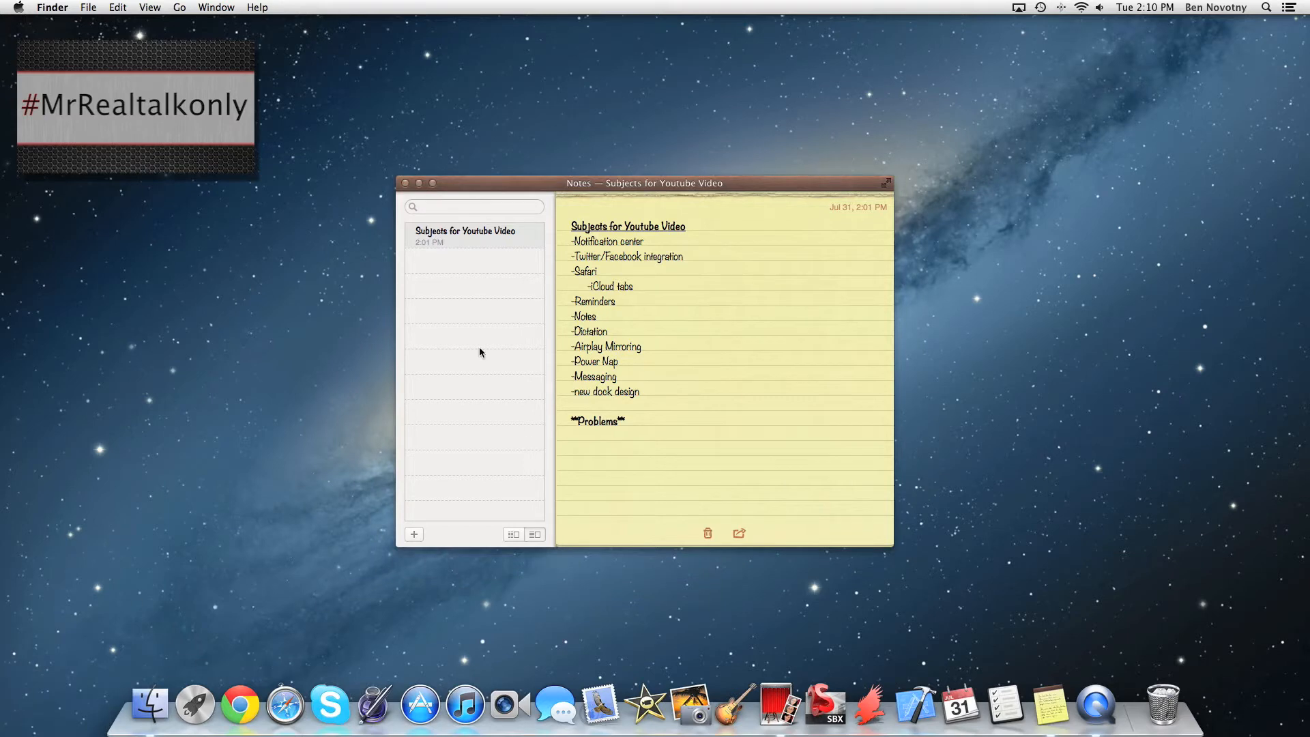
pyautogui.click(284, 706)
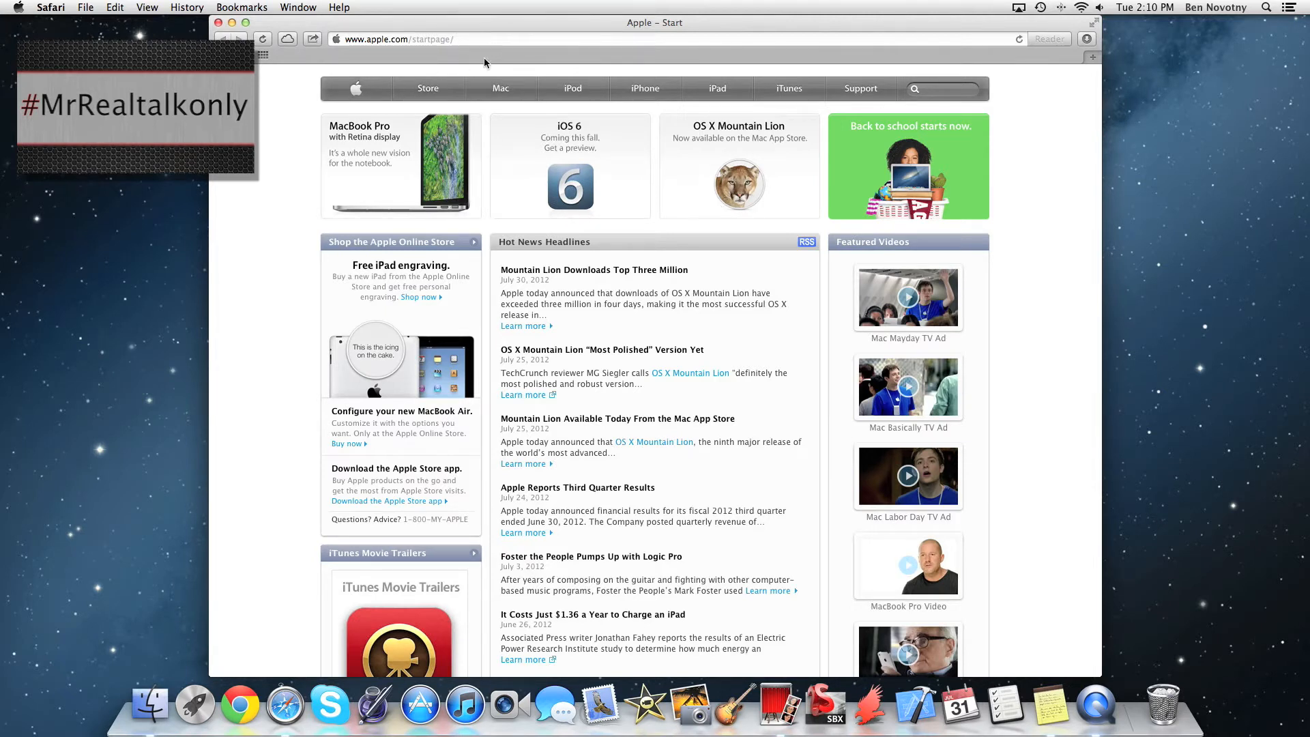
pyautogui.moveTo(522, 109)
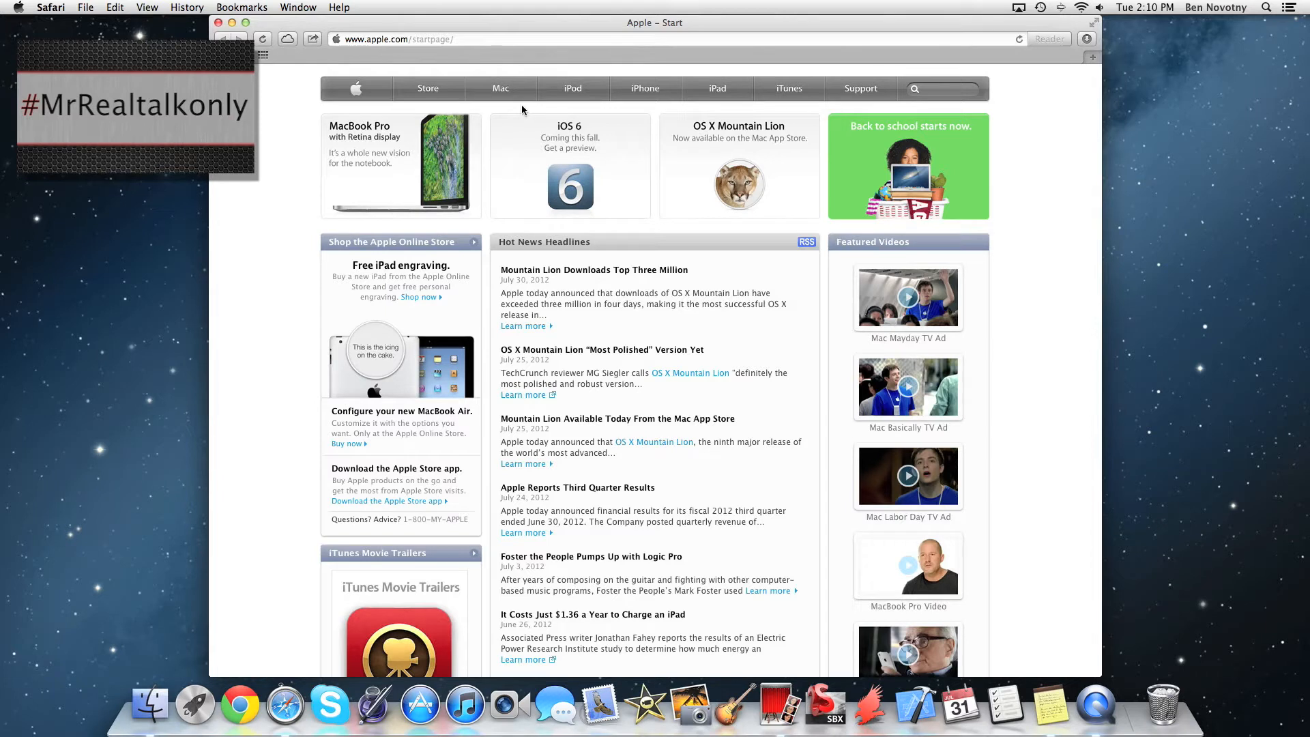
pyautogui.moveTo(495, 80)
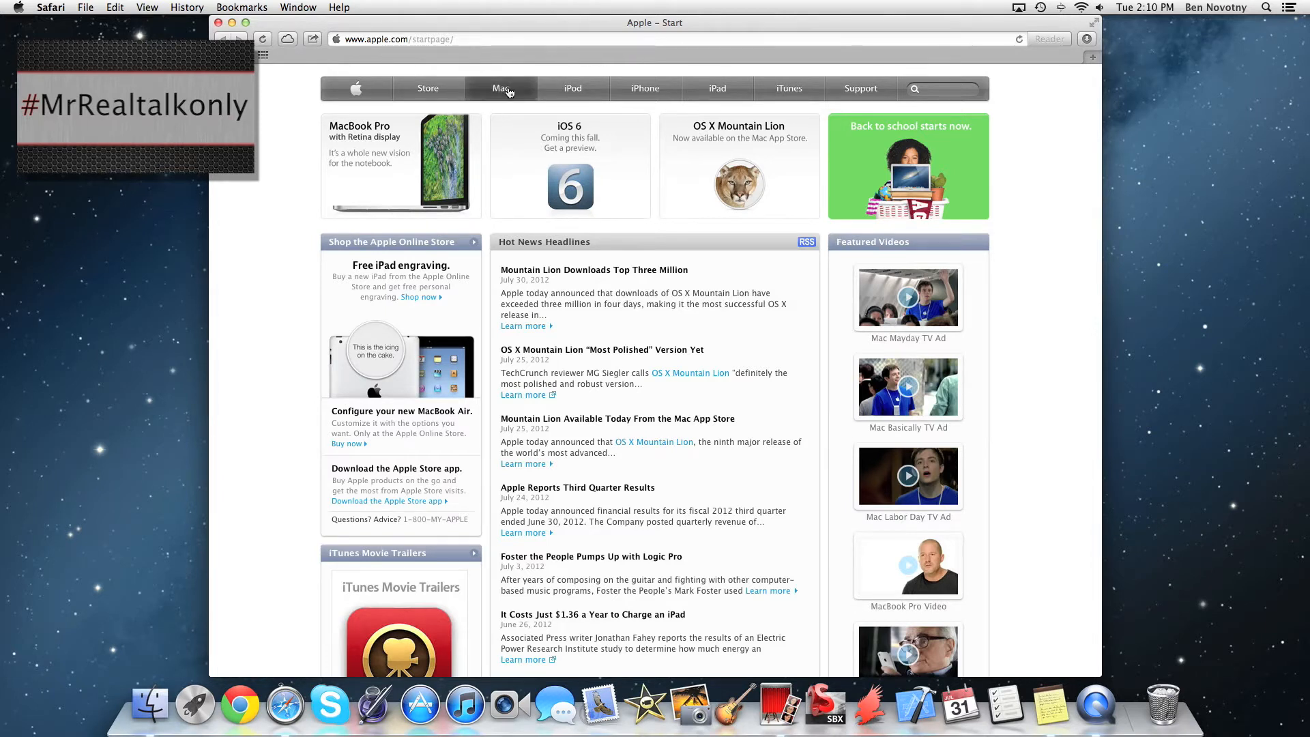
pyautogui.click(500, 88)
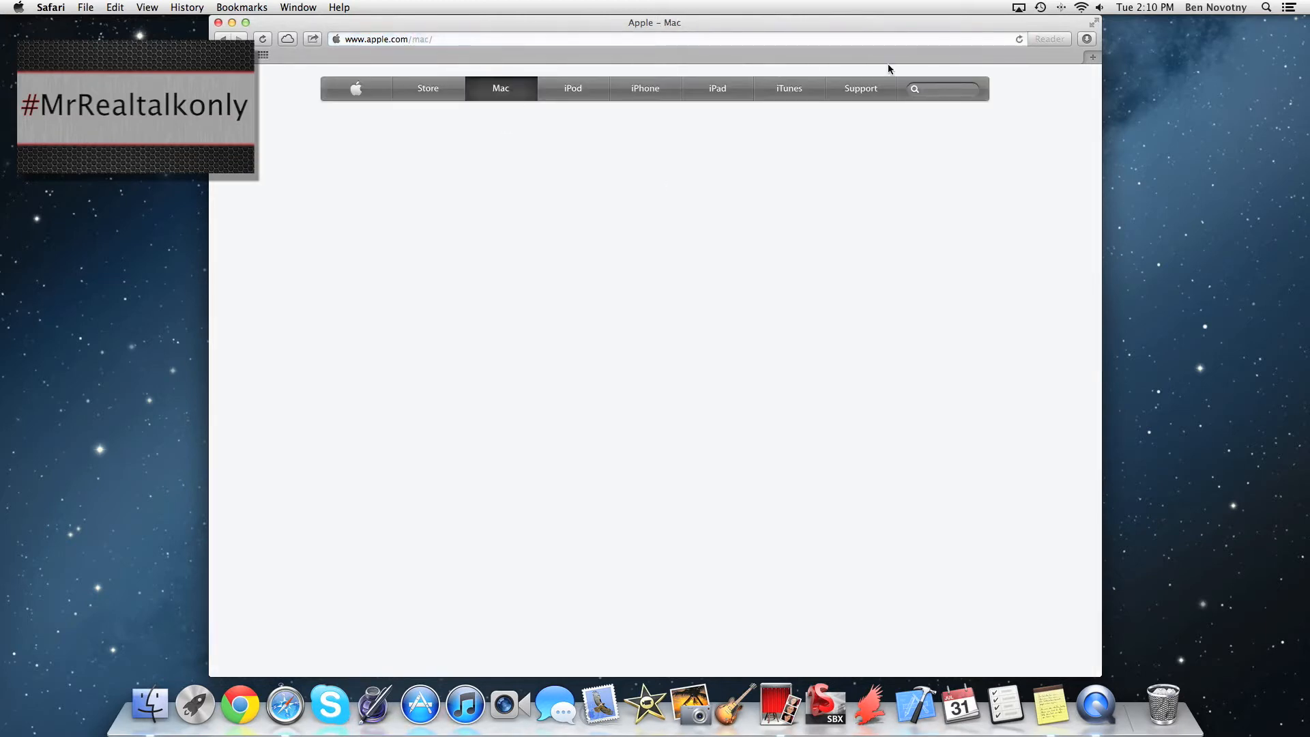
pyautogui.click(427, 88)
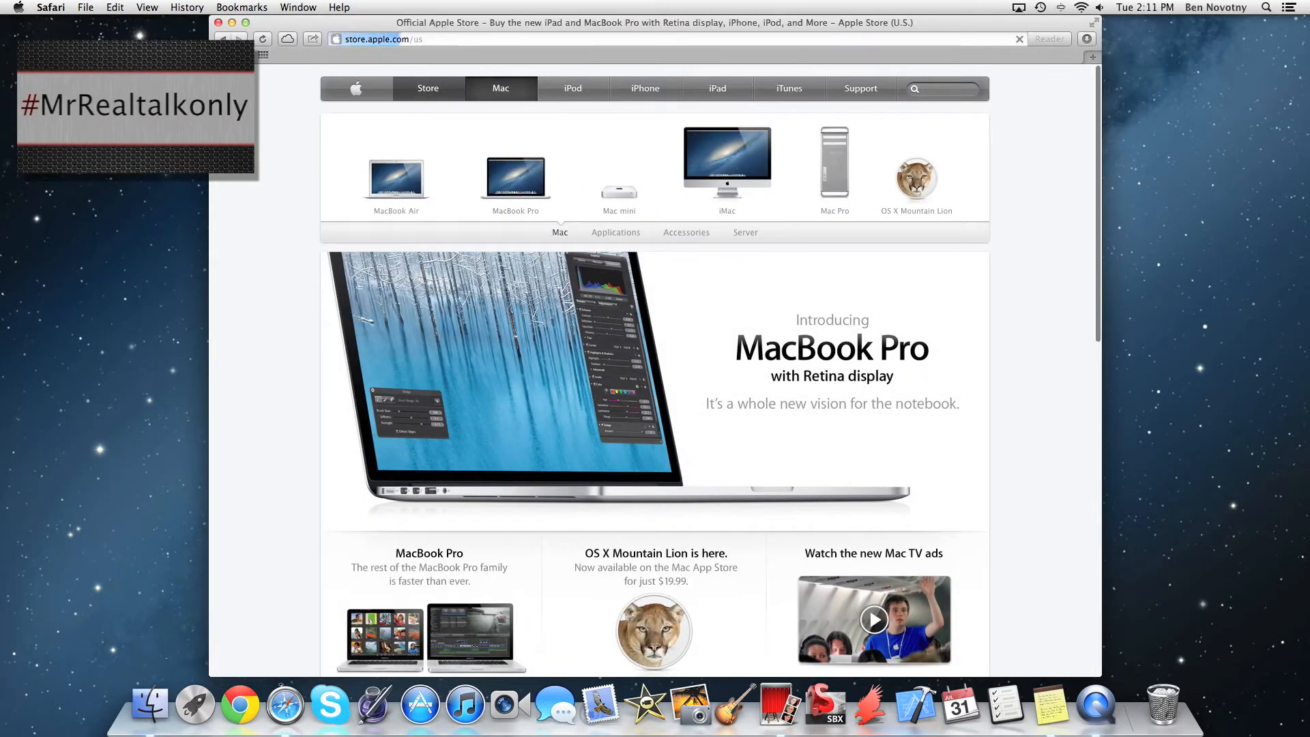
pyautogui.click(428, 88)
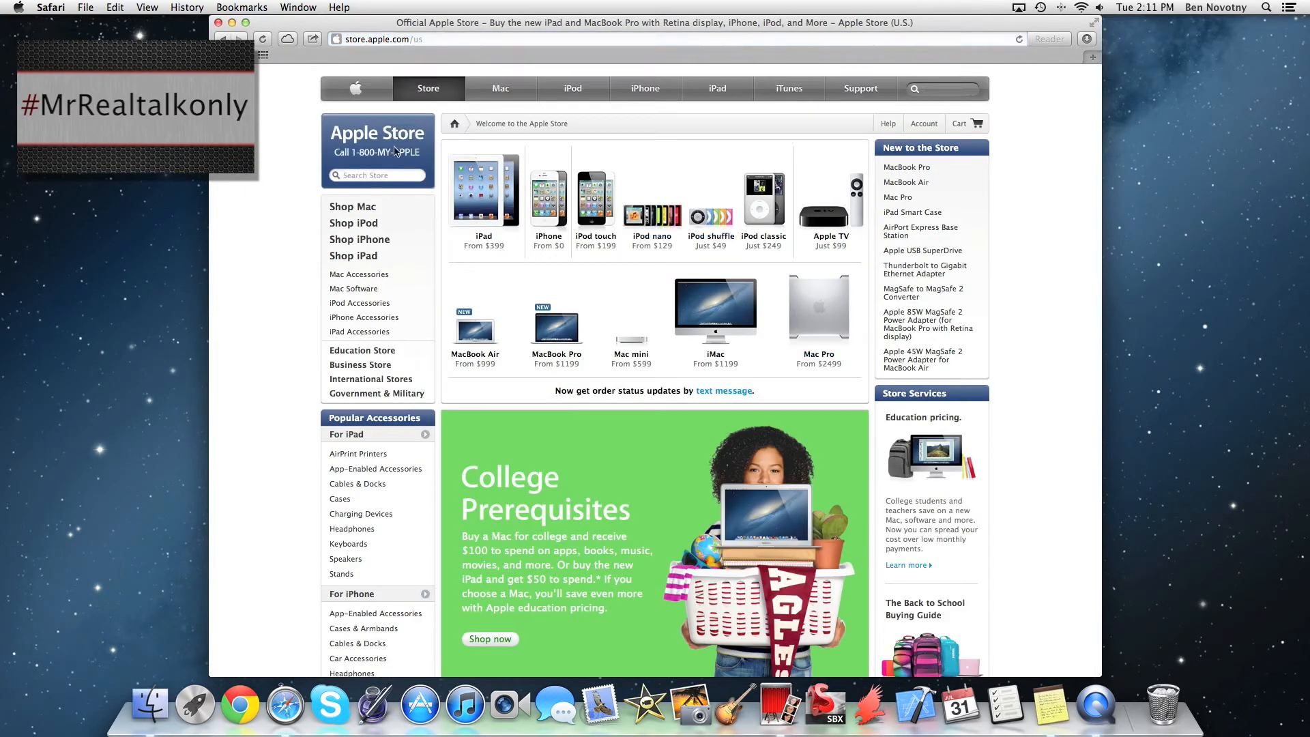
pyautogui.click(357, 88)
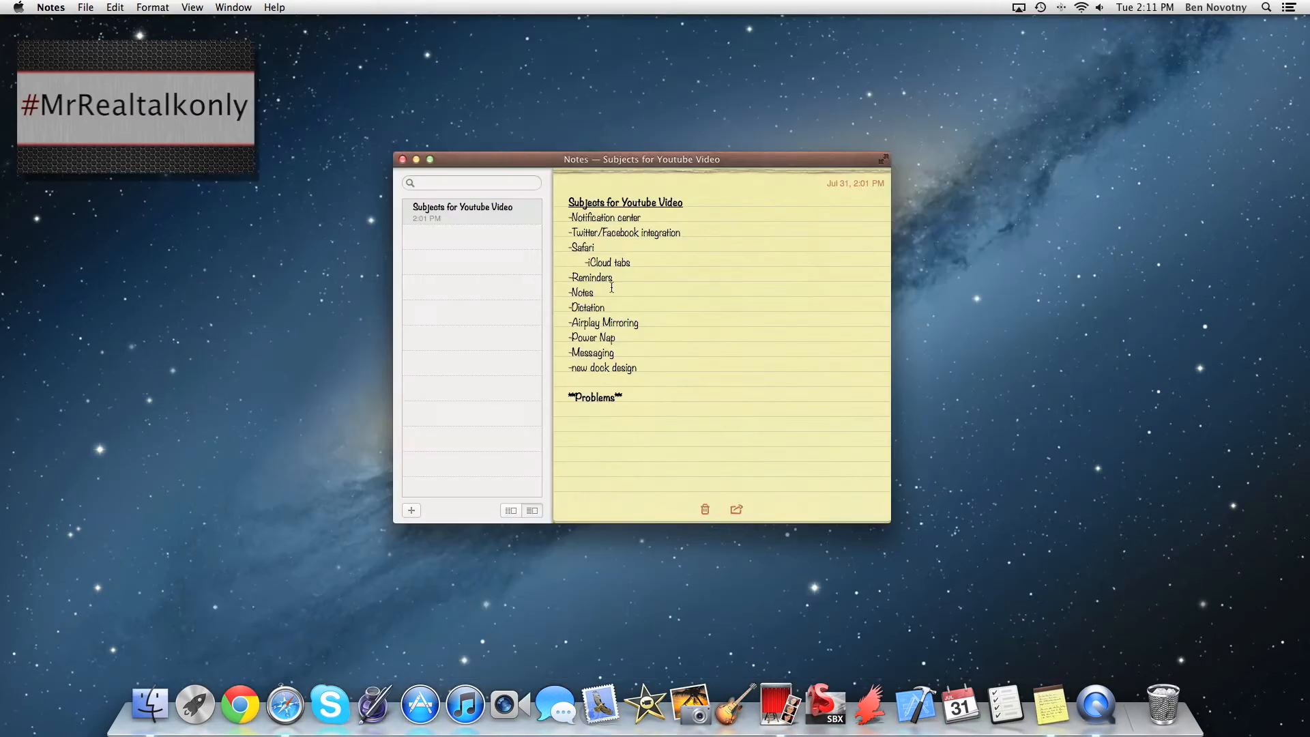
pyautogui.moveTo(284, 705)
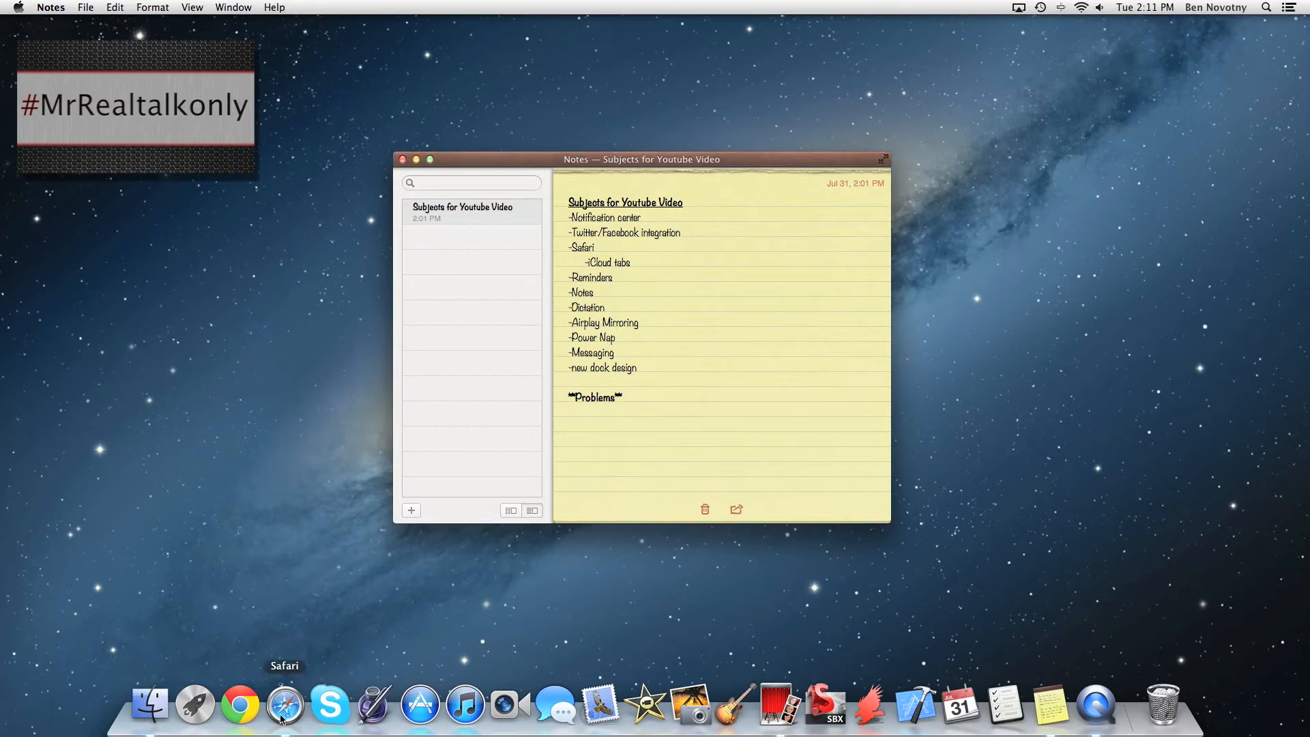
# Step: Reopen Safari and show the iCloud Tabs popover listing tabs from other devices
pyautogui.click(285, 704)
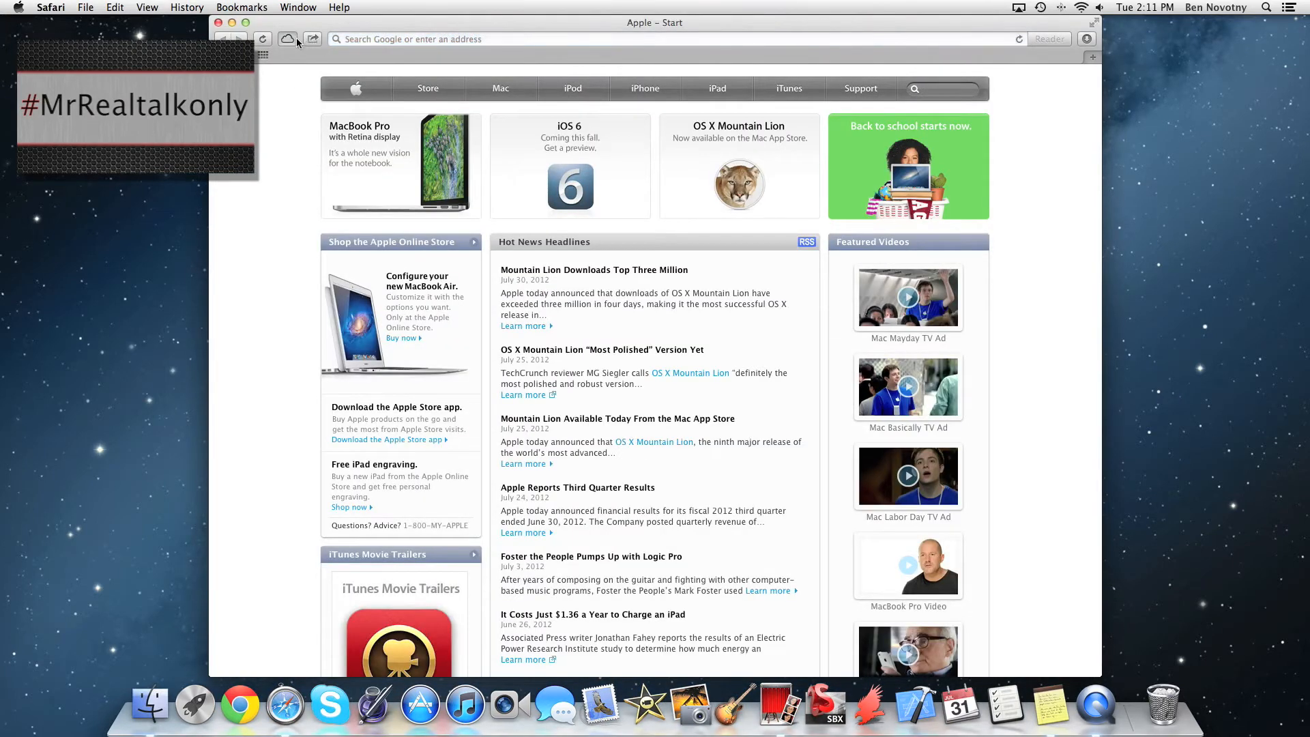
pyautogui.click(291, 39)
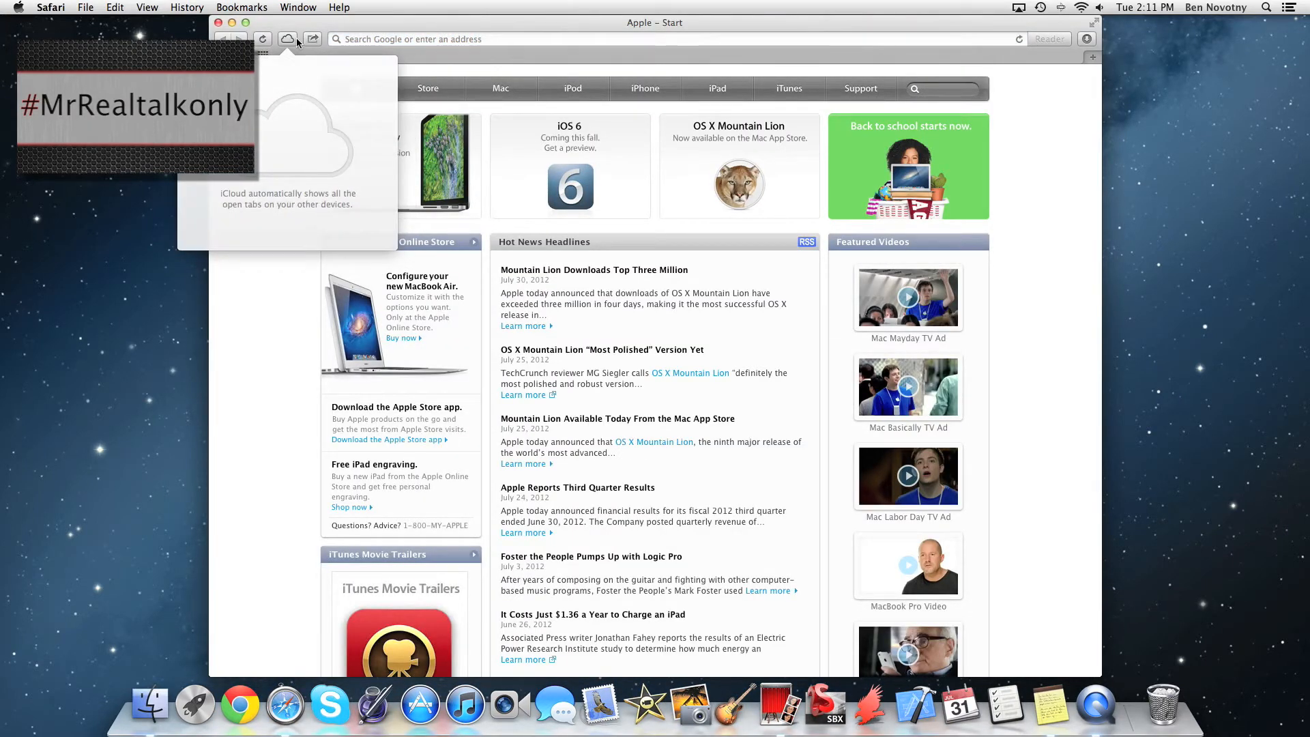
pyautogui.moveTo(221, 231)
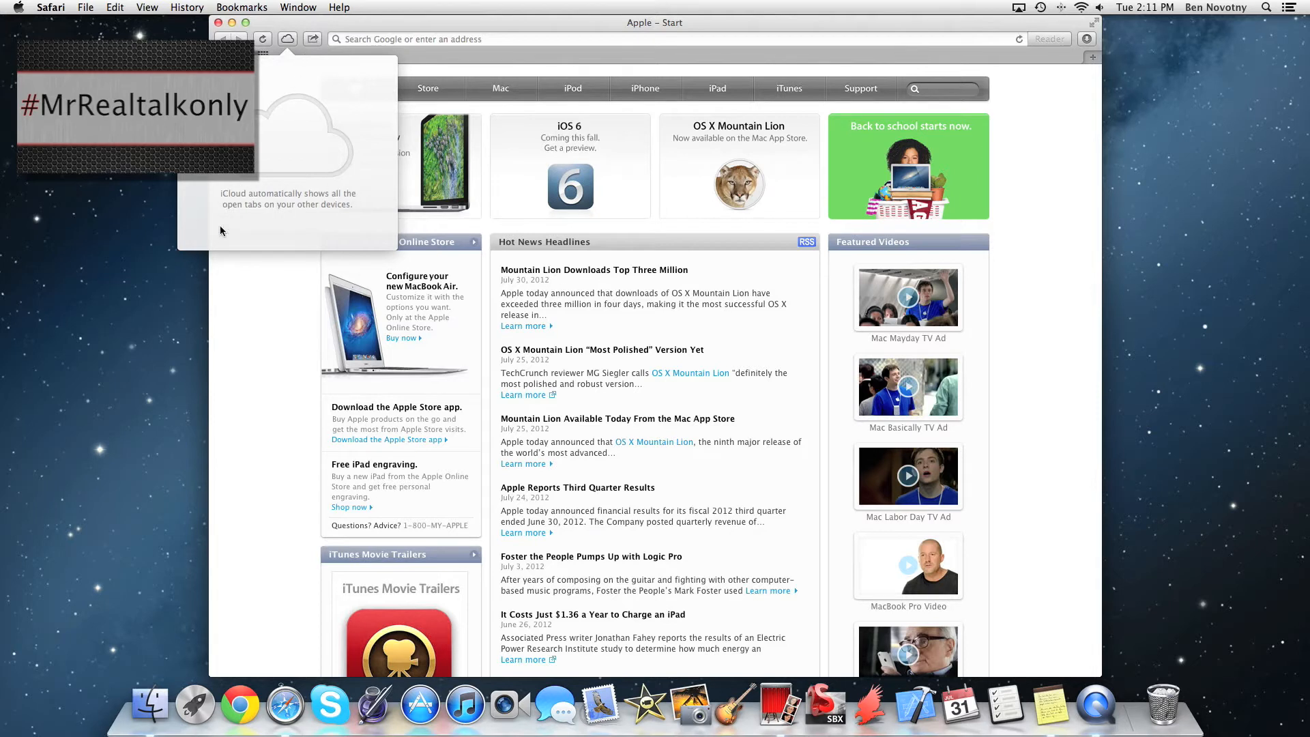
pyautogui.moveTo(293, 60)
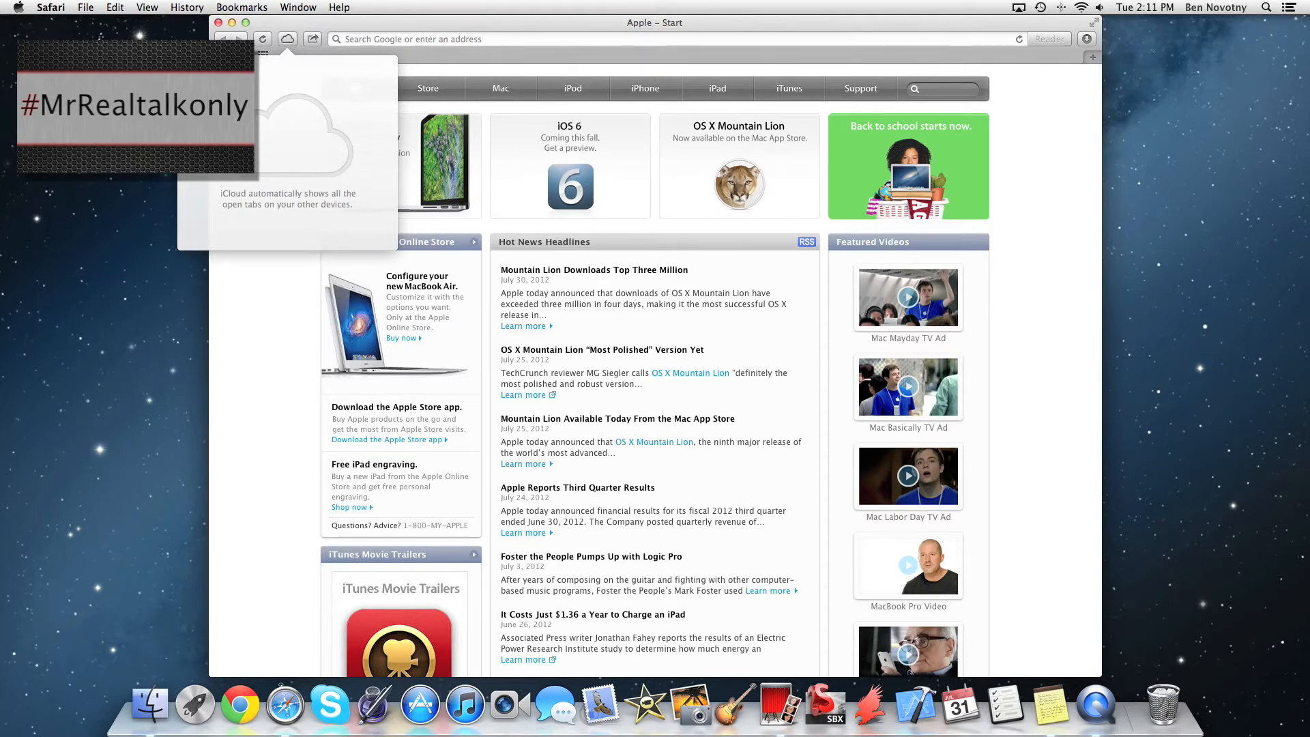
pyautogui.moveTo(294, 61)
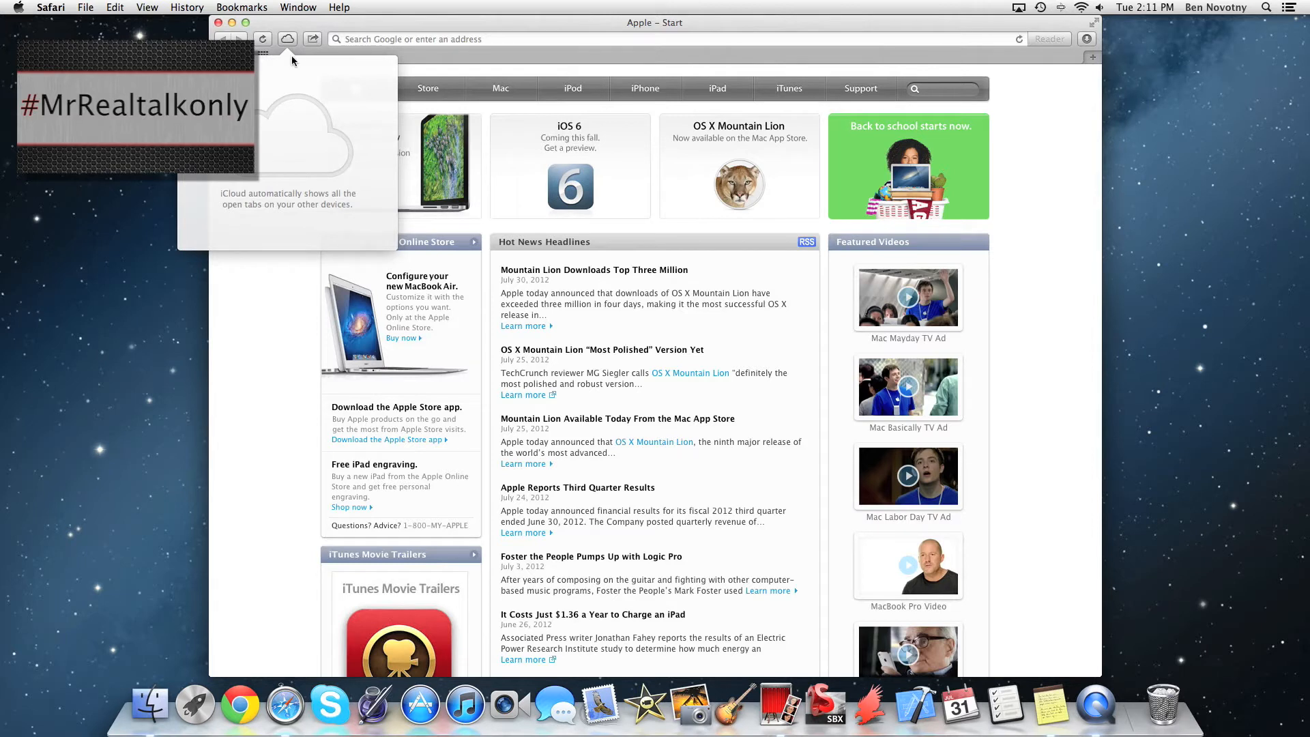
pyautogui.moveTo(295, 38)
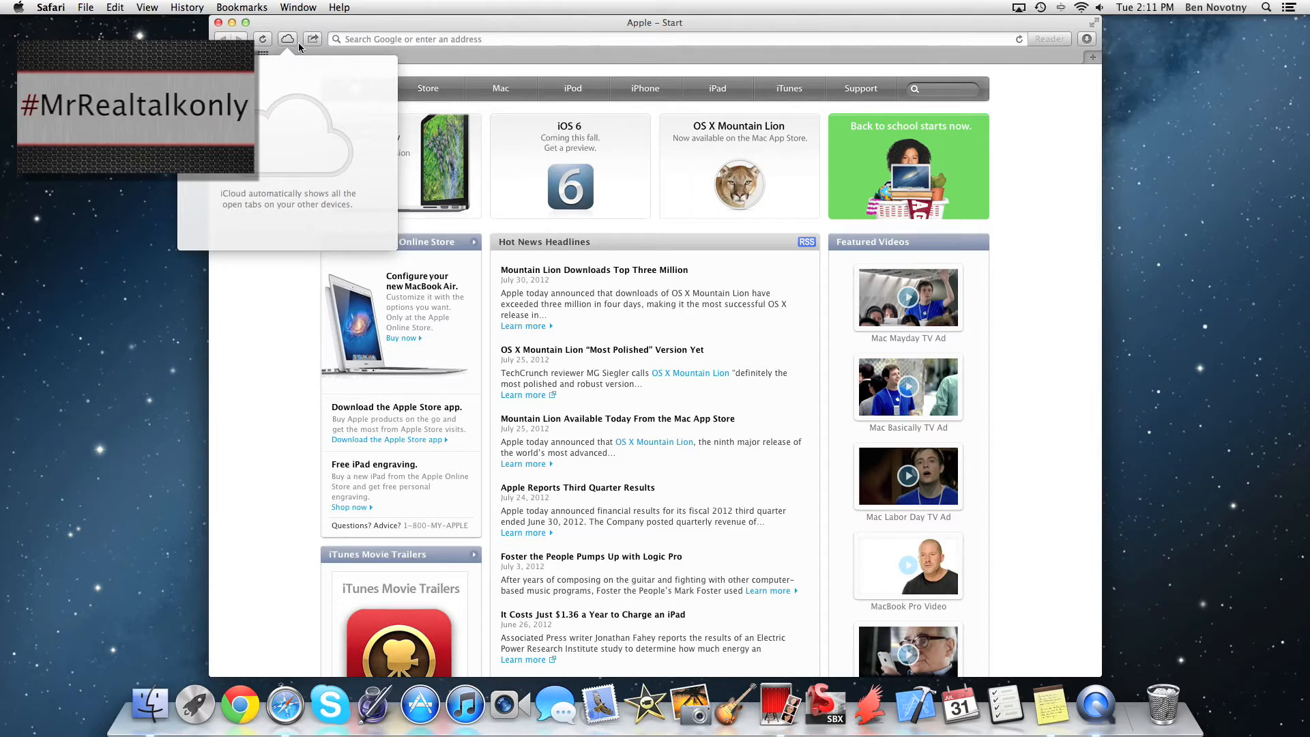
pyautogui.moveTo(280, 75)
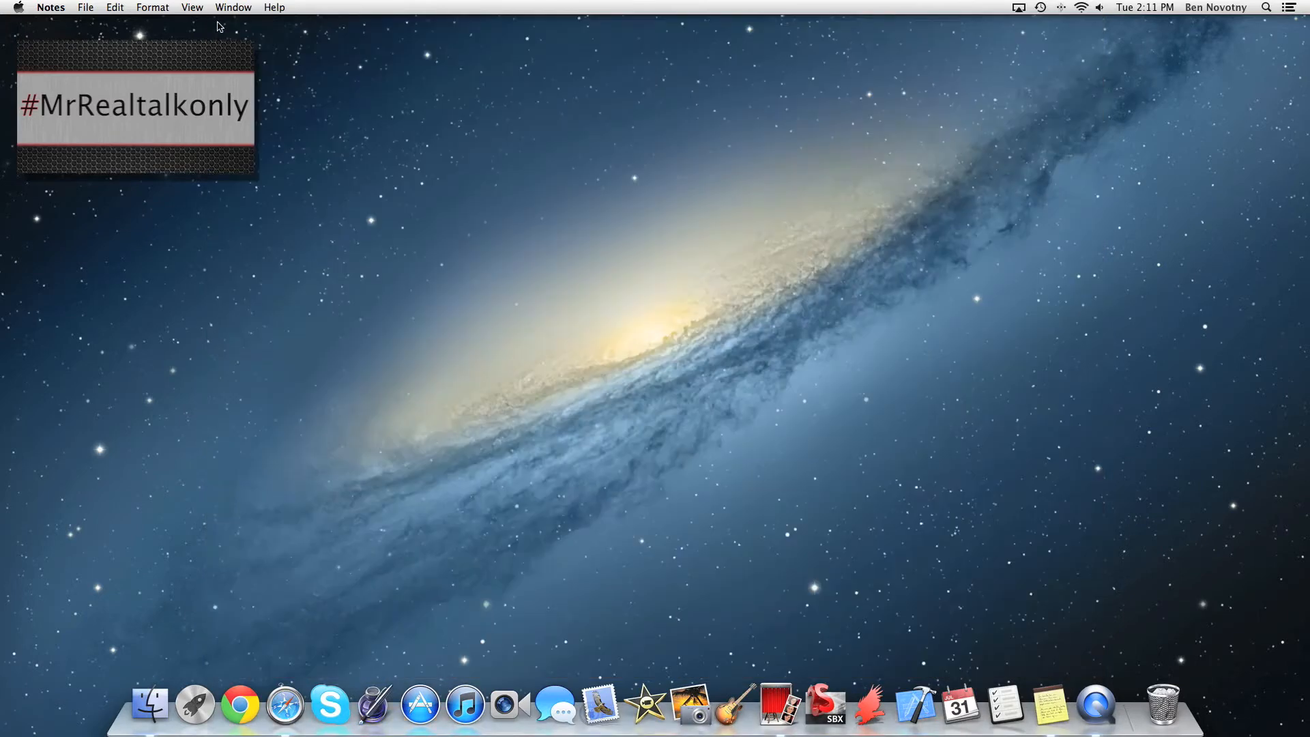
# Step: Add the reminder 'tuesday pick up school supplies.' in Reminders, then view the Completed list
pyautogui.click(1005, 706)
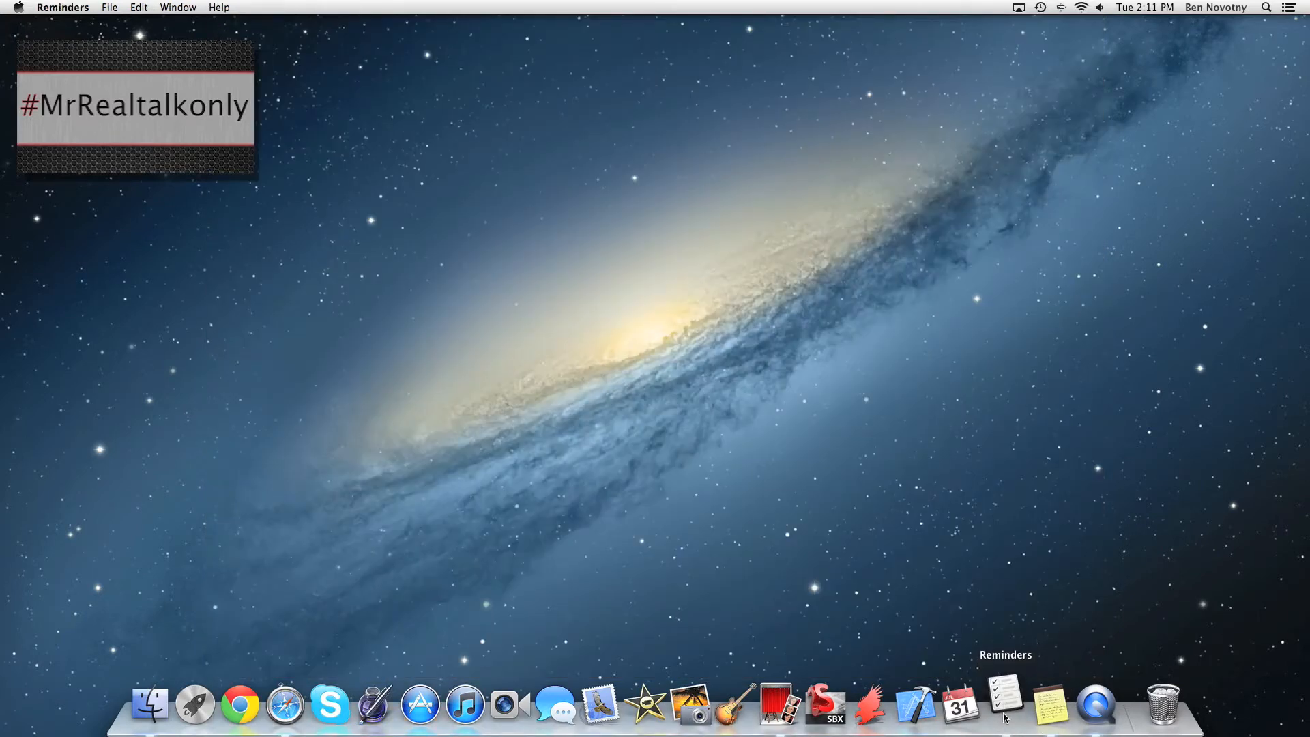
pyautogui.click(1005, 705)
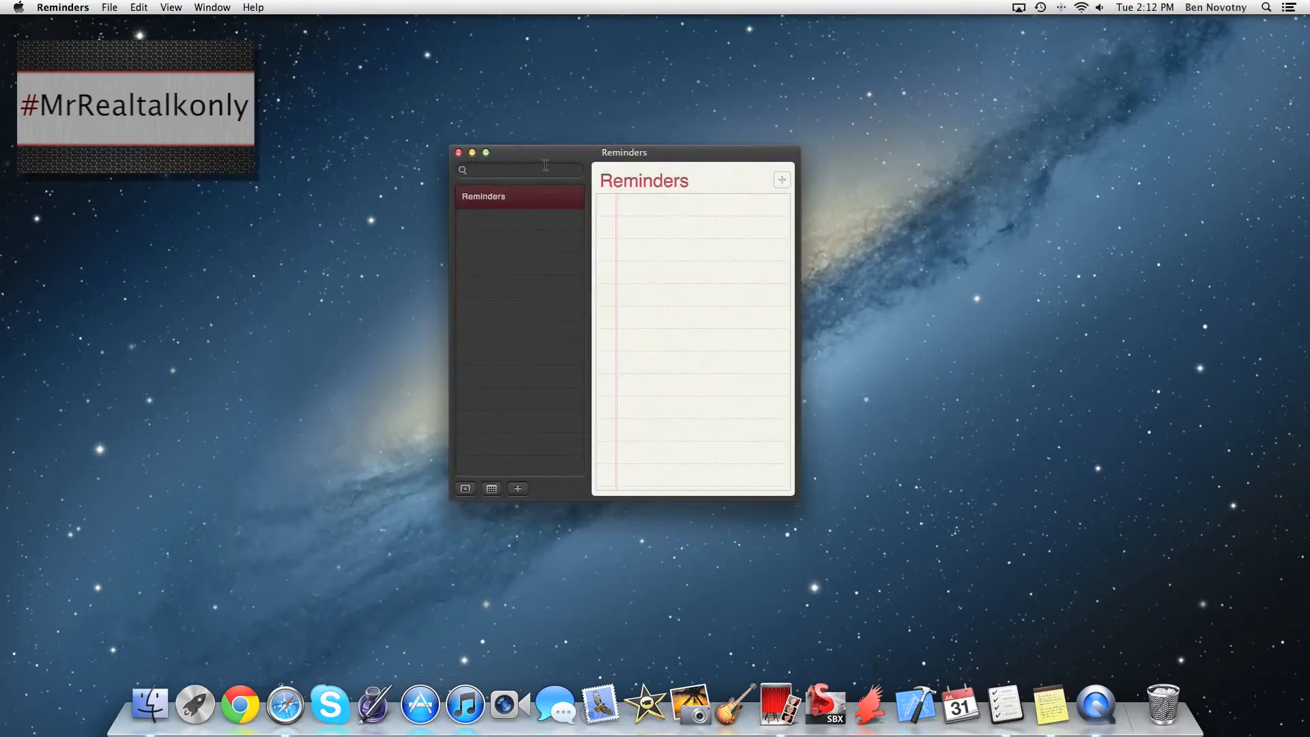
pyautogui.moveTo(624, 152); pyautogui.dragTo(600, 160)
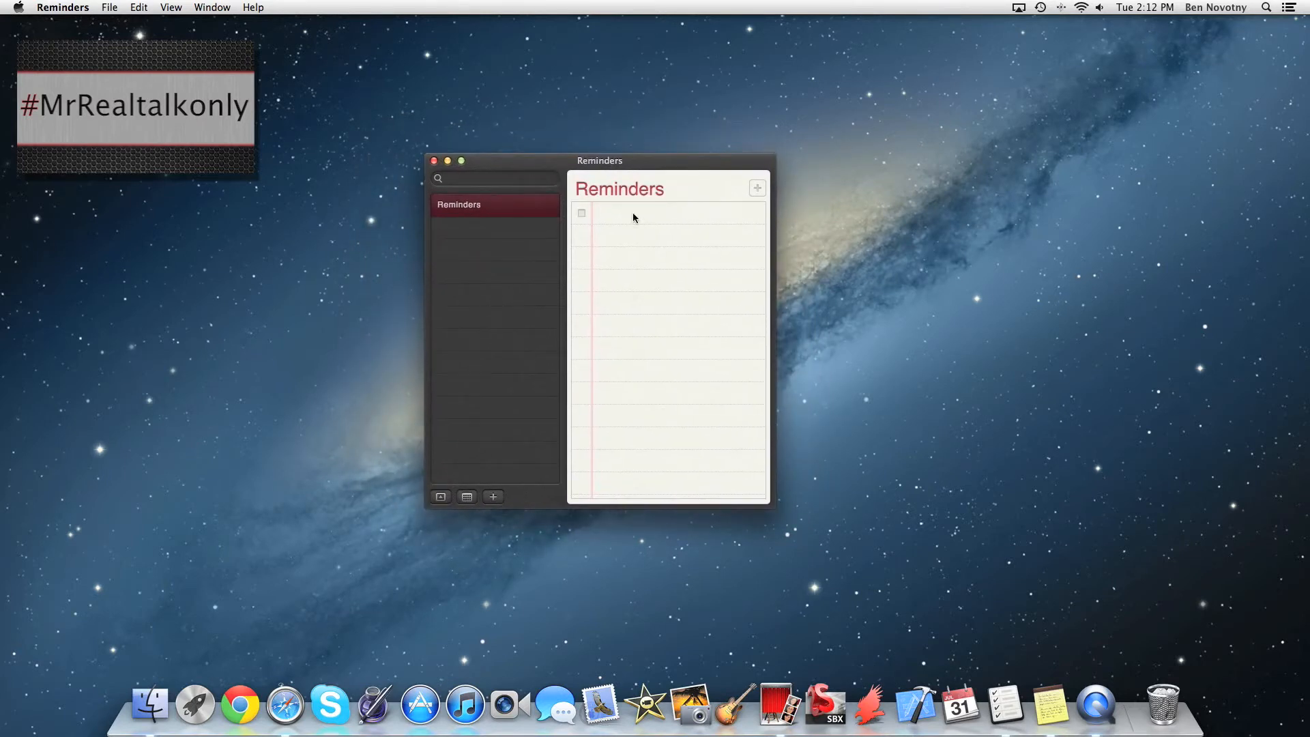
pyautogui.write('tuesday')
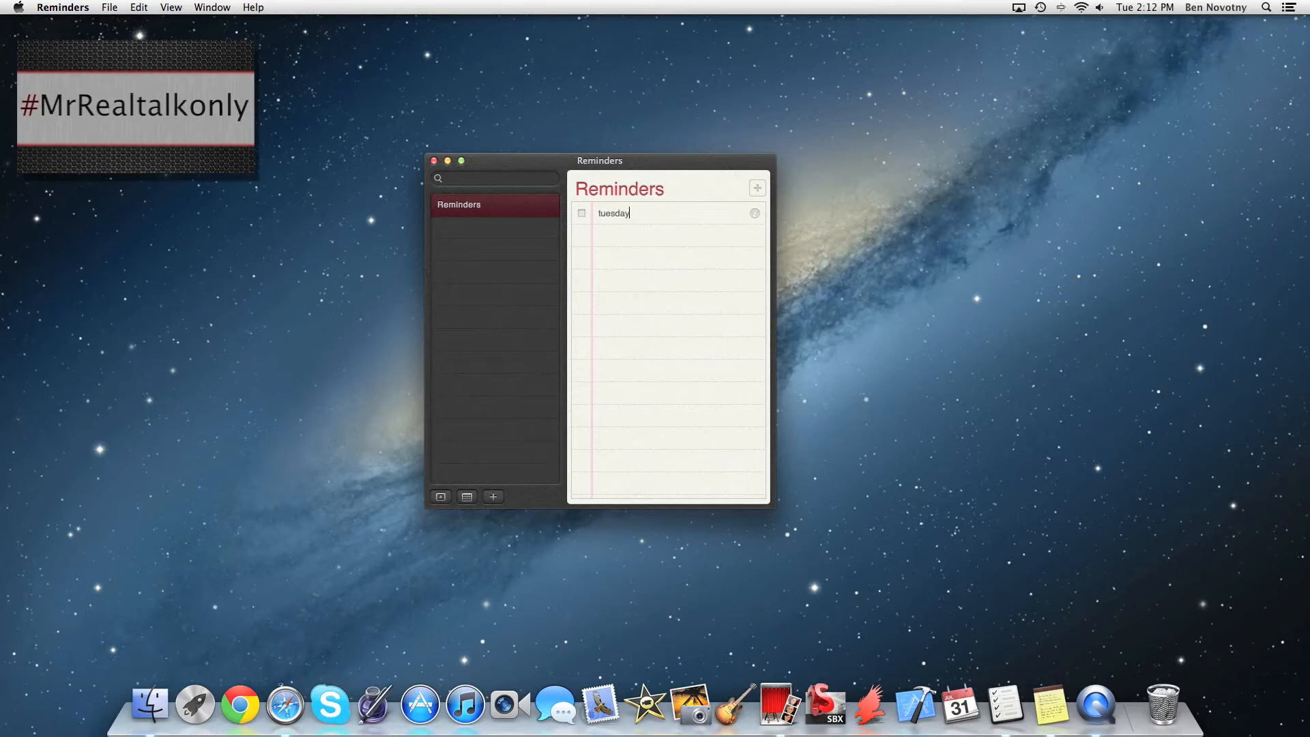
pyautogui.write('pick up')
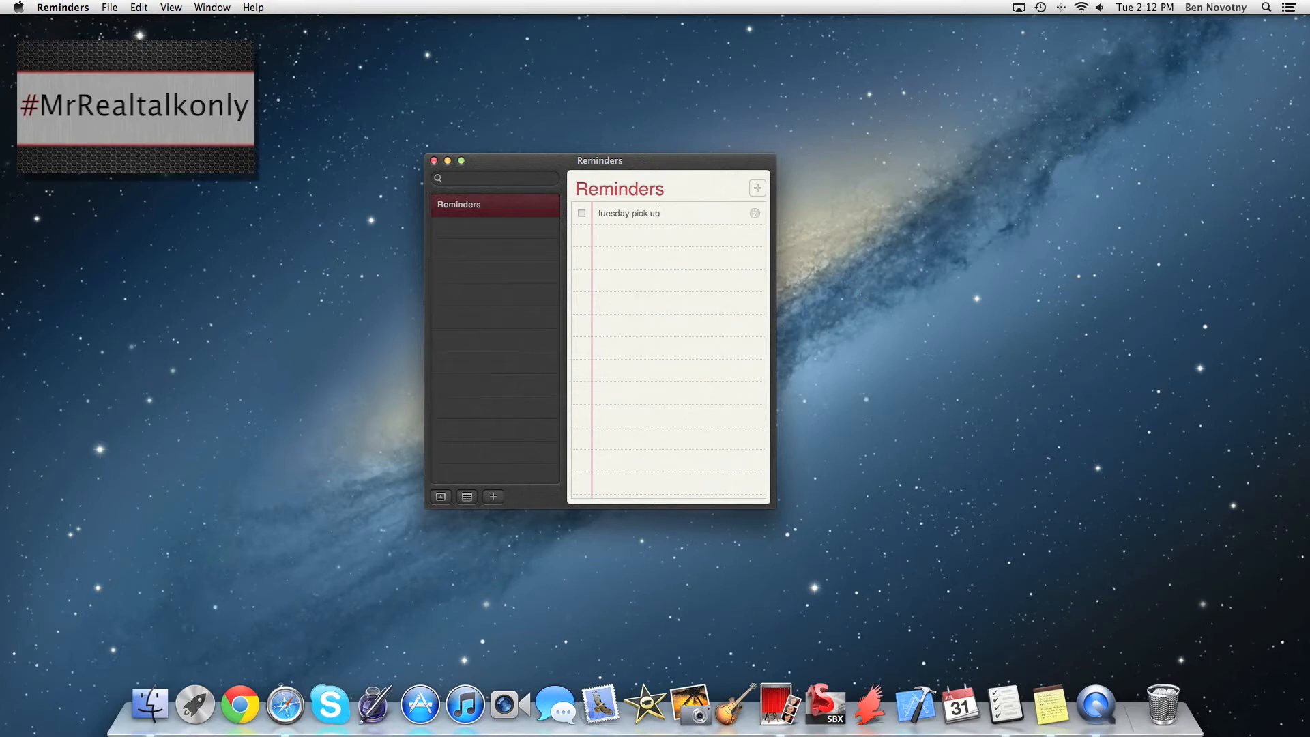
pyautogui.write('sch')
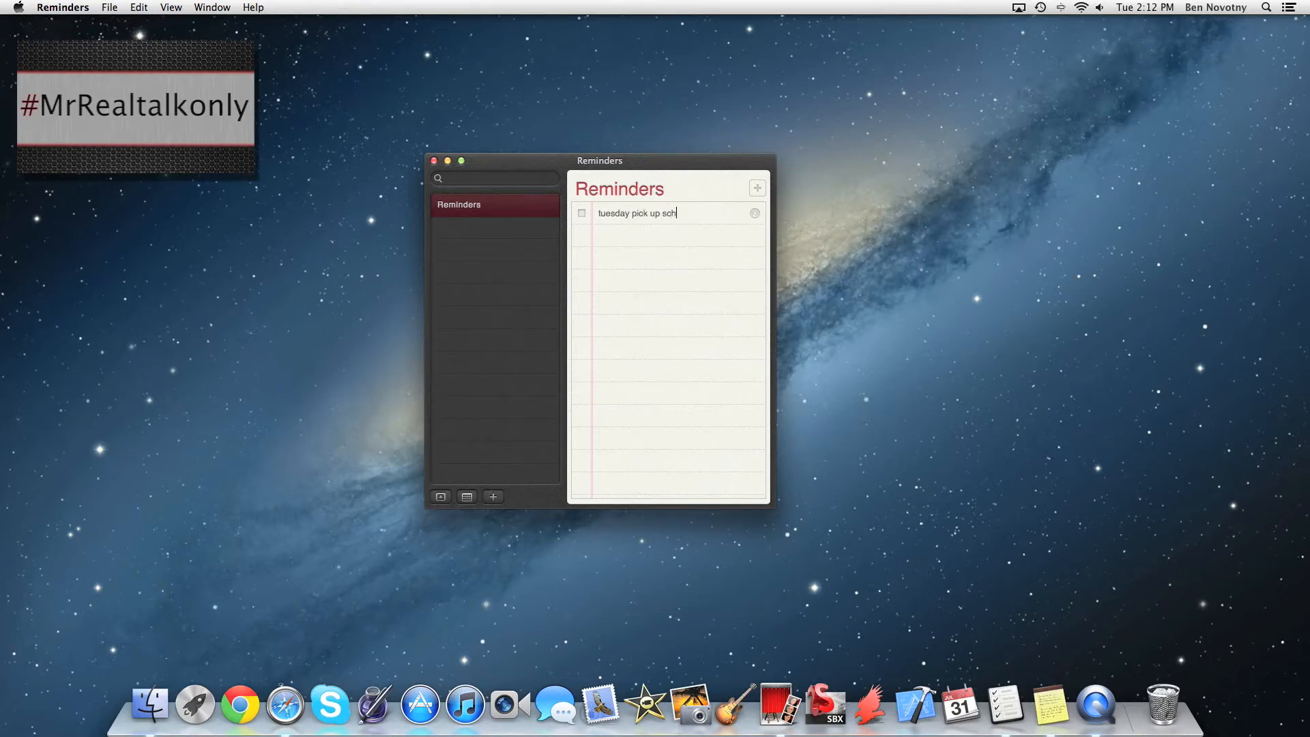
pyautogui.write('ool supplies')
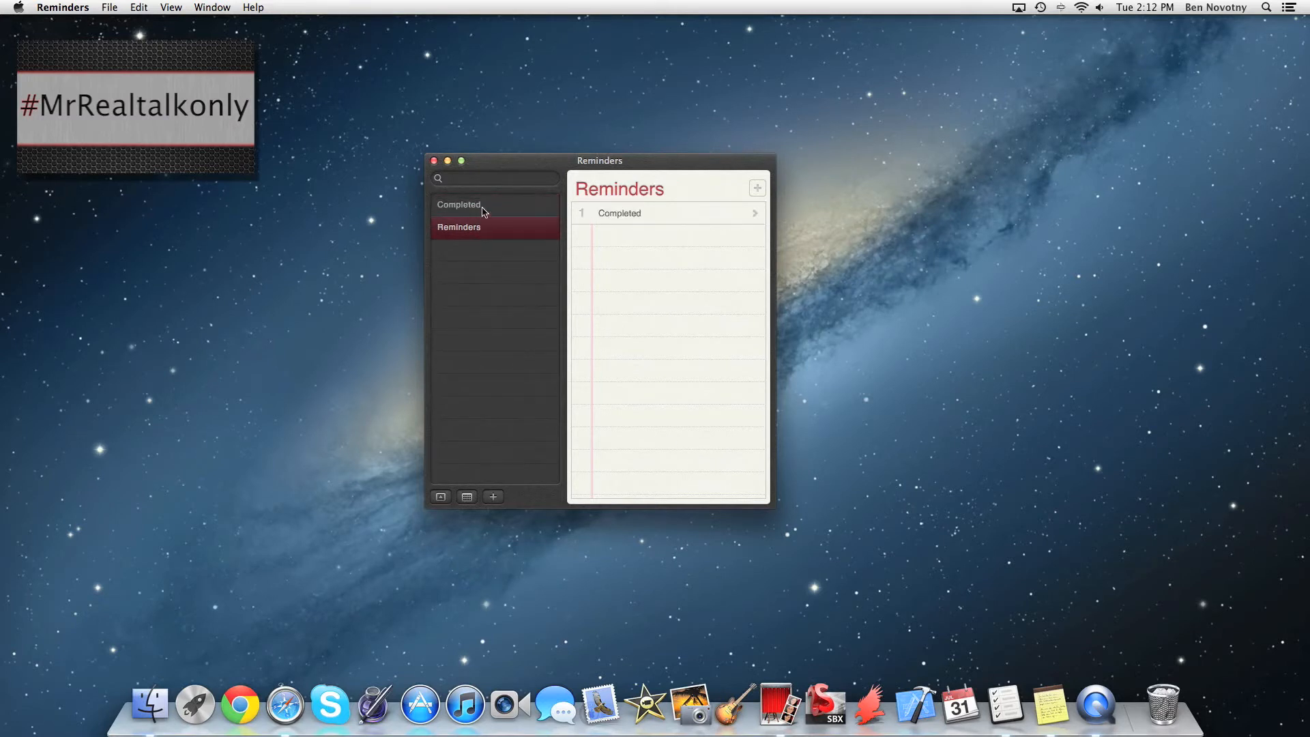
pyautogui.click(458, 204)
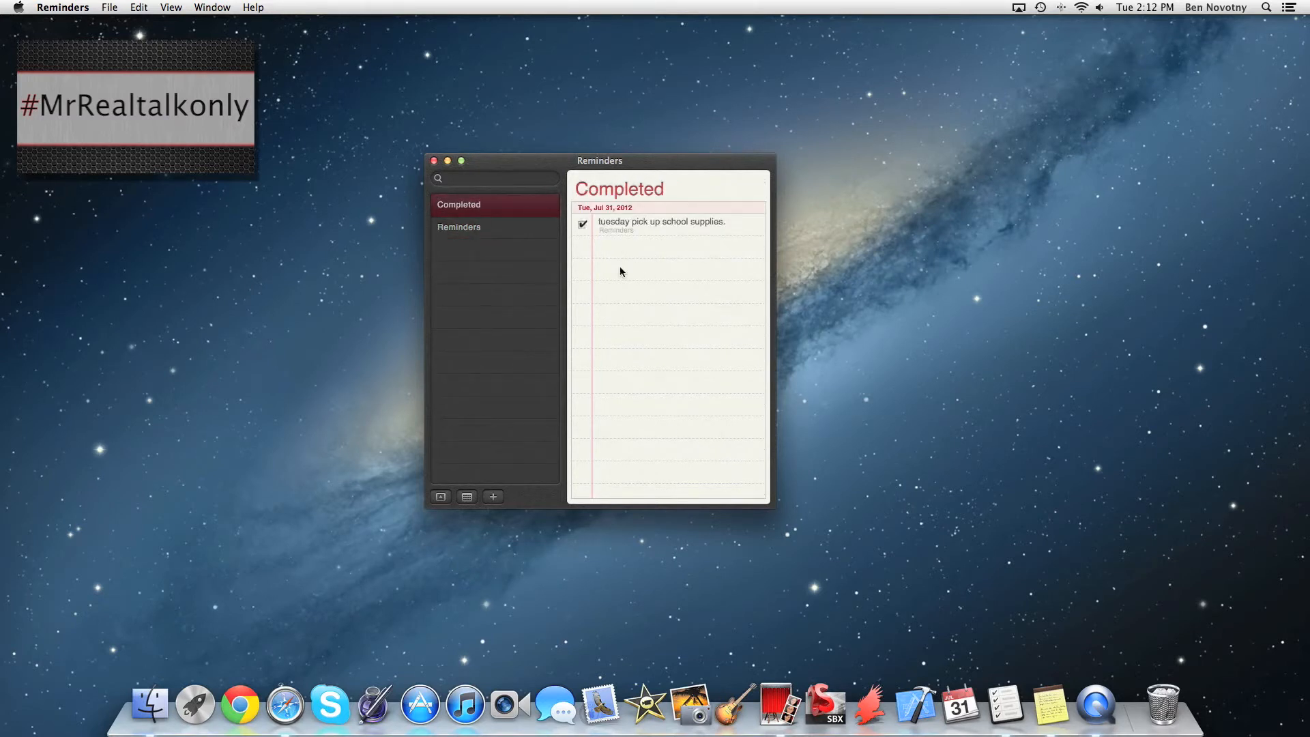
pyautogui.moveTo(529, 238)
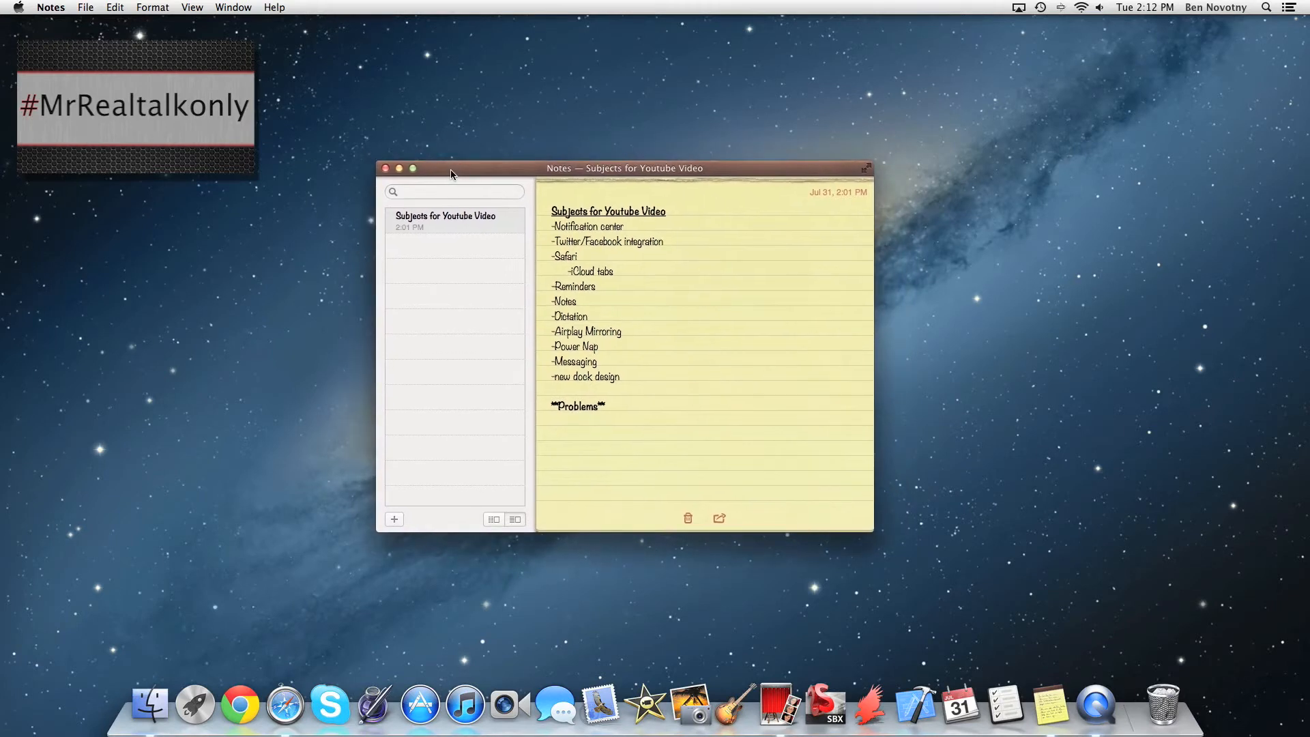
# Step: Create a new note reading 'pick up school supplies tuesday.'
pyautogui.moveTo(451, 168); pyautogui.dragTo(457, 180)
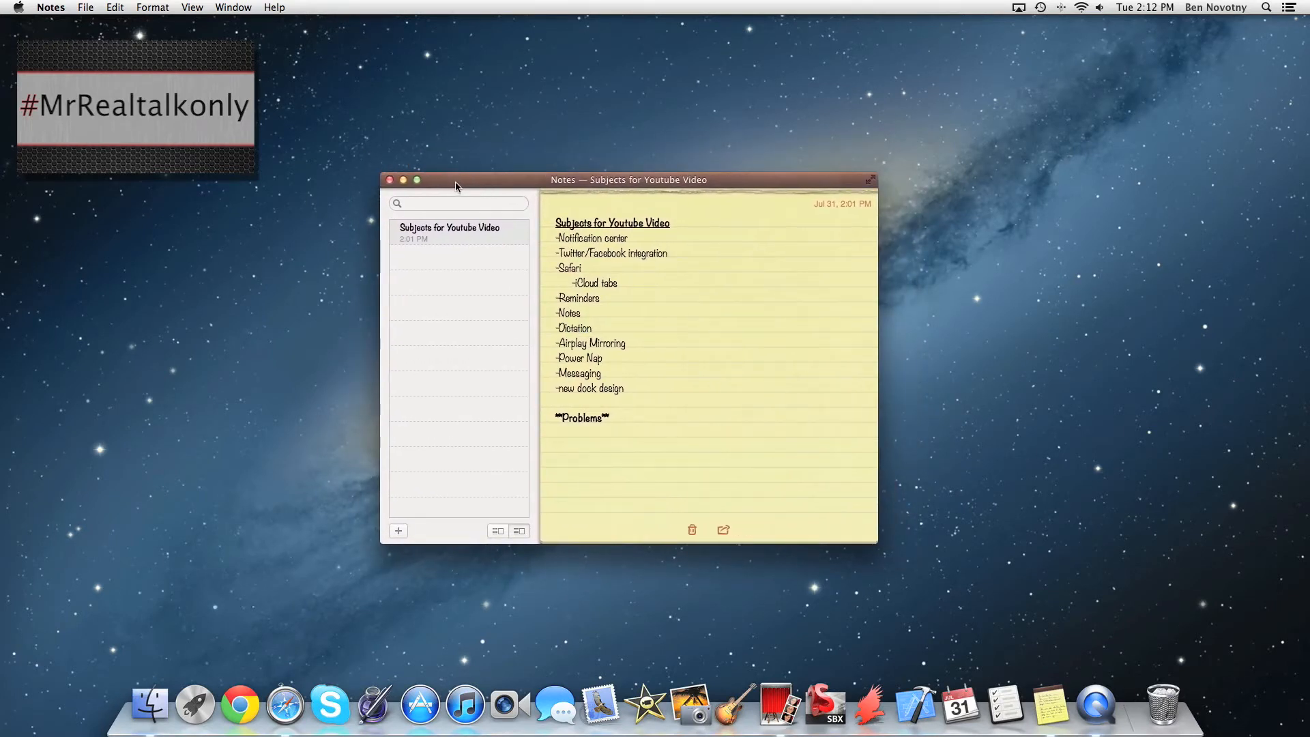
pyautogui.moveTo(385, 534)
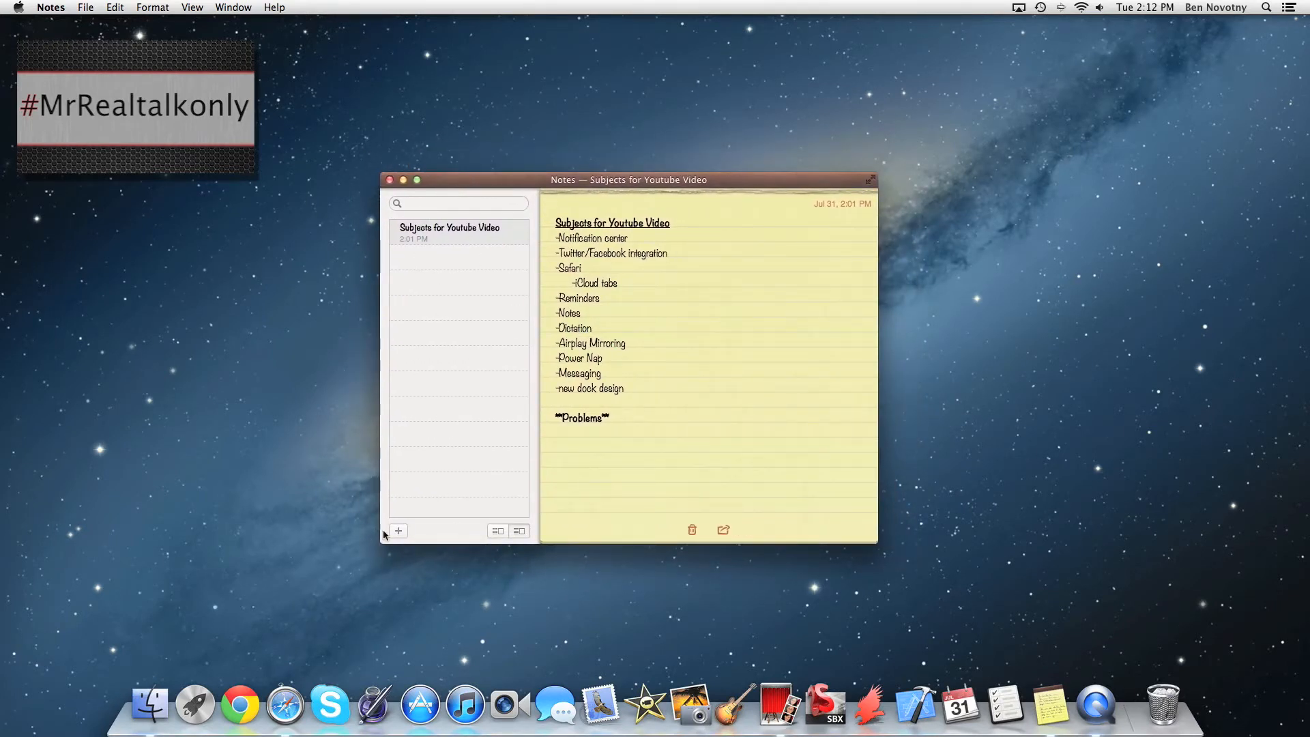
pyautogui.click(398, 531)
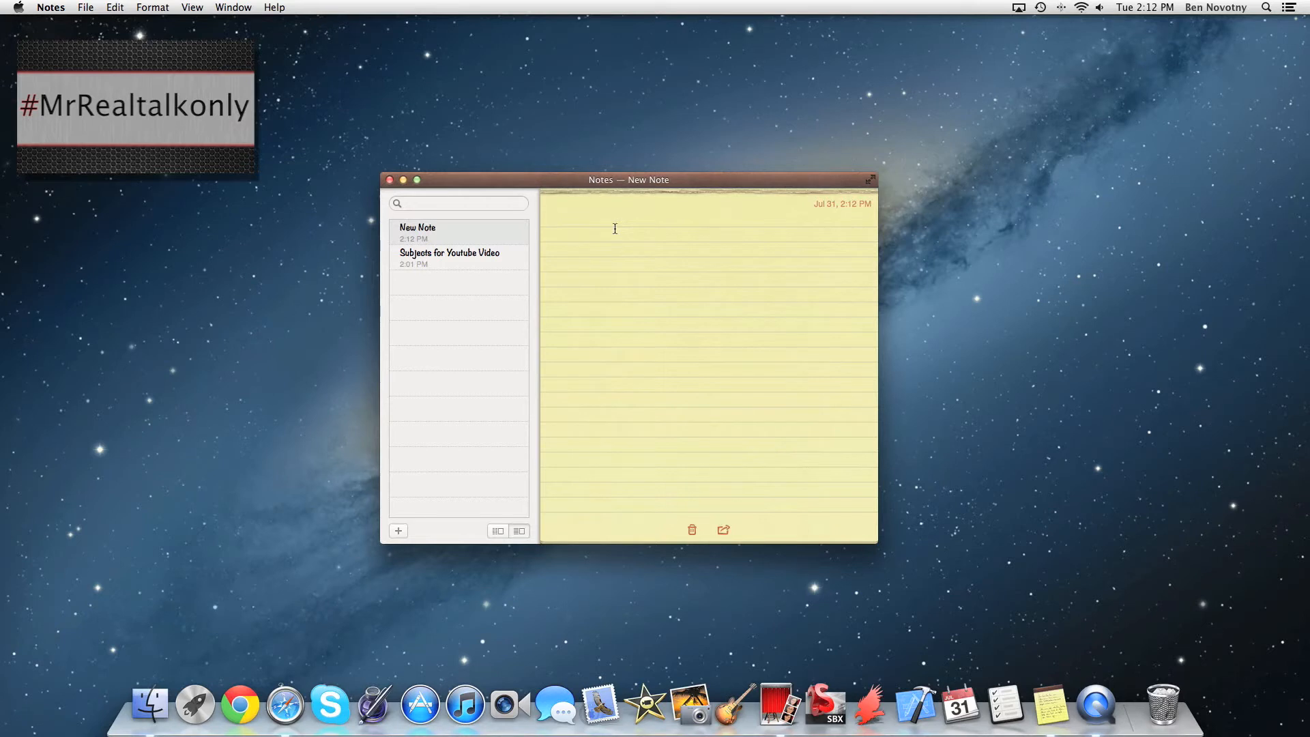
pyautogui.write('p')
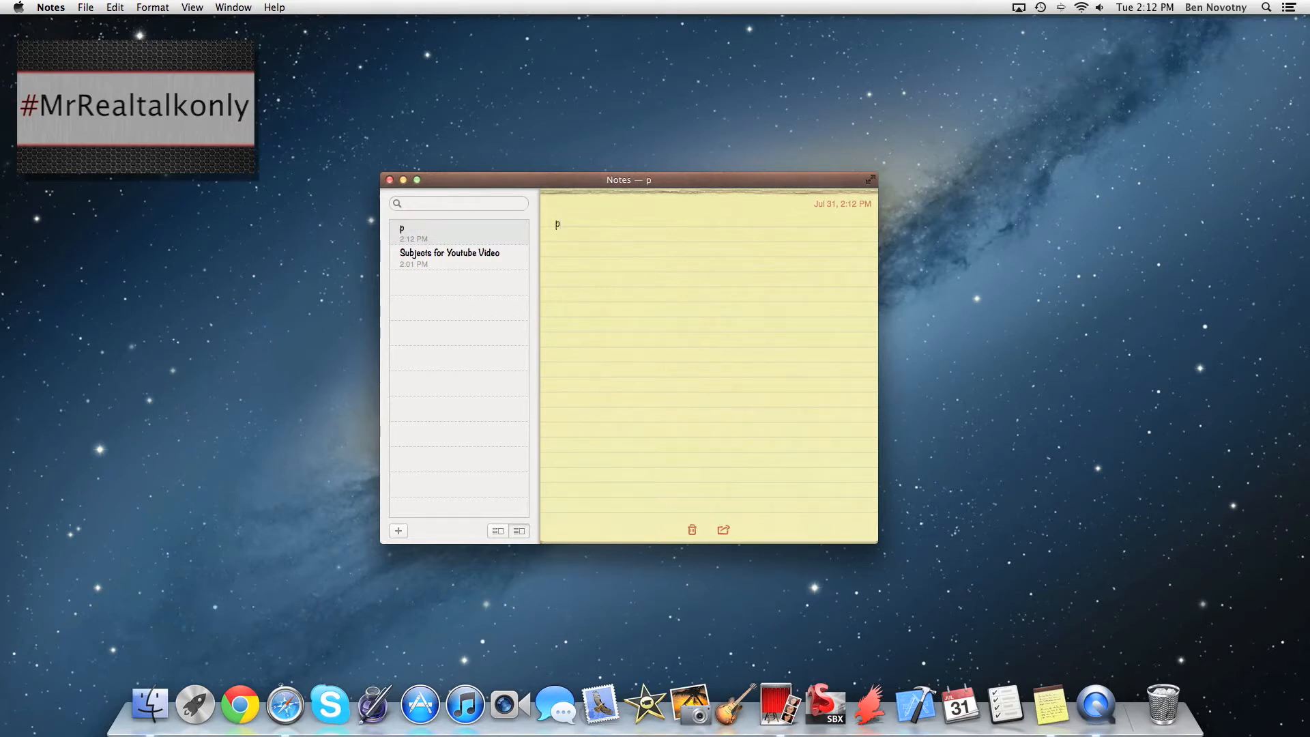
pyautogui.write('ick up school supplies t')
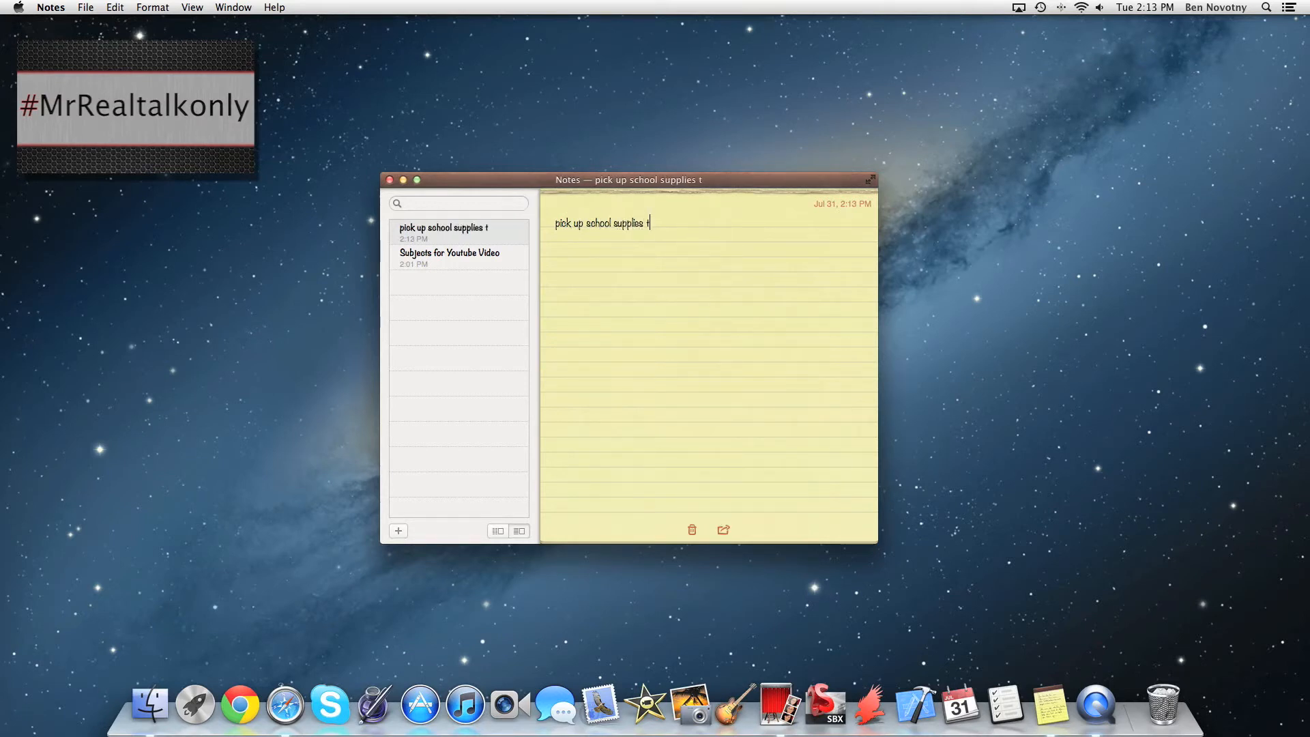
pyautogui.write('uesday')
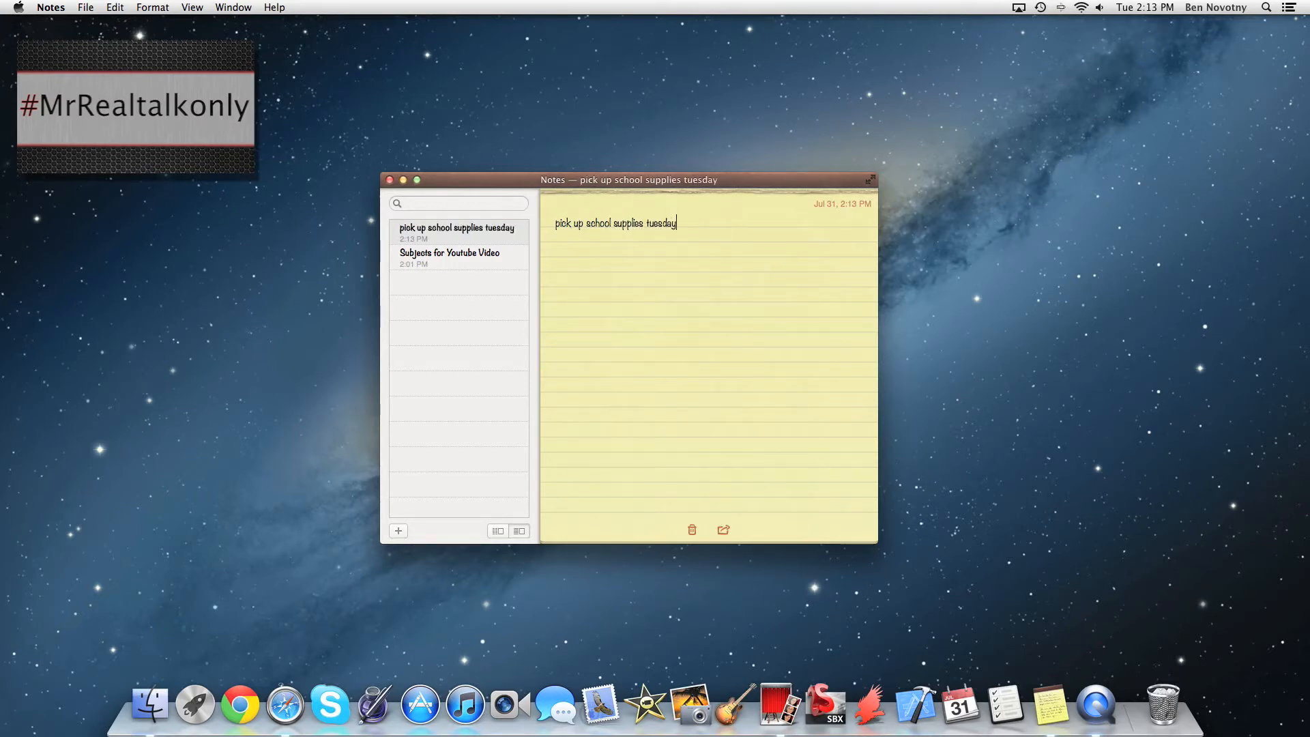
pyautogui.write('.')
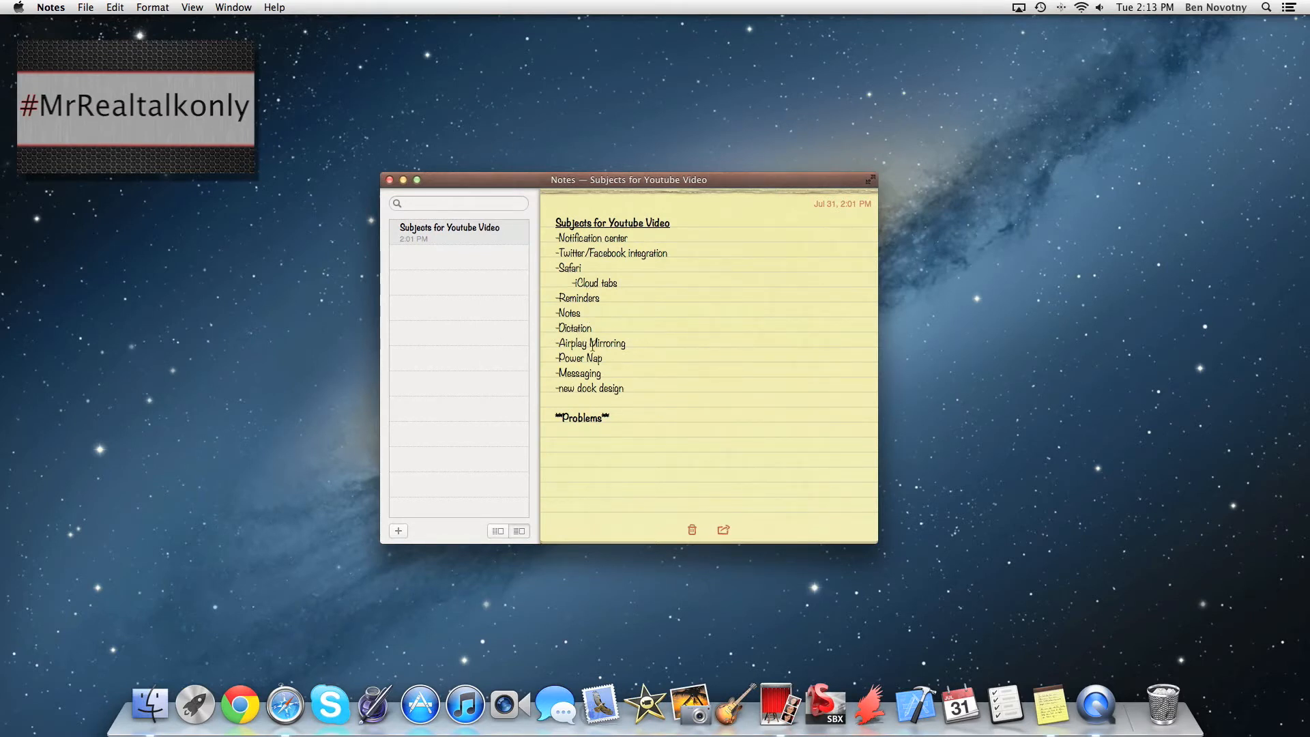
pyautogui.click(570, 432)
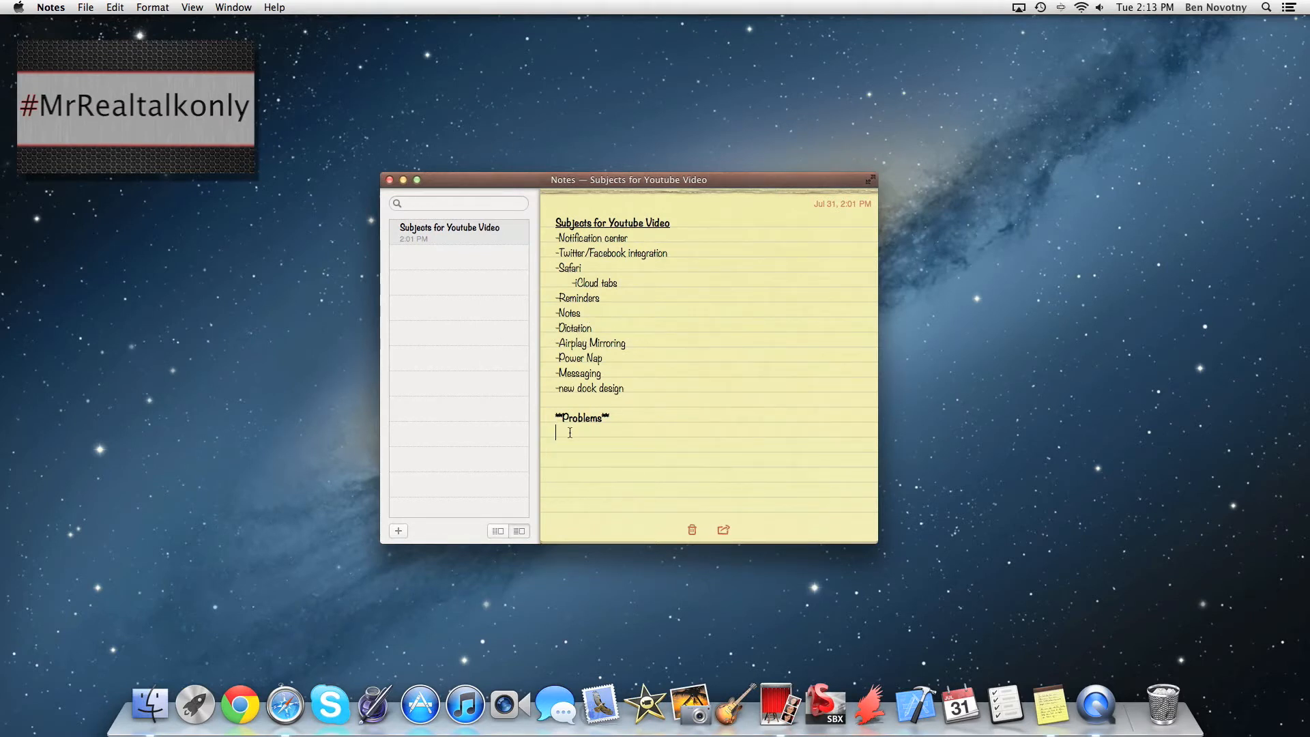
pyautogui.moveTo(582, 453)
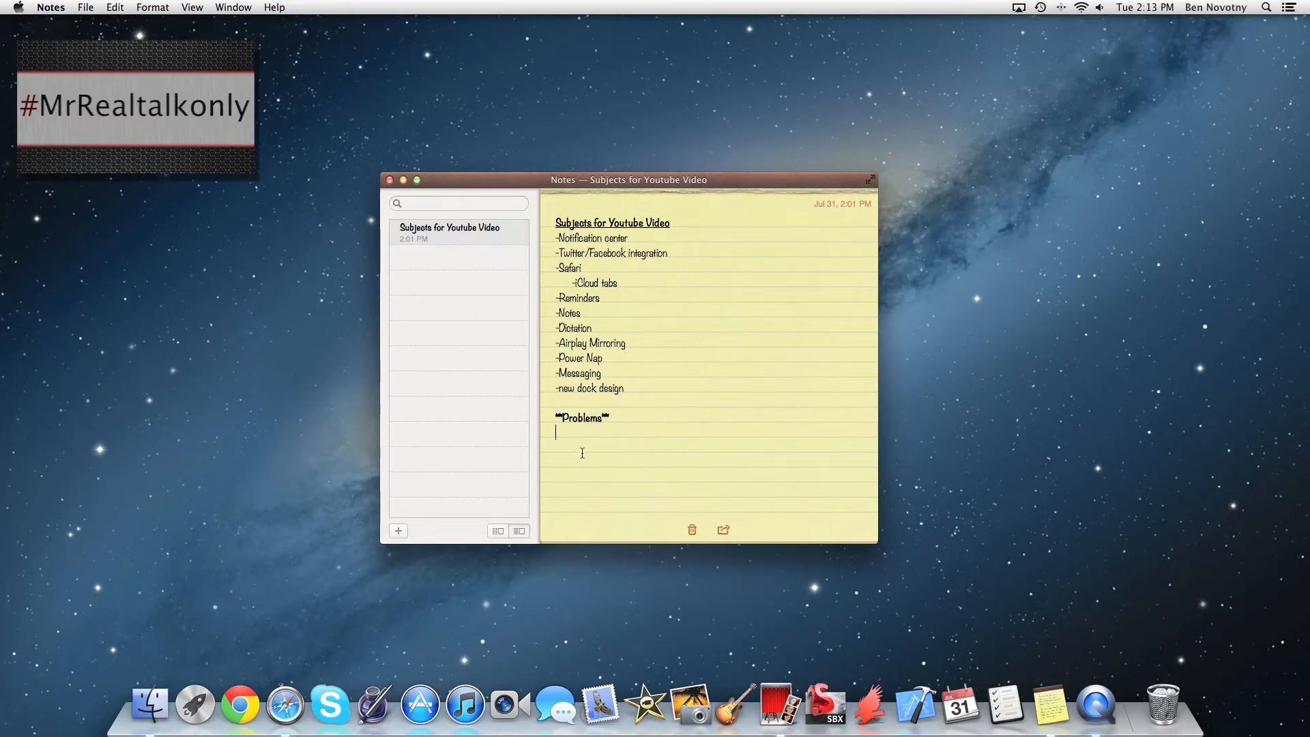
pyautogui.moveTo(591, 430)
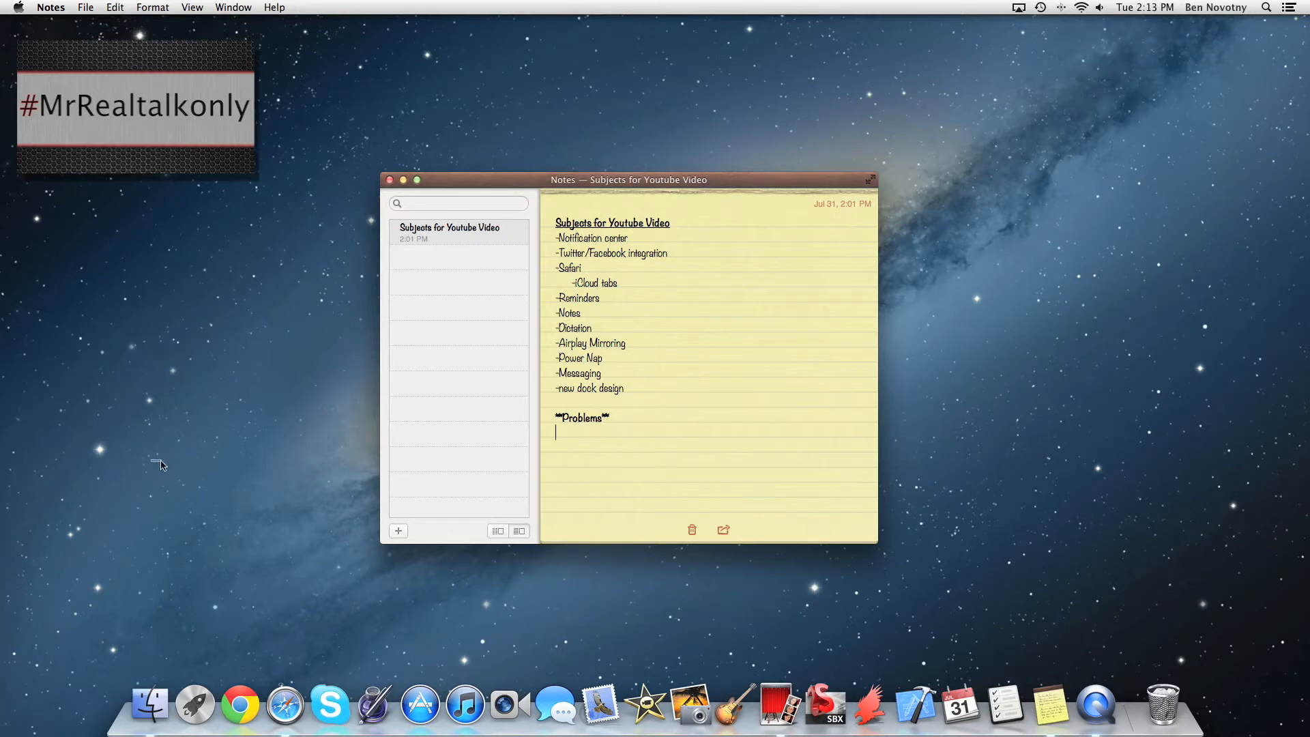
pyautogui.click(1171, 636)
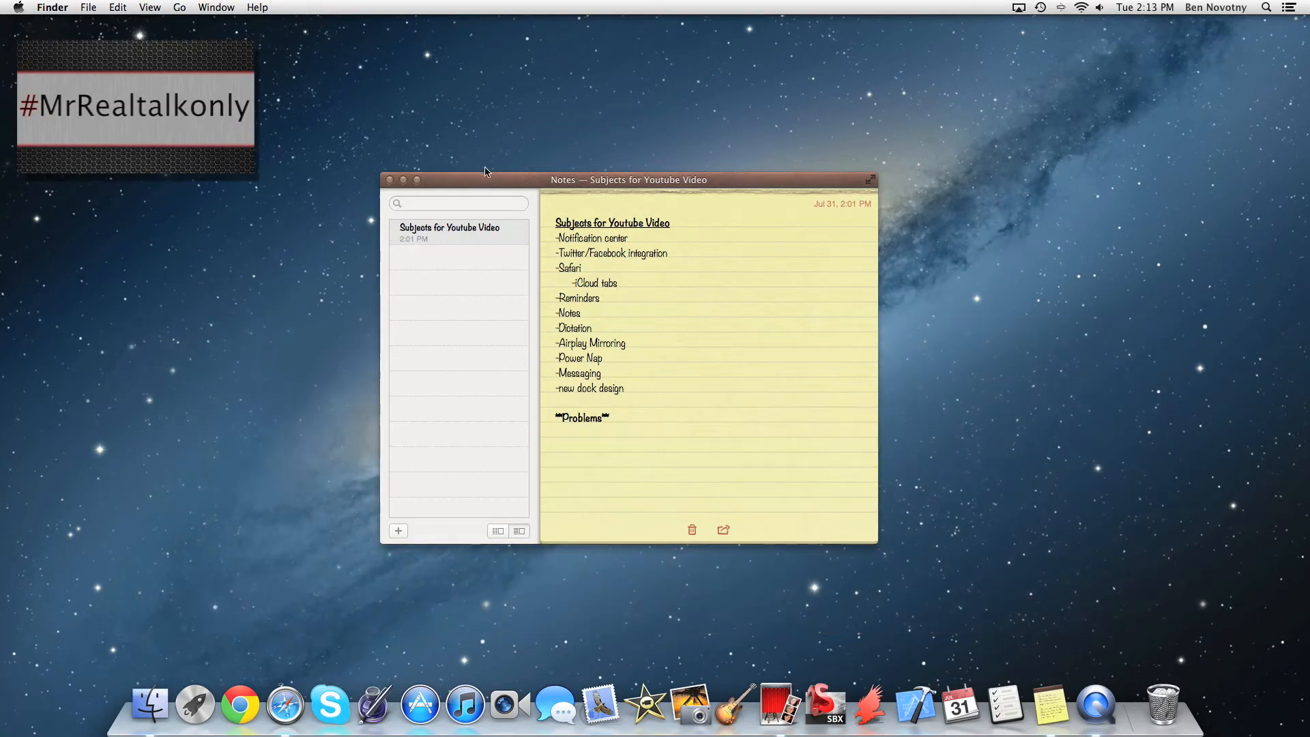
pyautogui.moveTo(484, 179); pyautogui.dragTo(521, 242)
pyautogui.write('The problem with my Mac is that once that is Jambi')
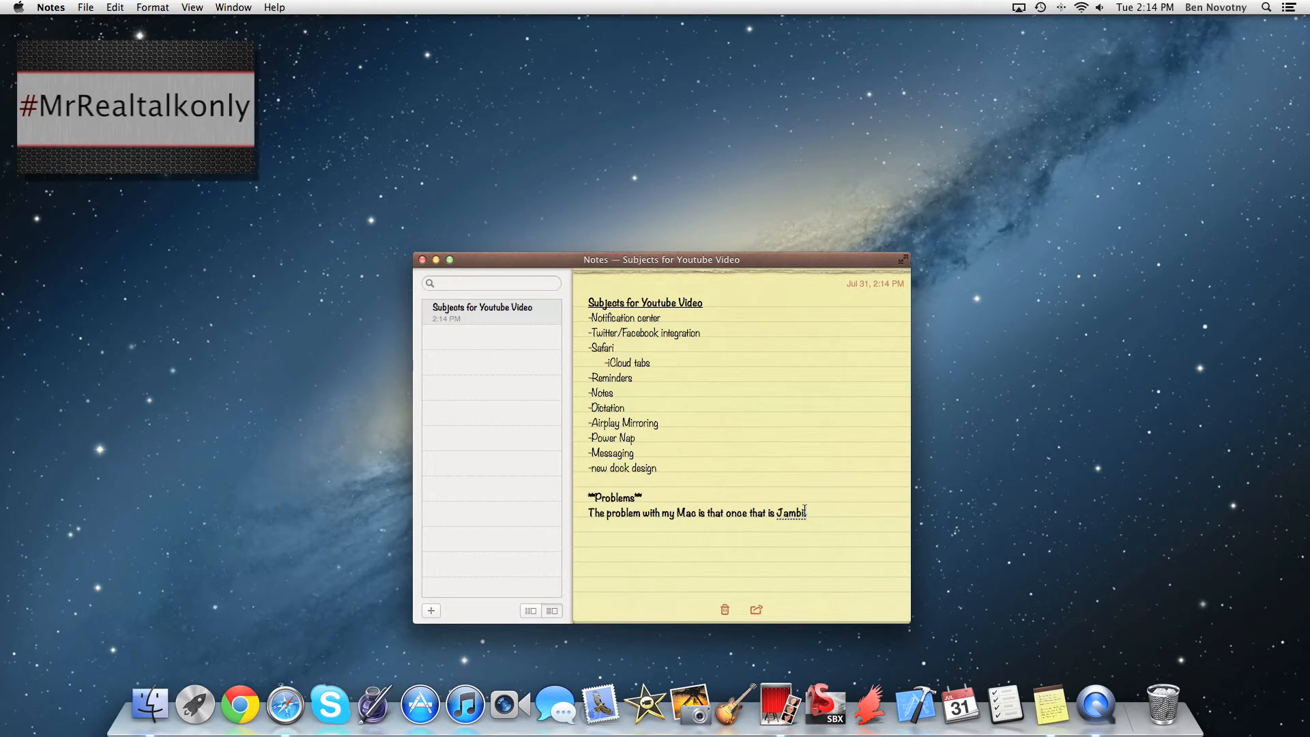
pyautogui.moveTo(748, 513); pyautogui.dragTo(806, 512)
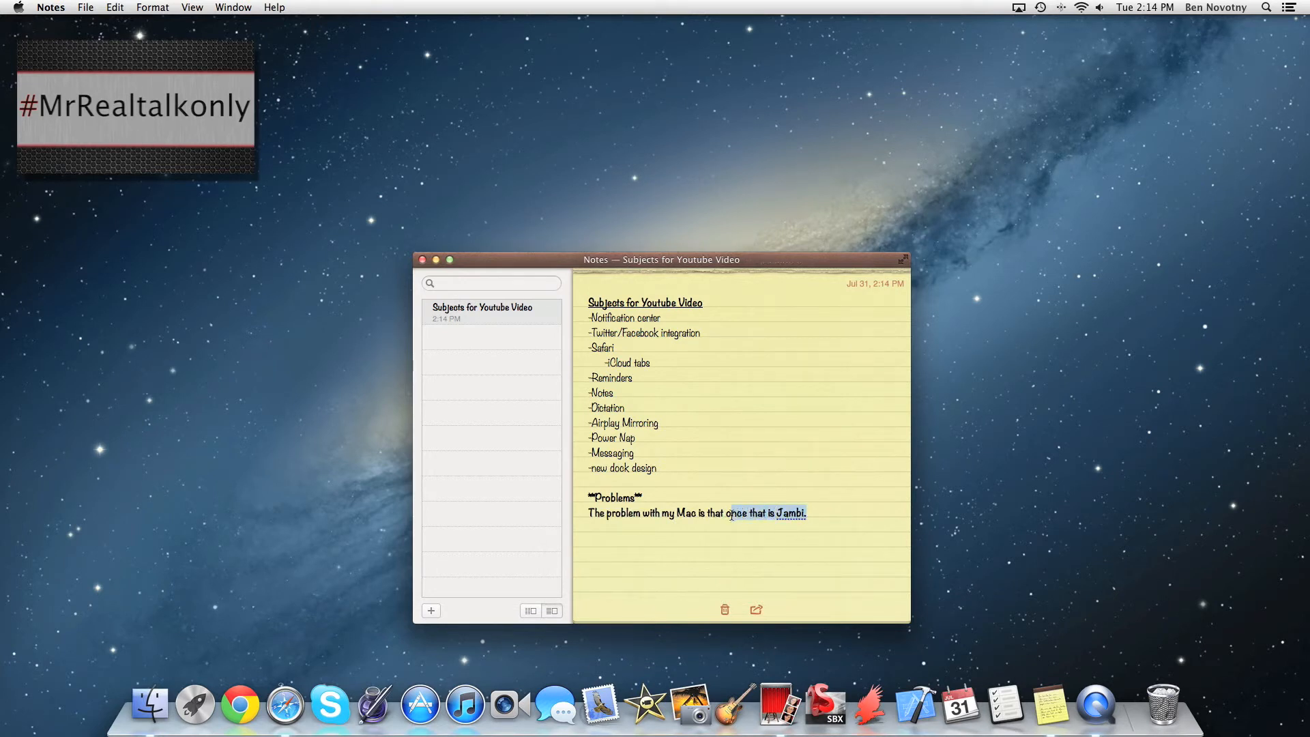
pyautogui.press('delete')
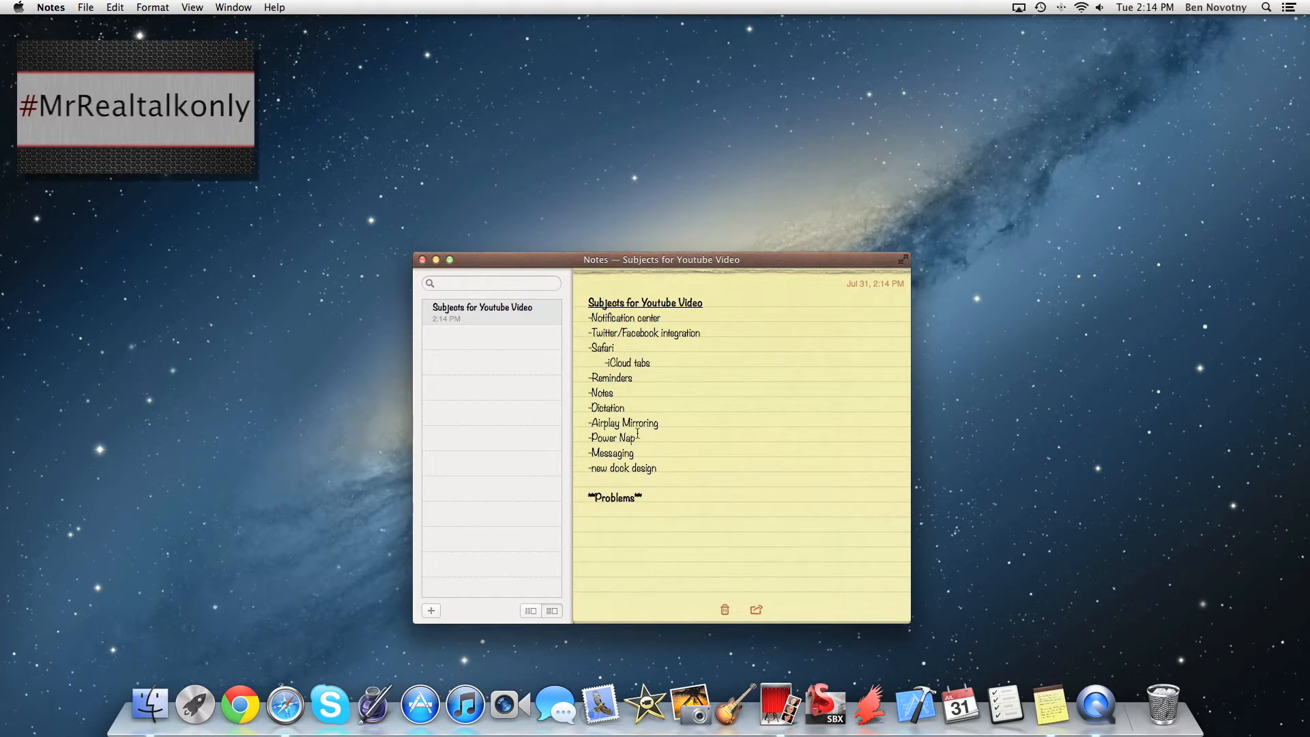
# Step: Start AirPlay Mirroring to Apple TV and reopen the AirPlay menu to see its options
pyautogui.click(1018, 8)
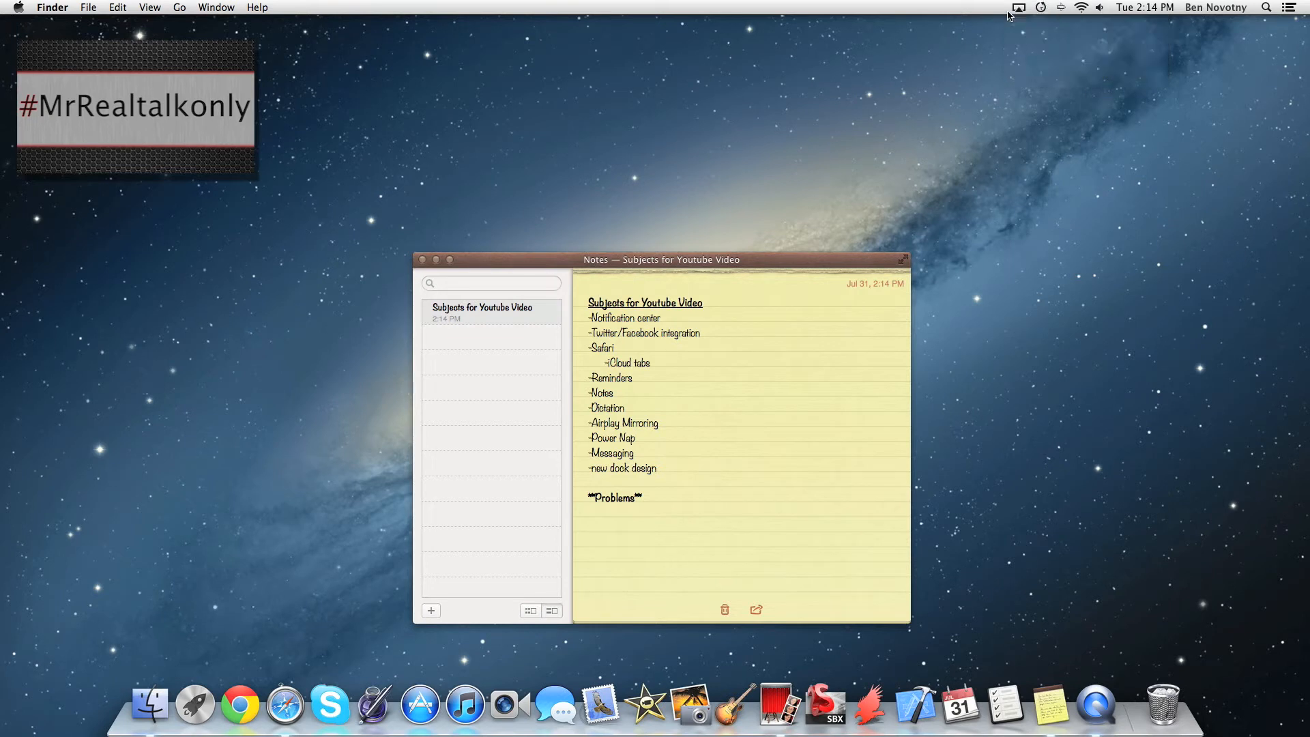
pyautogui.click(1019, 7)
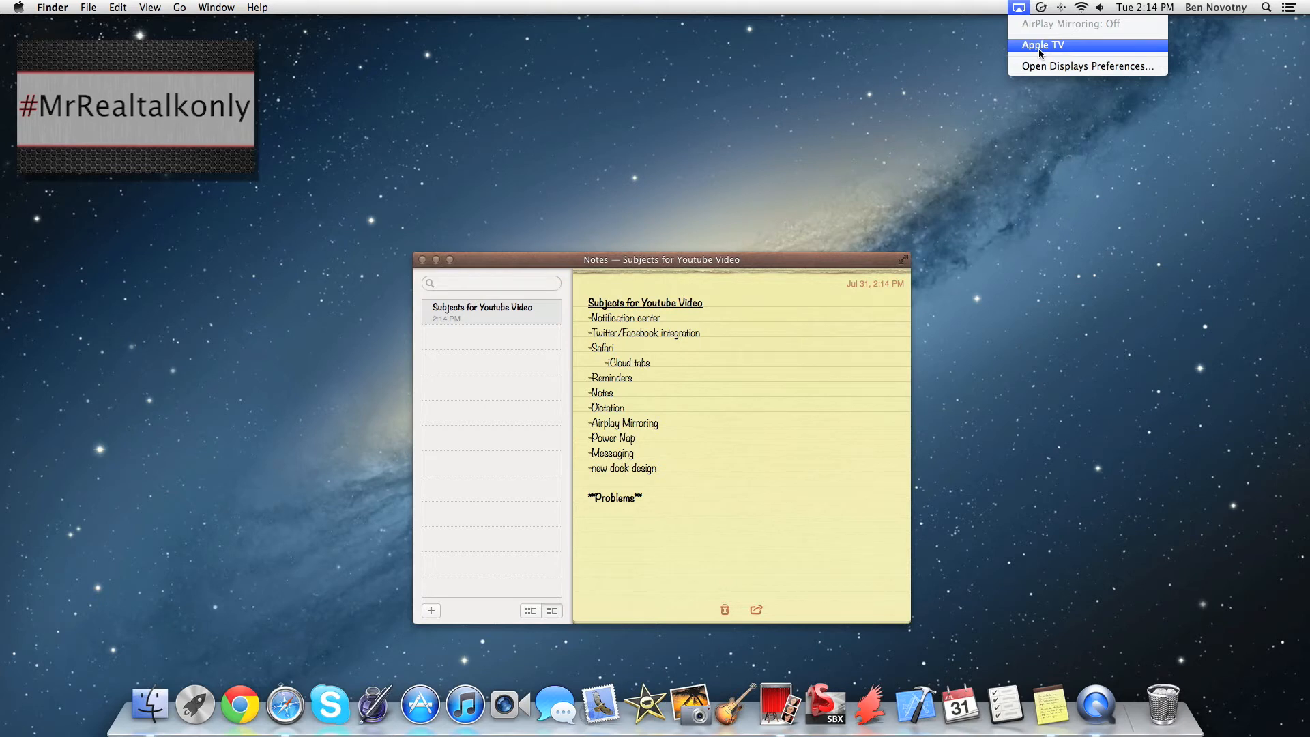
pyautogui.click(1029, 48)
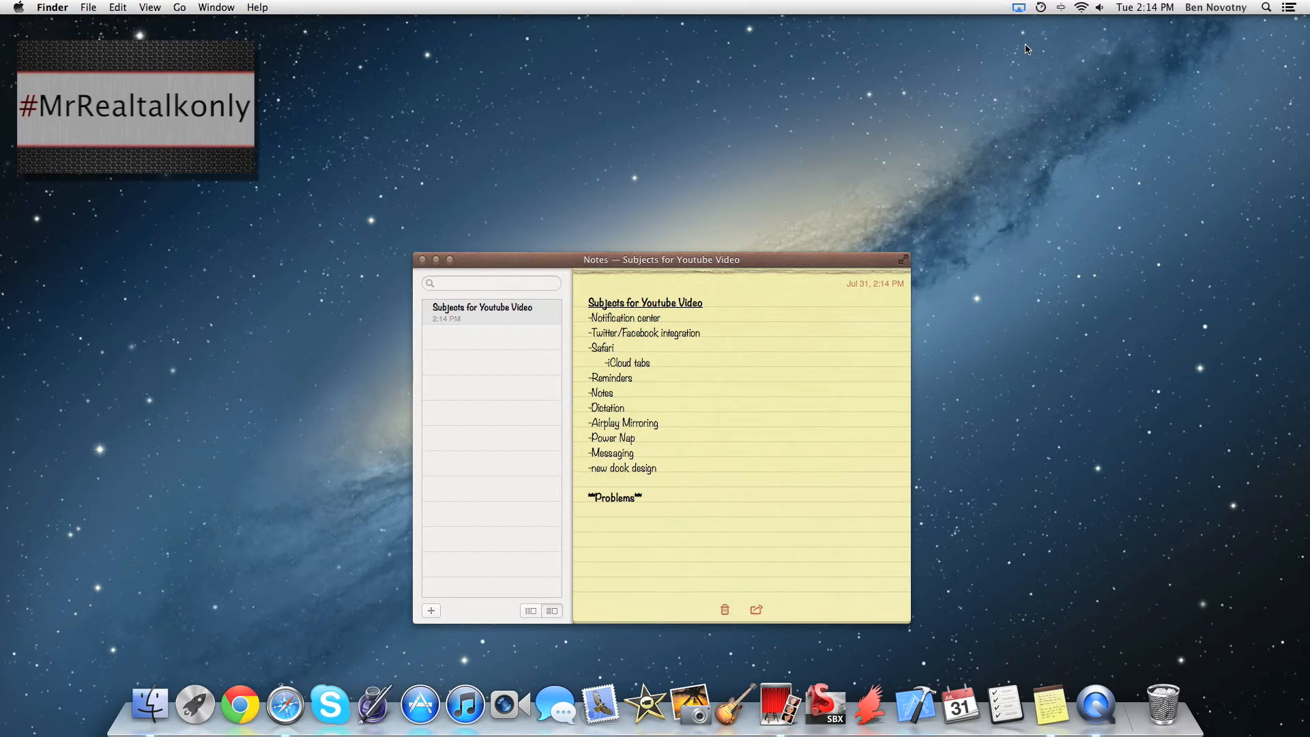
pyautogui.click(1015, 8)
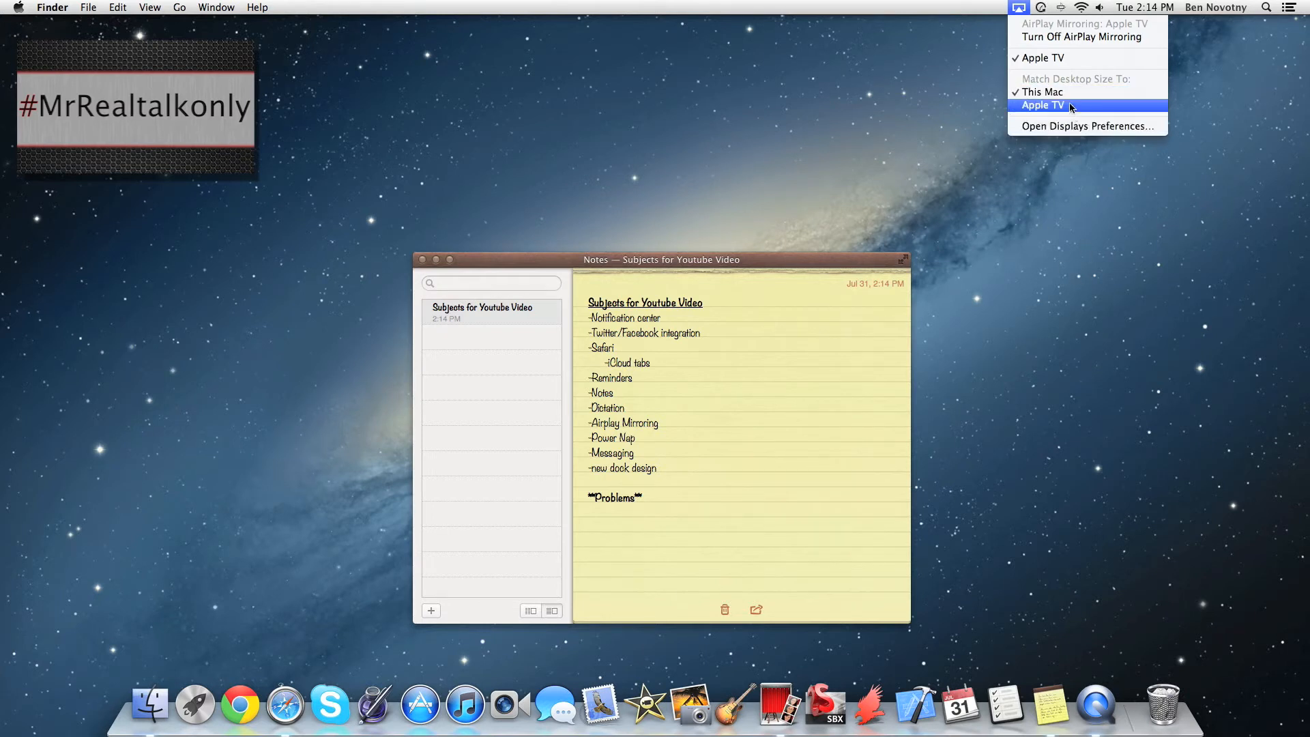
pyautogui.moveTo(1073, 107)
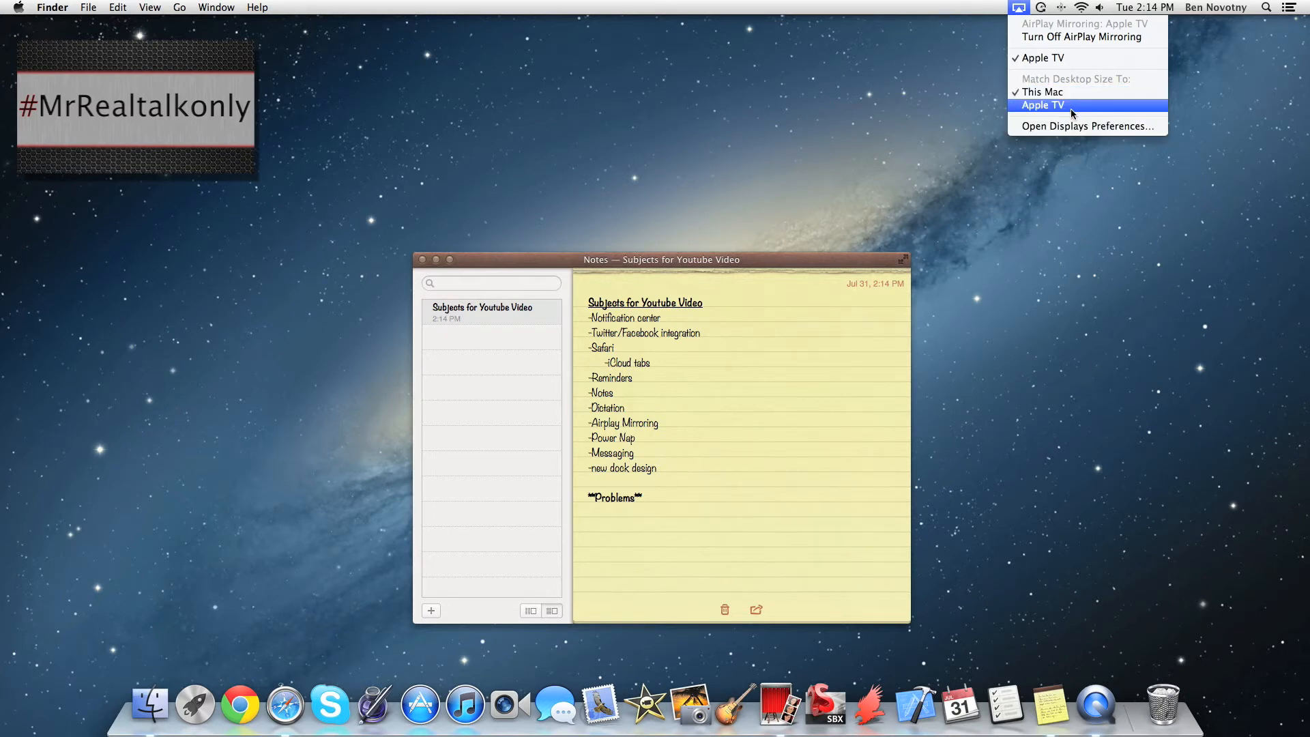
pyautogui.moveTo(1094, 128)
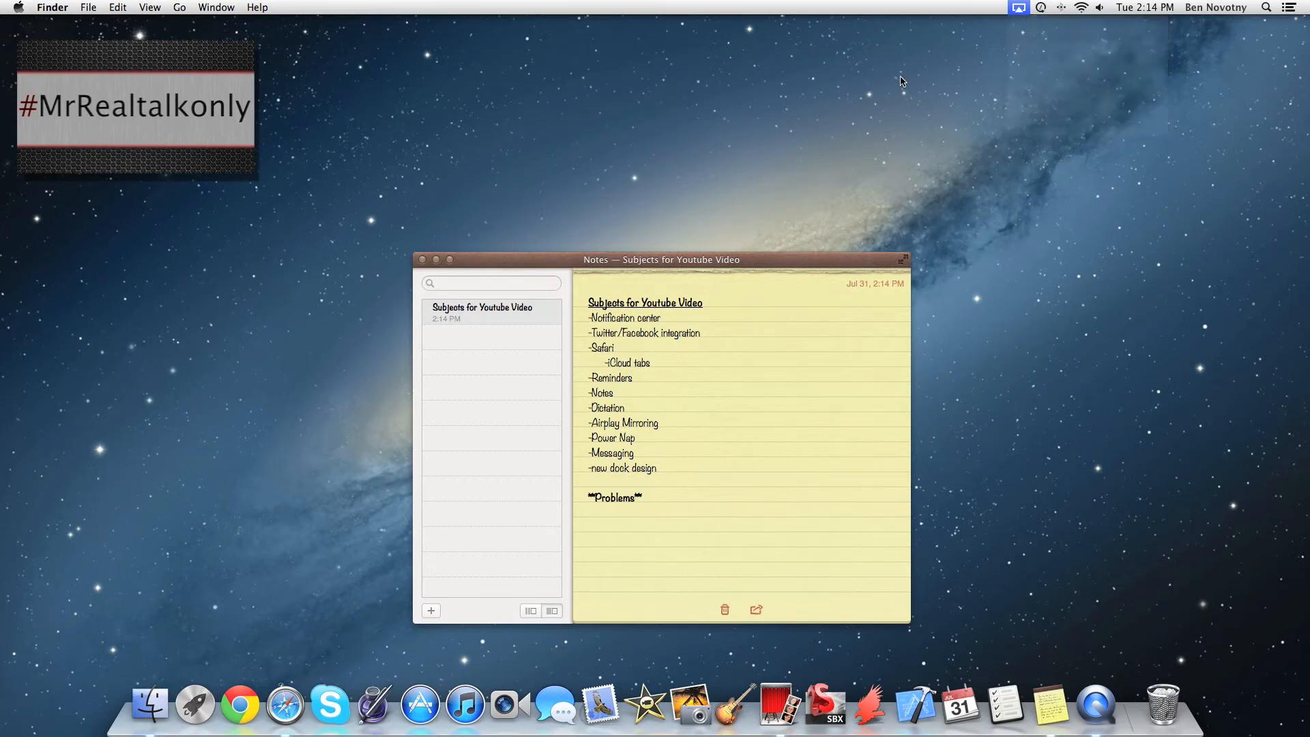
pyautogui.moveTo(352, 693)
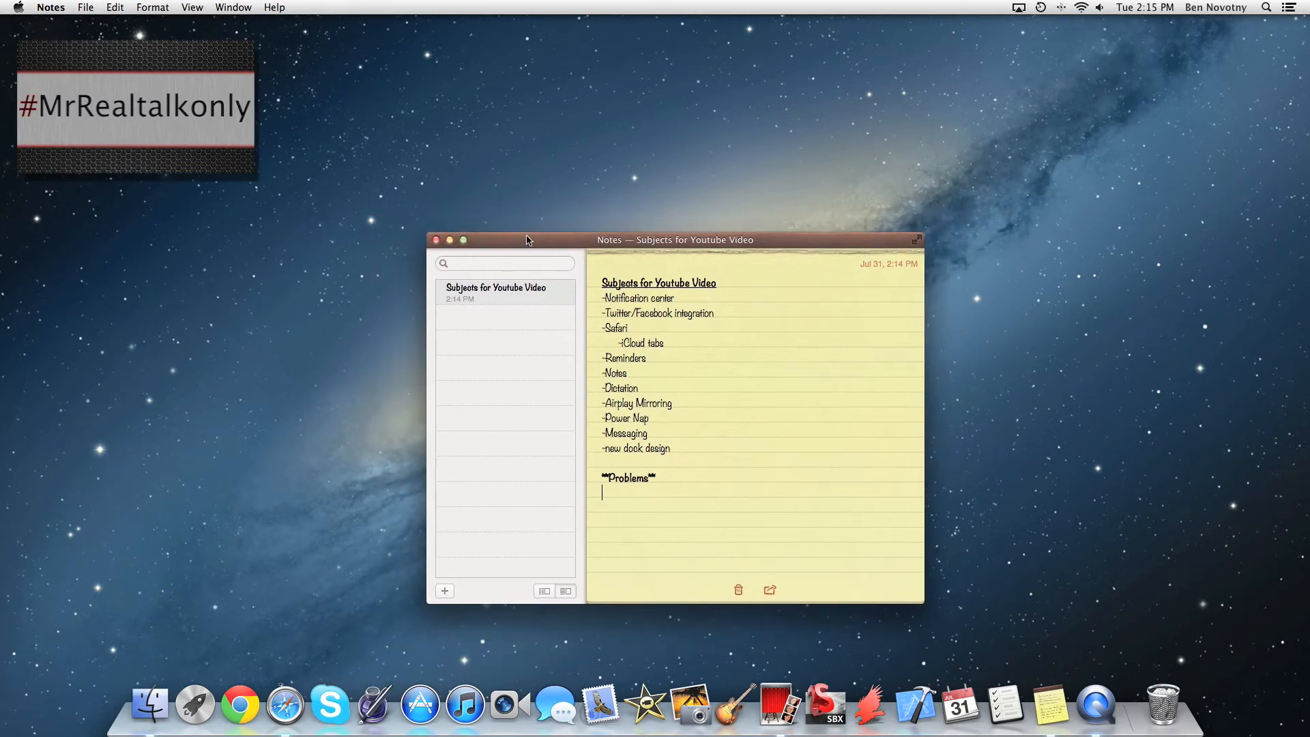
pyautogui.moveTo(526, 240); pyautogui.dragTo(518, 241)
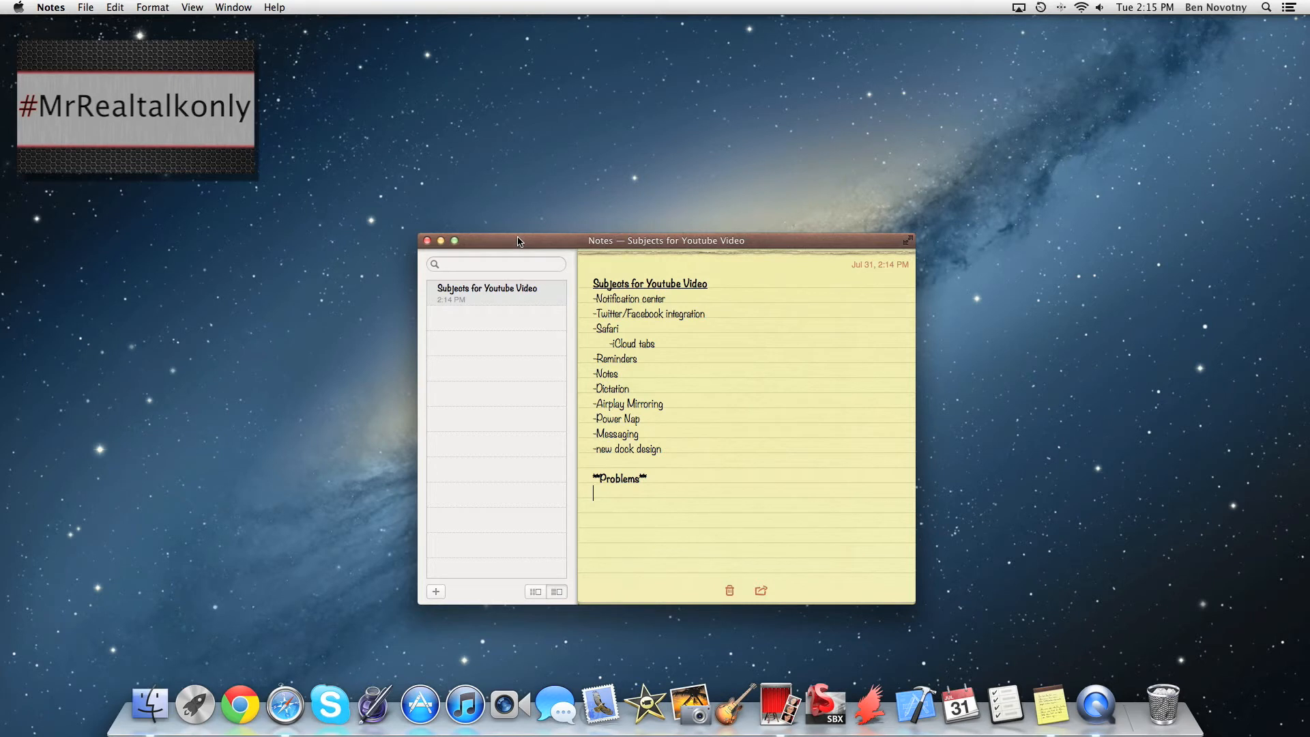
pyautogui.moveTo(533, 323)
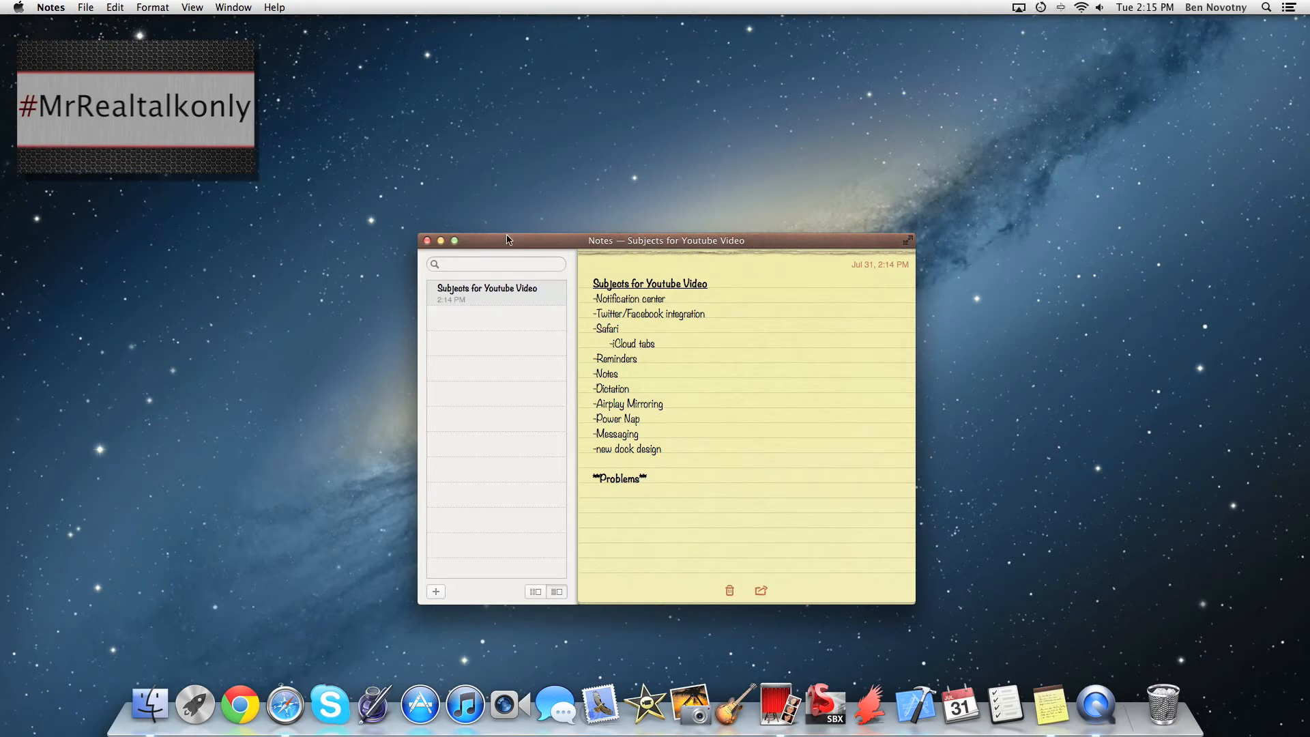
pyautogui.moveTo(412, 217)
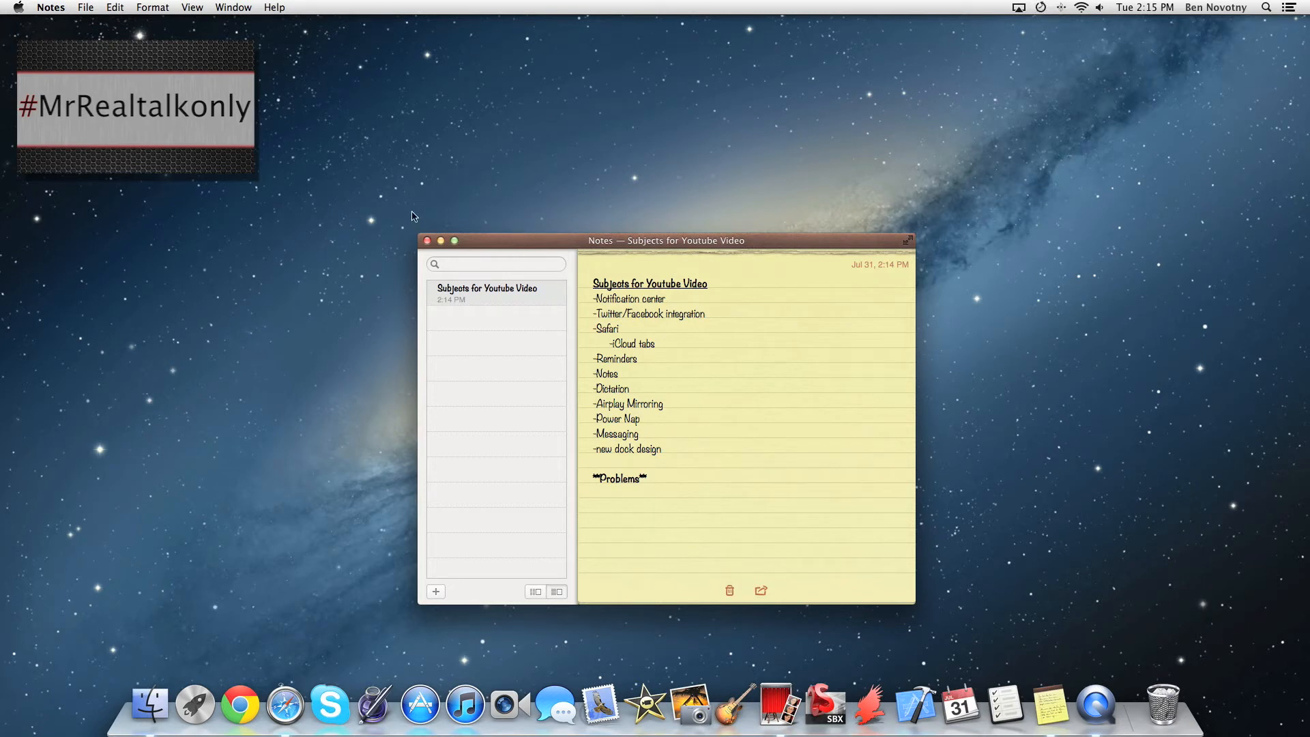
pyautogui.click(638, 418)
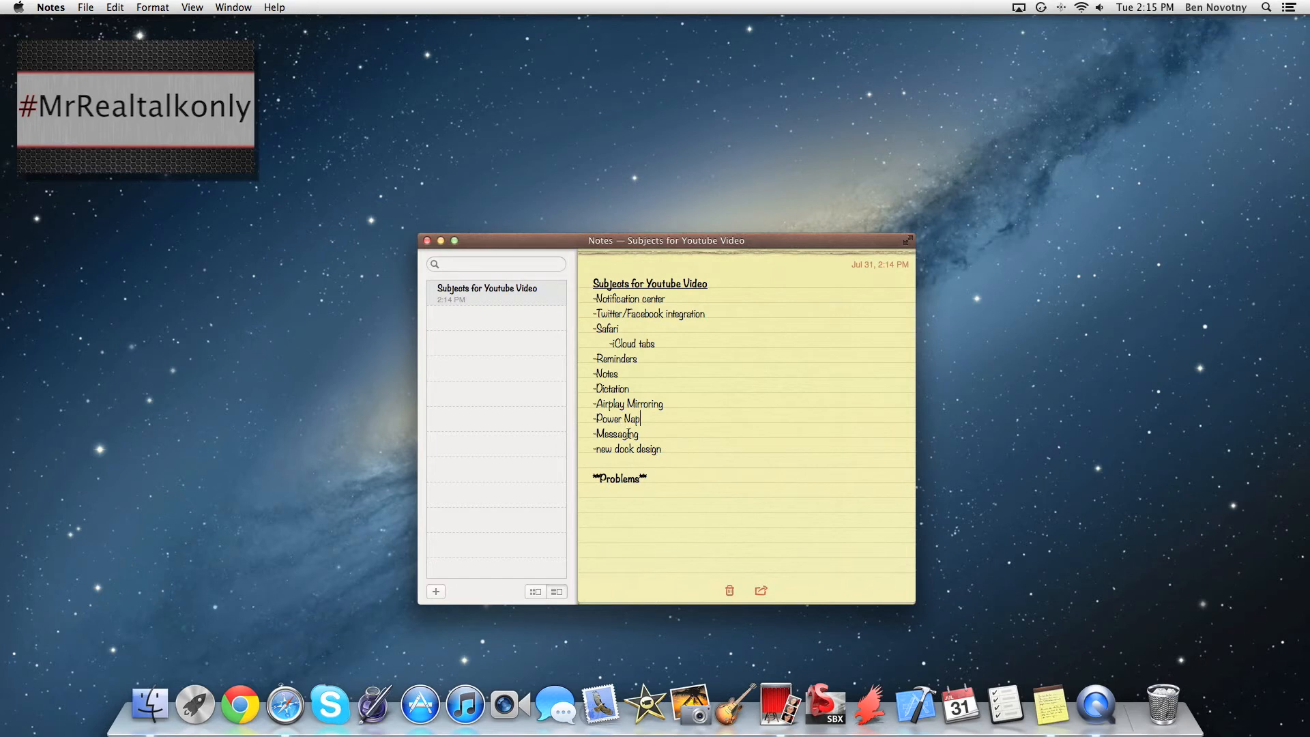
# Step: Send Mom 'whats up?' and type the follow-up '9dont respond)'
pyautogui.click(555, 706)
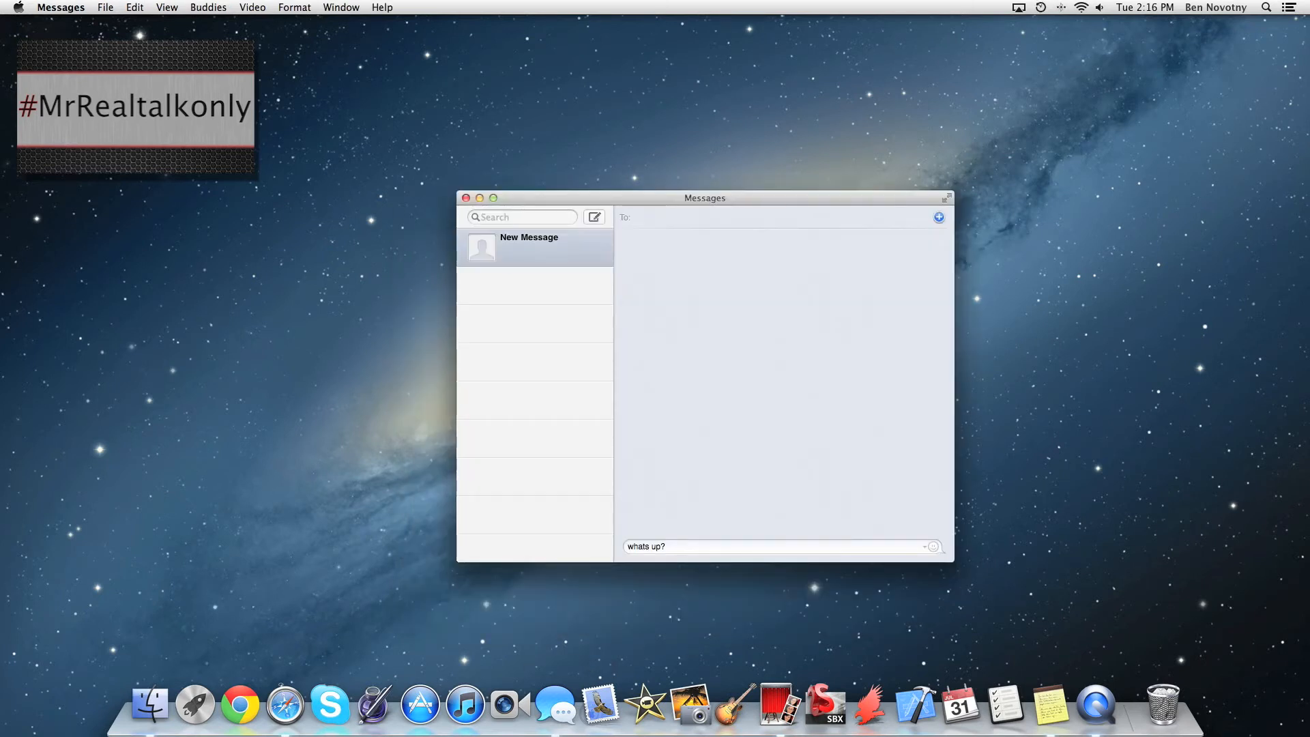
pyautogui.moveTo(639, 197)
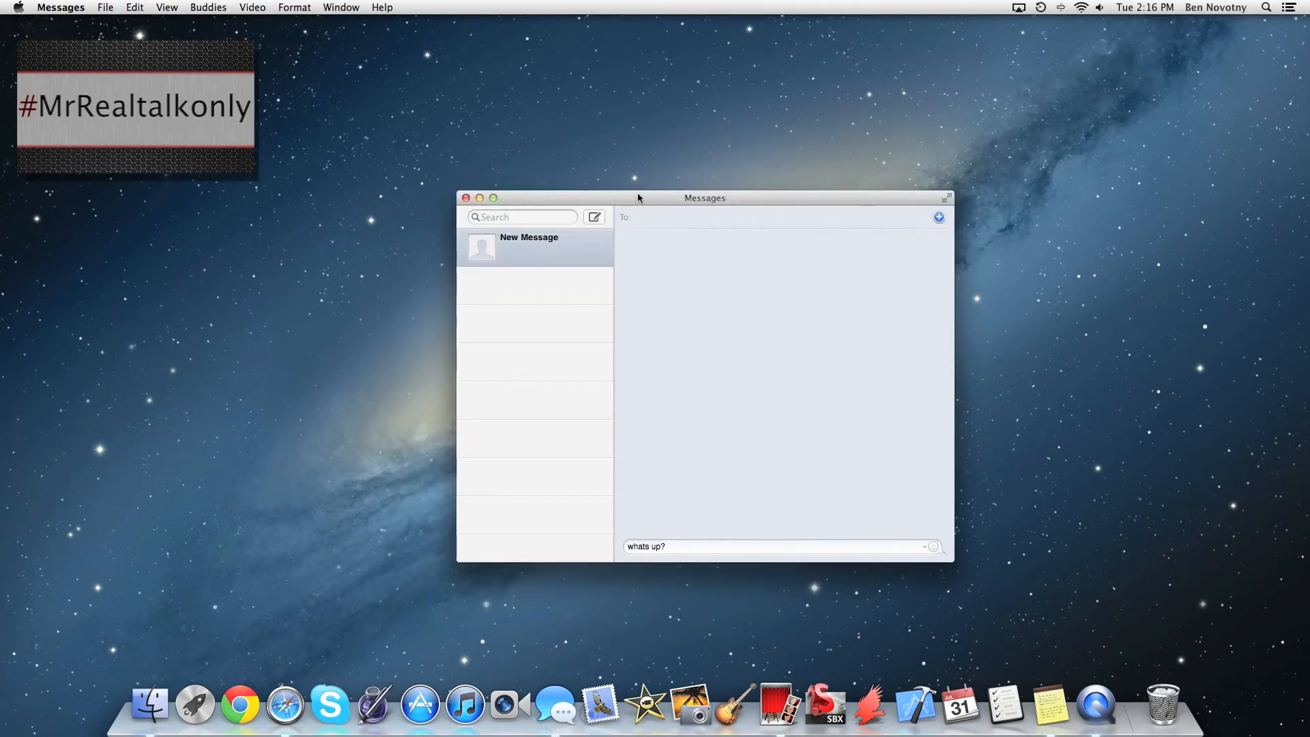
pyautogui.moveTo(703, 198); pyautogui.dragTo(688, 194)
pyautogui.write('Mom')
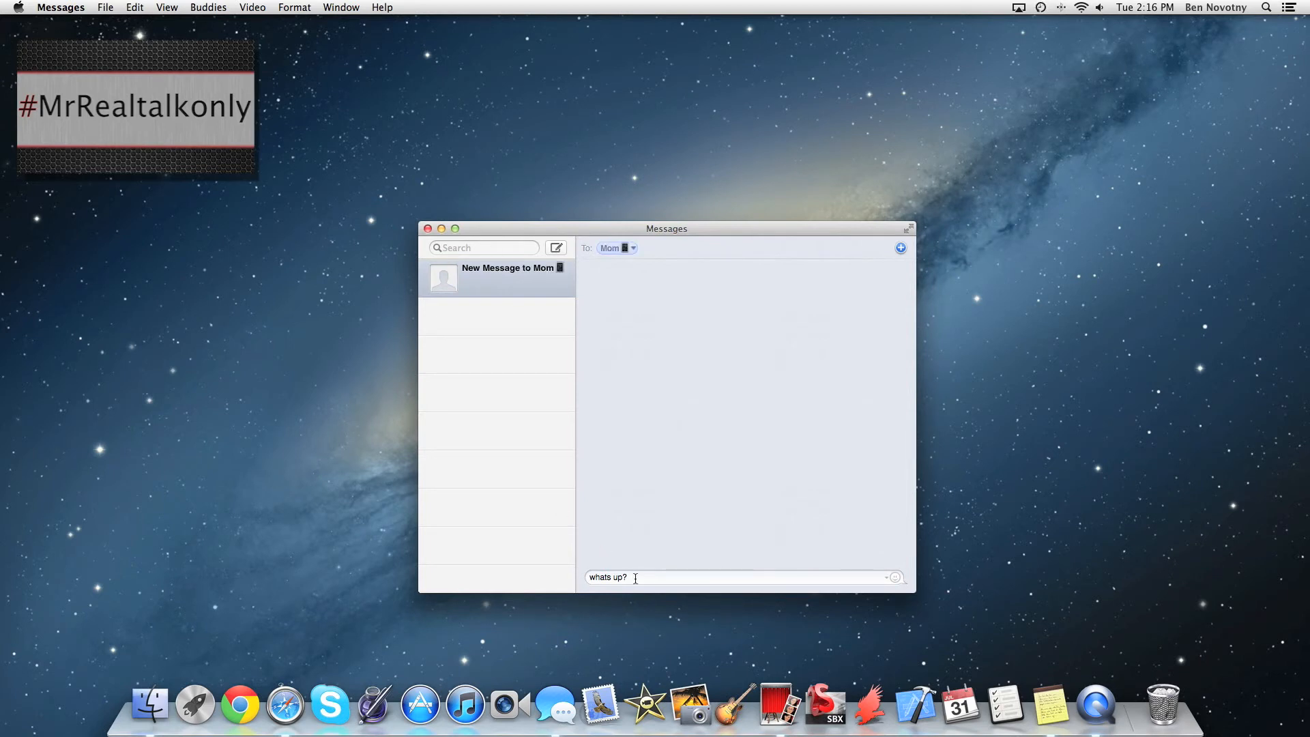
pyautogui.press('Return')
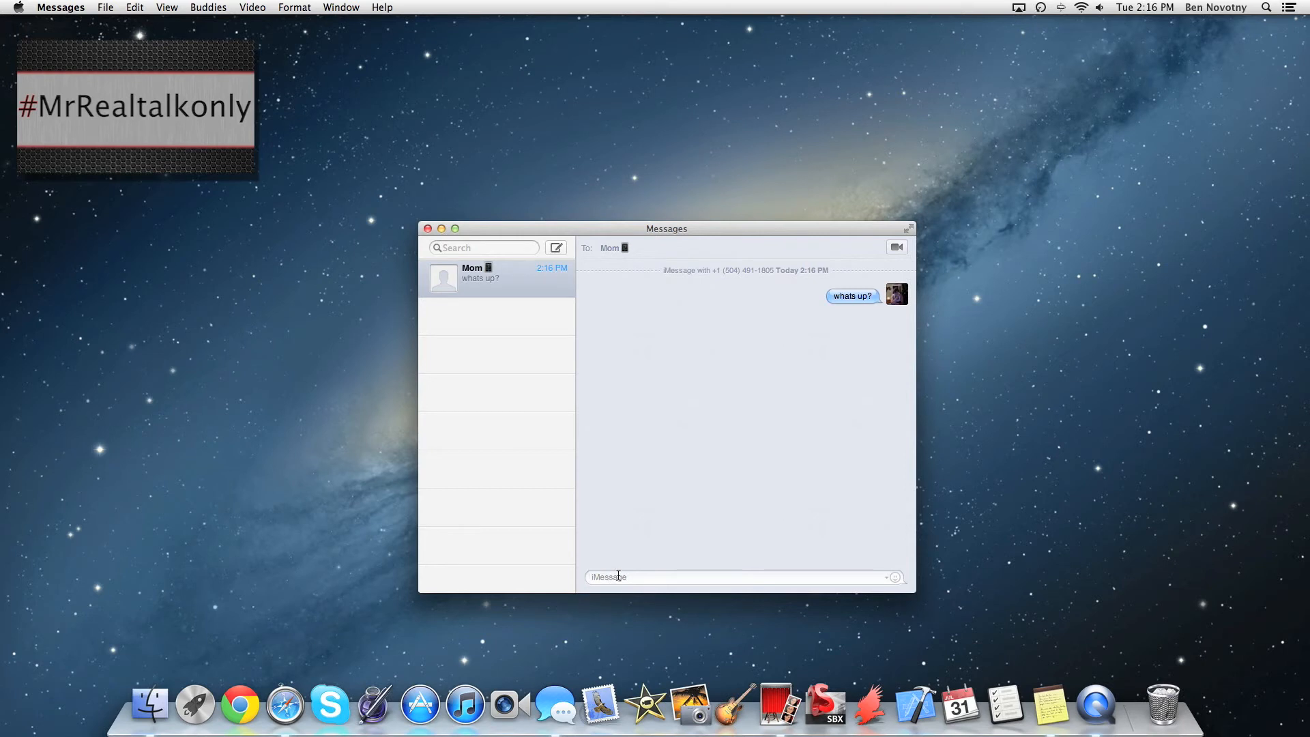
pyautogui.write('dont respo')
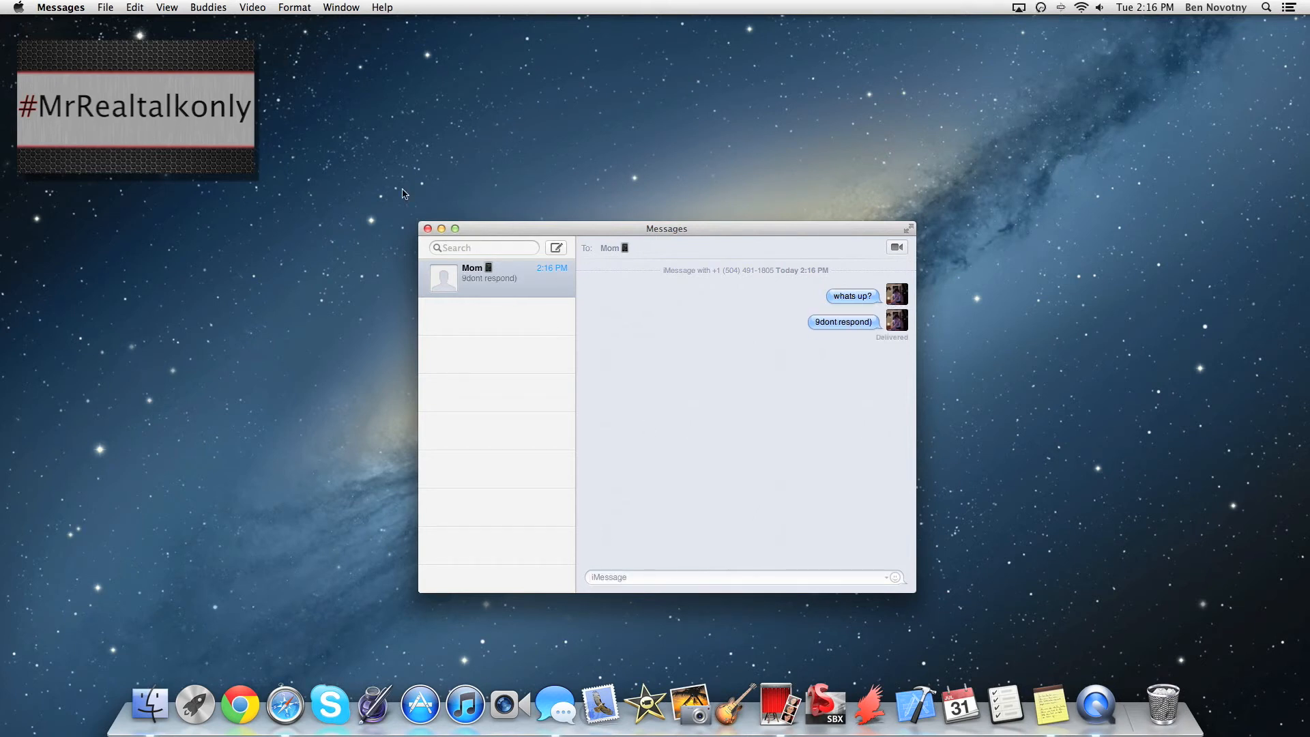
# Step: Dictate 'I'm using dictation.' into the reply field to Mom and reposition the window
pyautogui.moveTo(666, 227); pyautogui.dragTo(650, 211)
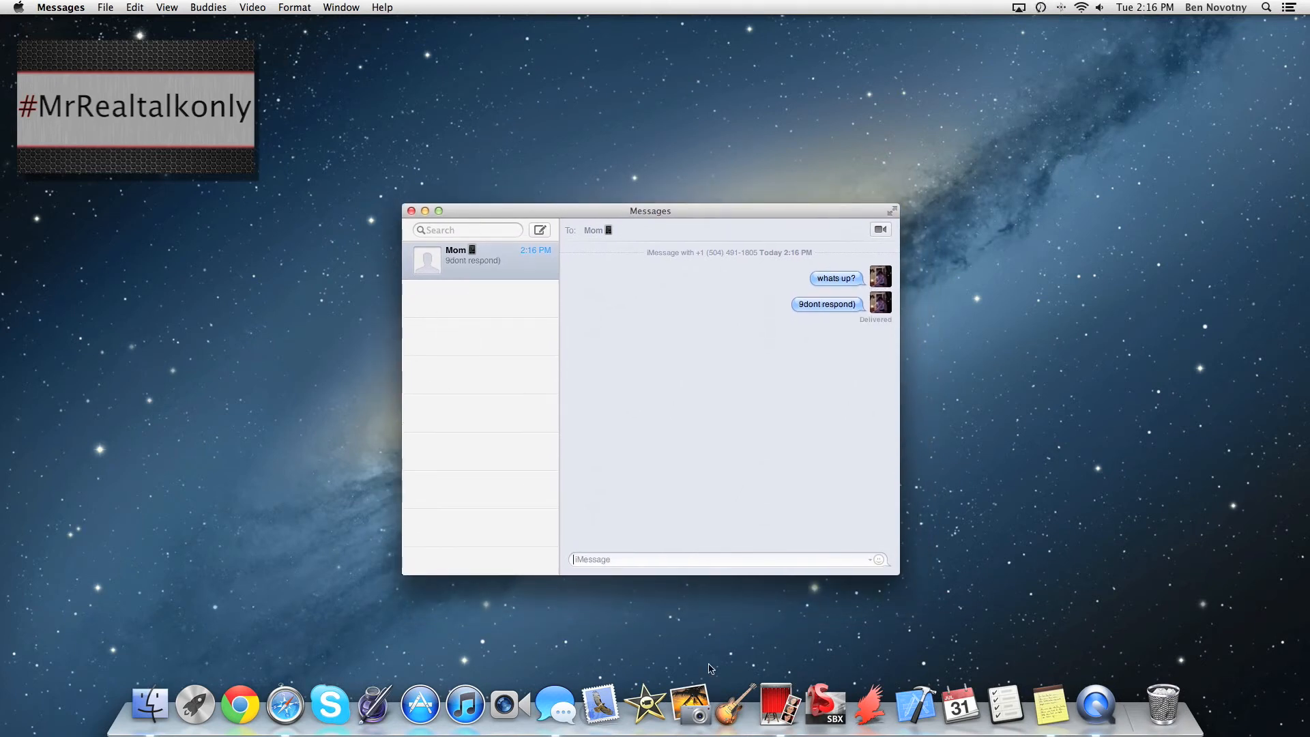
pyautogui.click(631, 560)
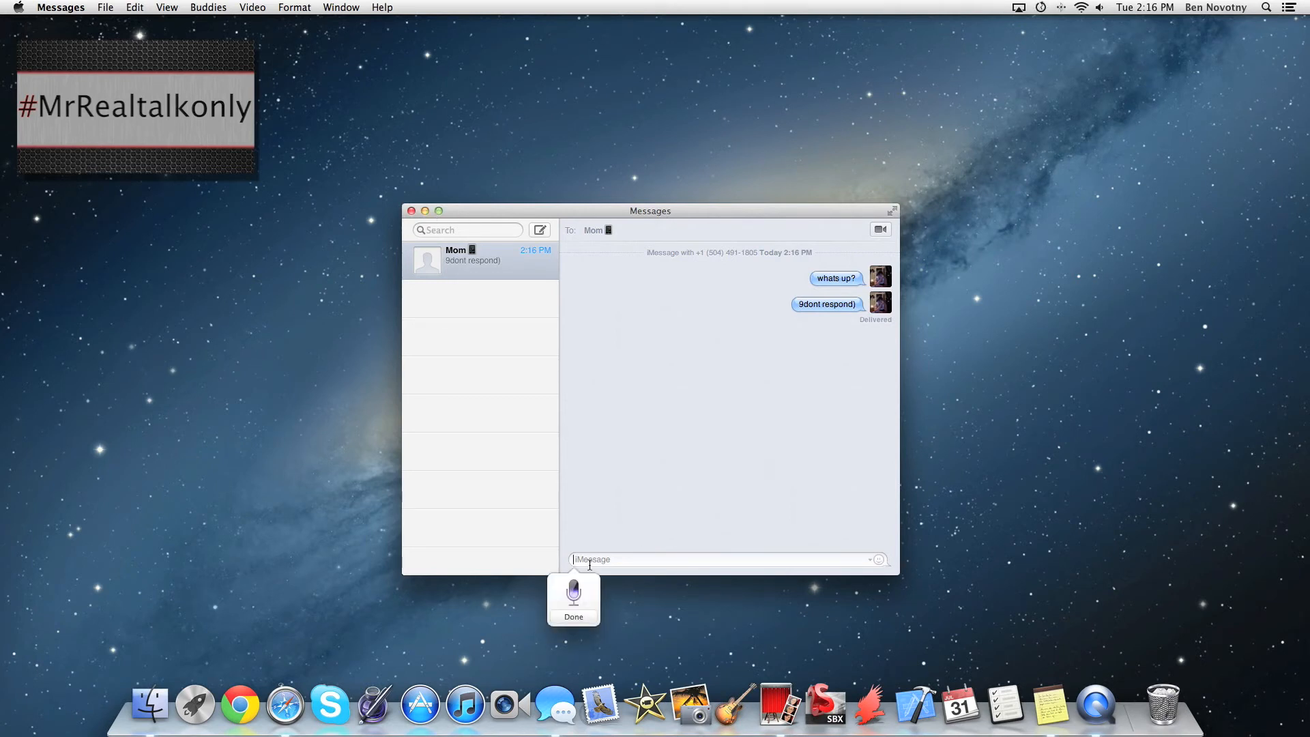
pyautogui.click(573, 616)
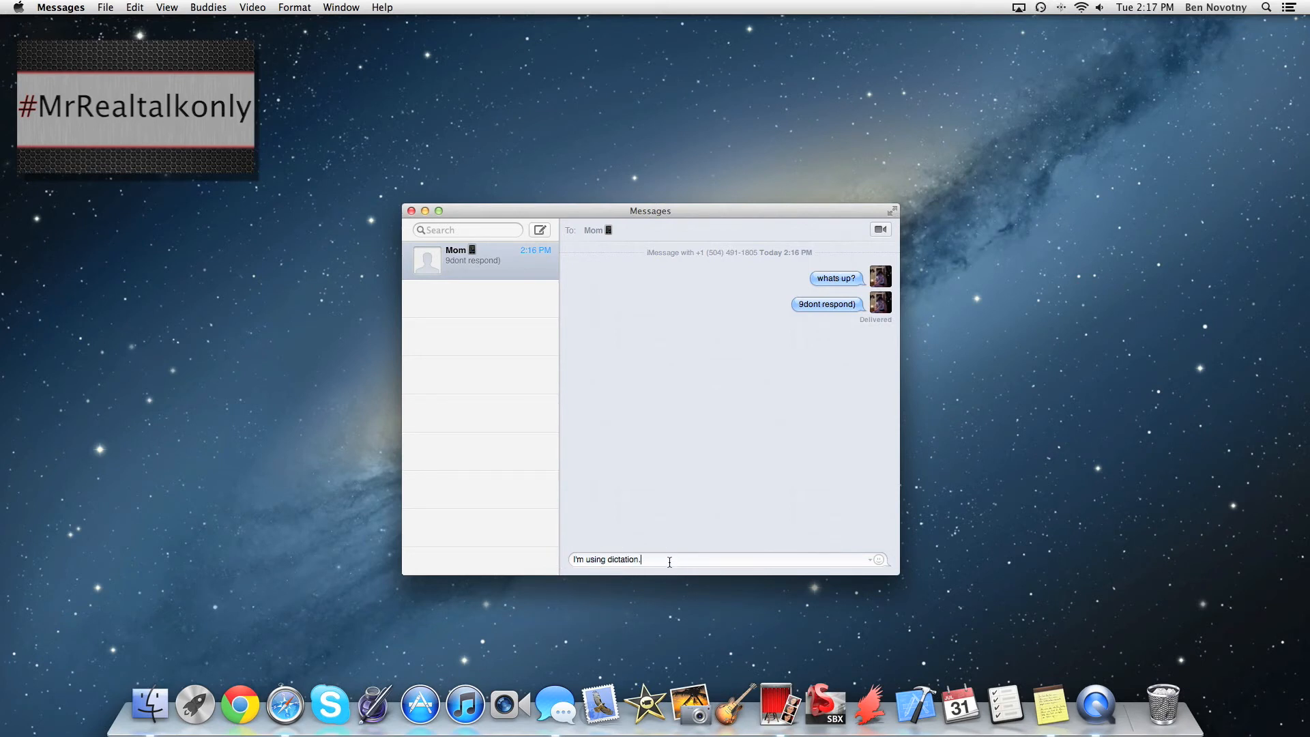
pyautogui.moveTo(671, 219)
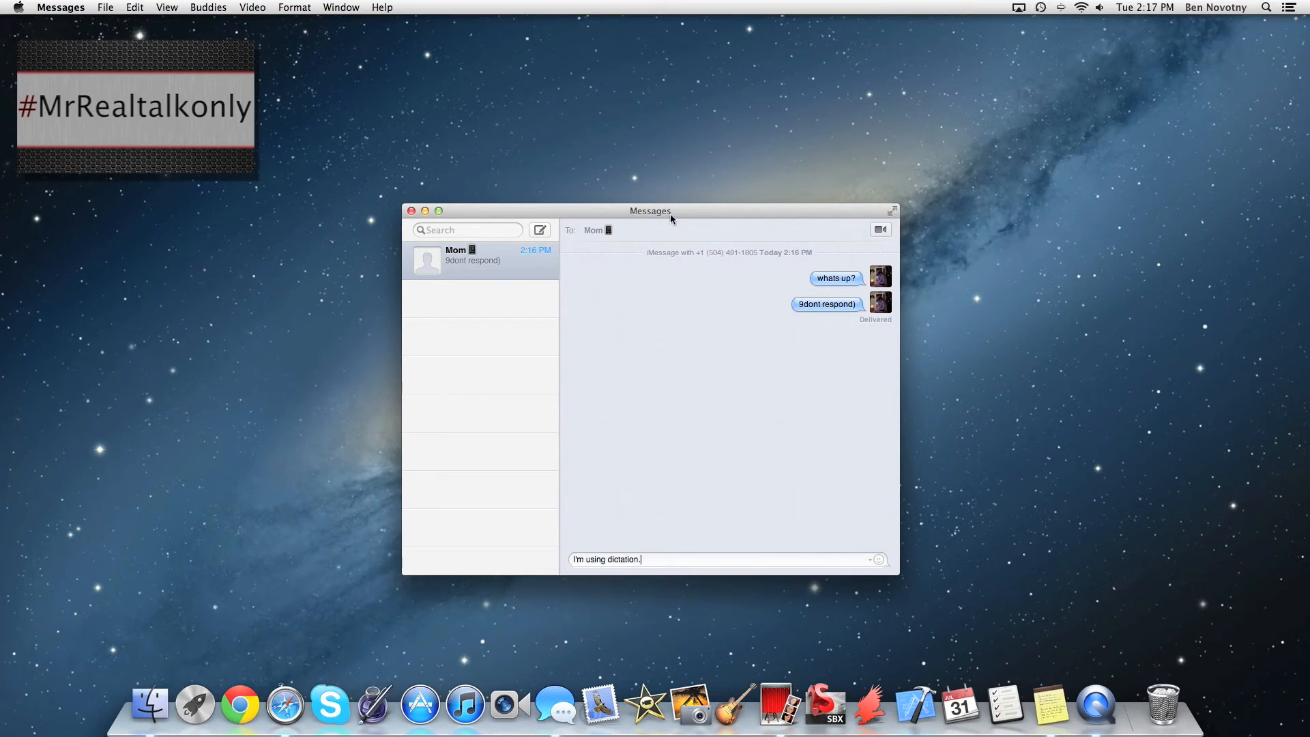
pyautogui.moveTo(650, 211); pyautogui.dragTo(692, 223)
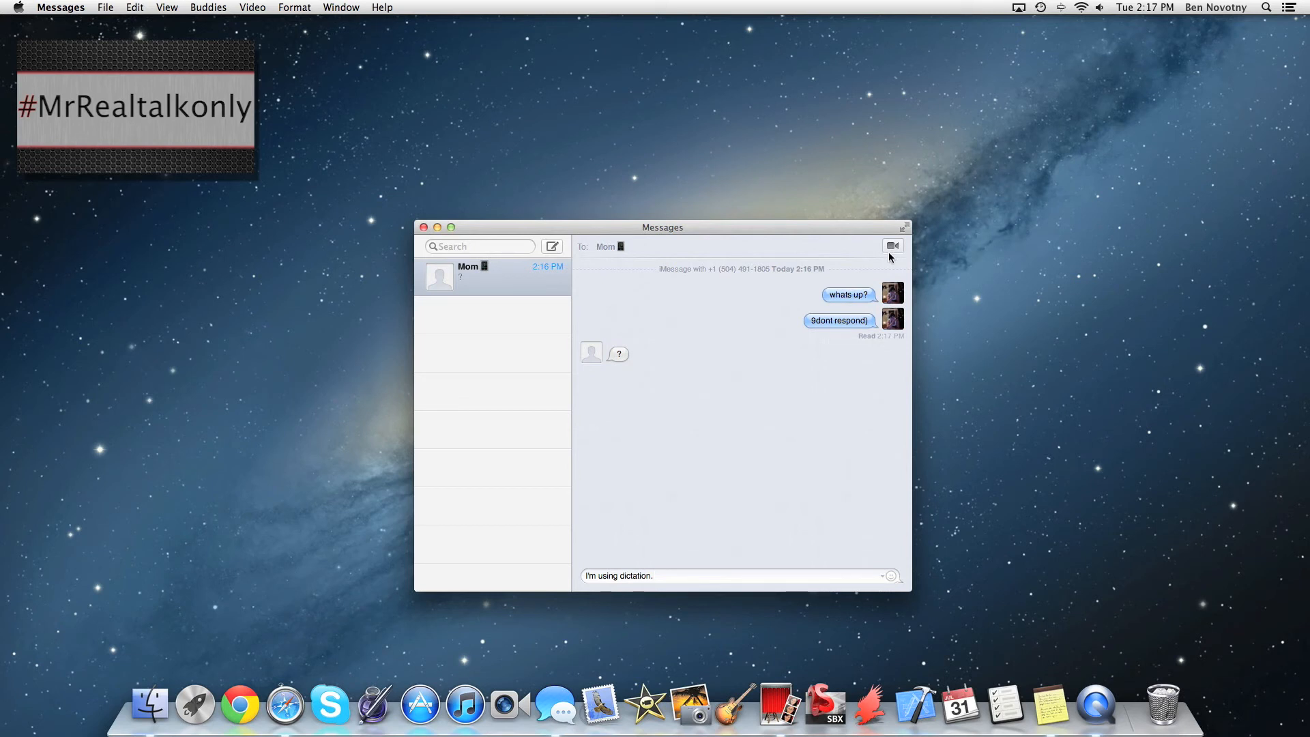
pyautogui.moveTo(661, 227); pyautogui.dragTo(668, 222)
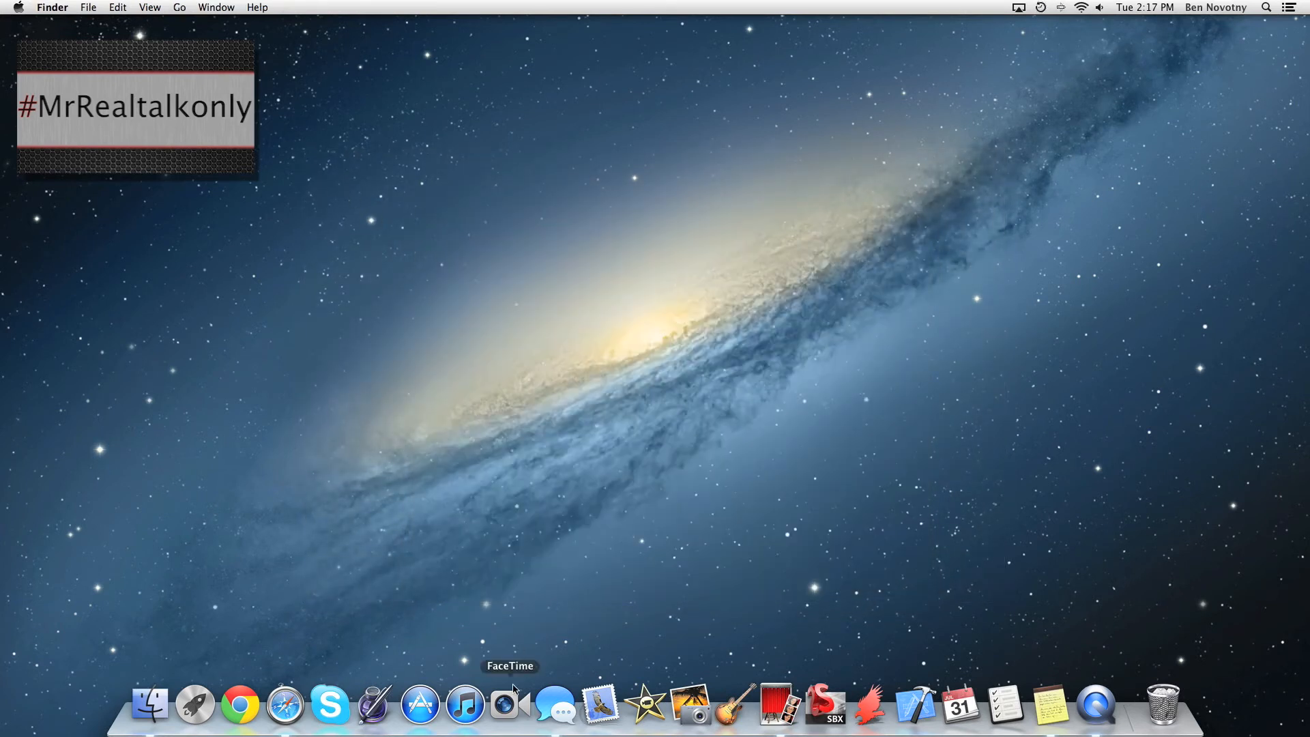
pyautogui.moveTo(1052, 706)
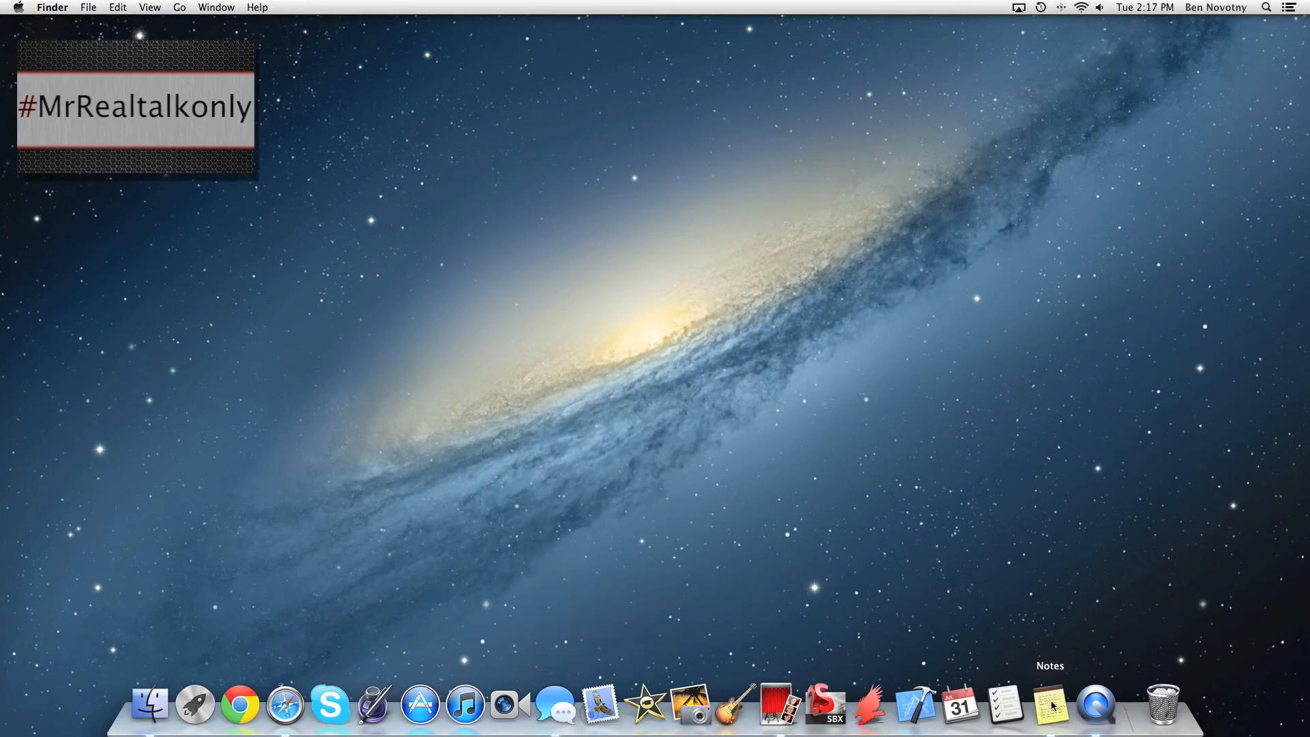
# Step: Bring Notes forward from the Dock and place the cursor on the line below Problems
pyautogui.click(1047, 708)
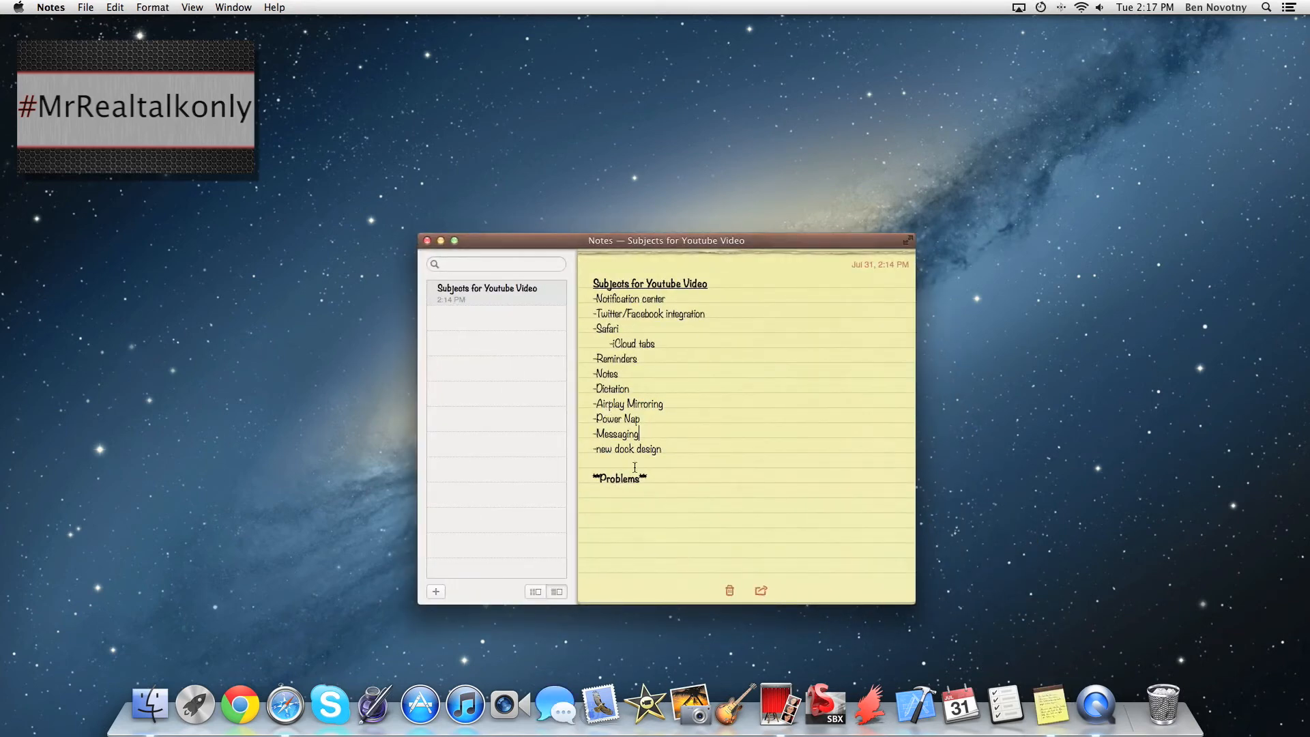
pyautogui.moveTo(193, 545)
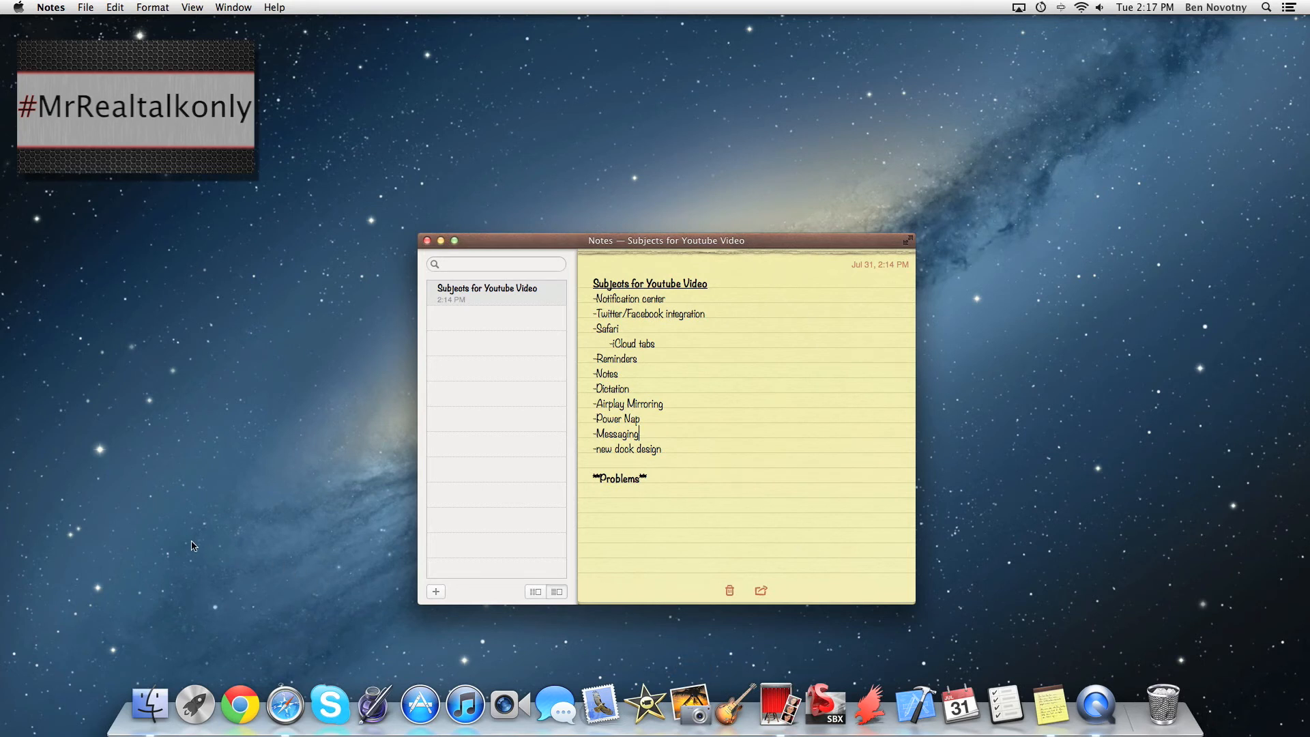
pyautogui.moveTo(72, 655)
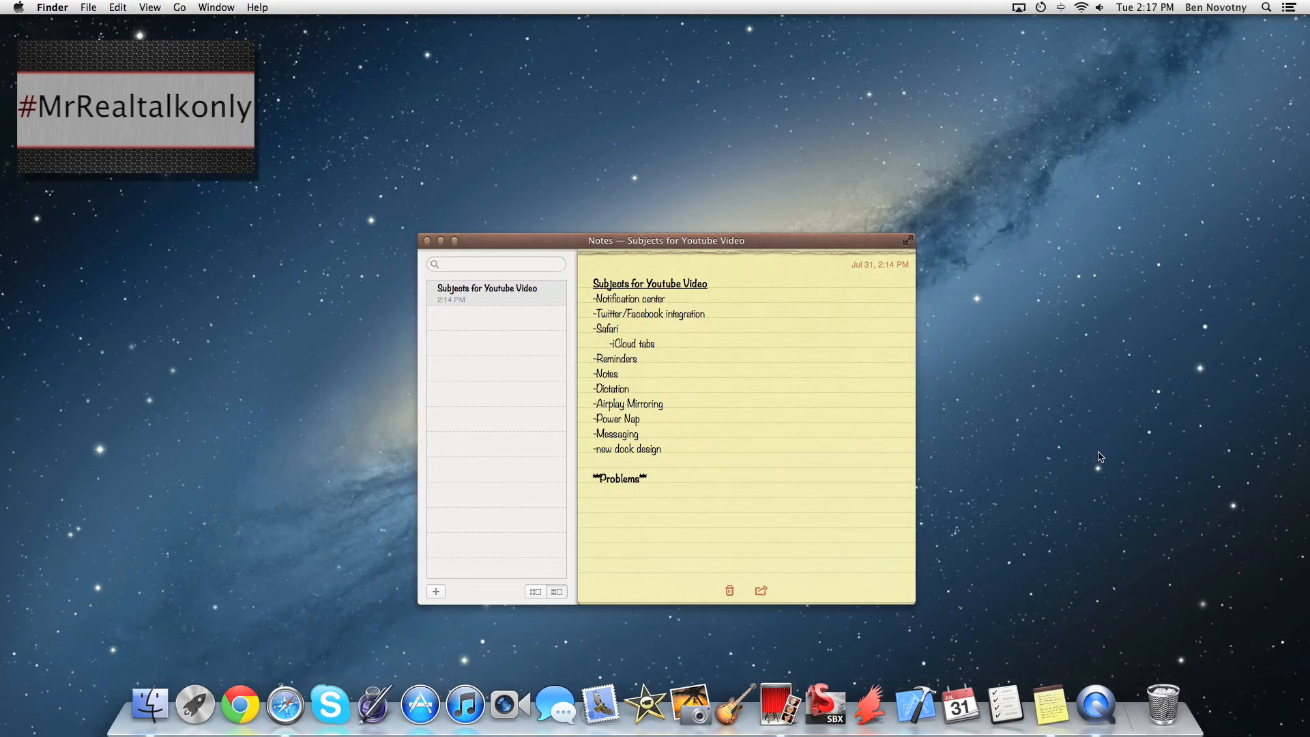
pyautogui.click(640, 434)
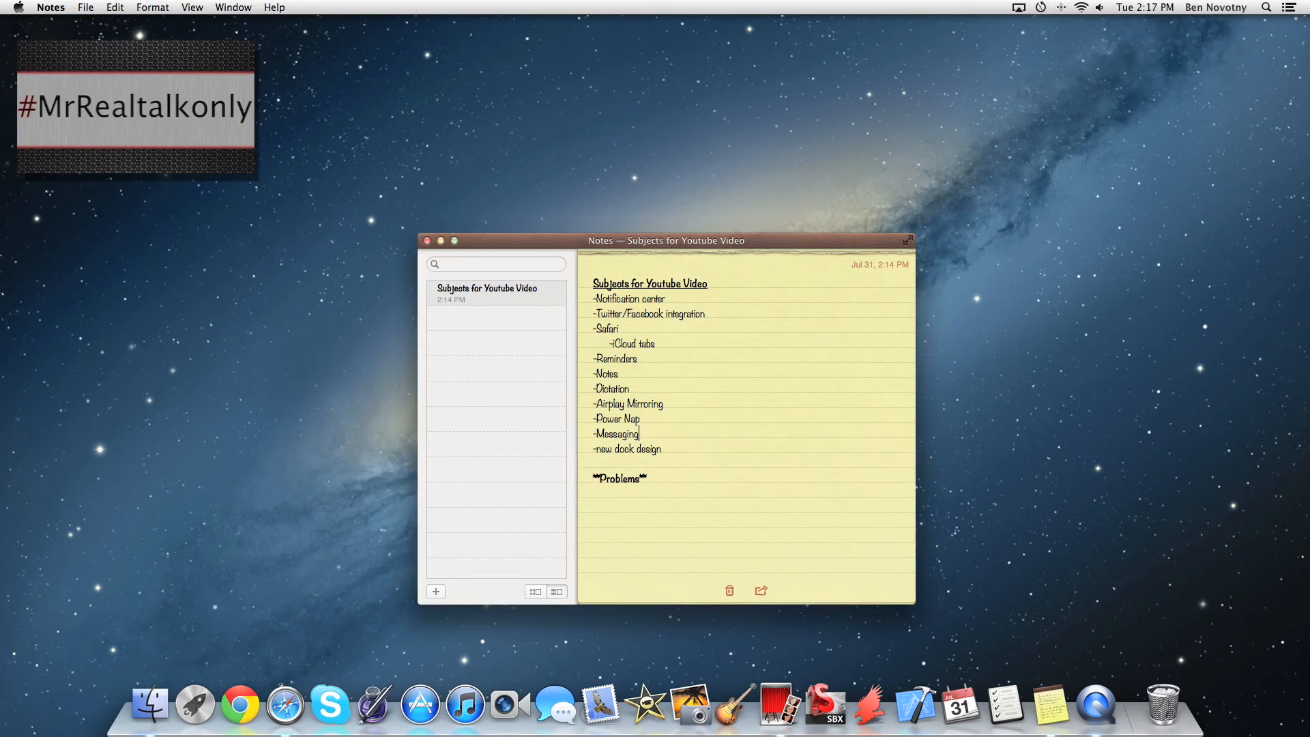
pyautogui.moveTo(1006, 707)
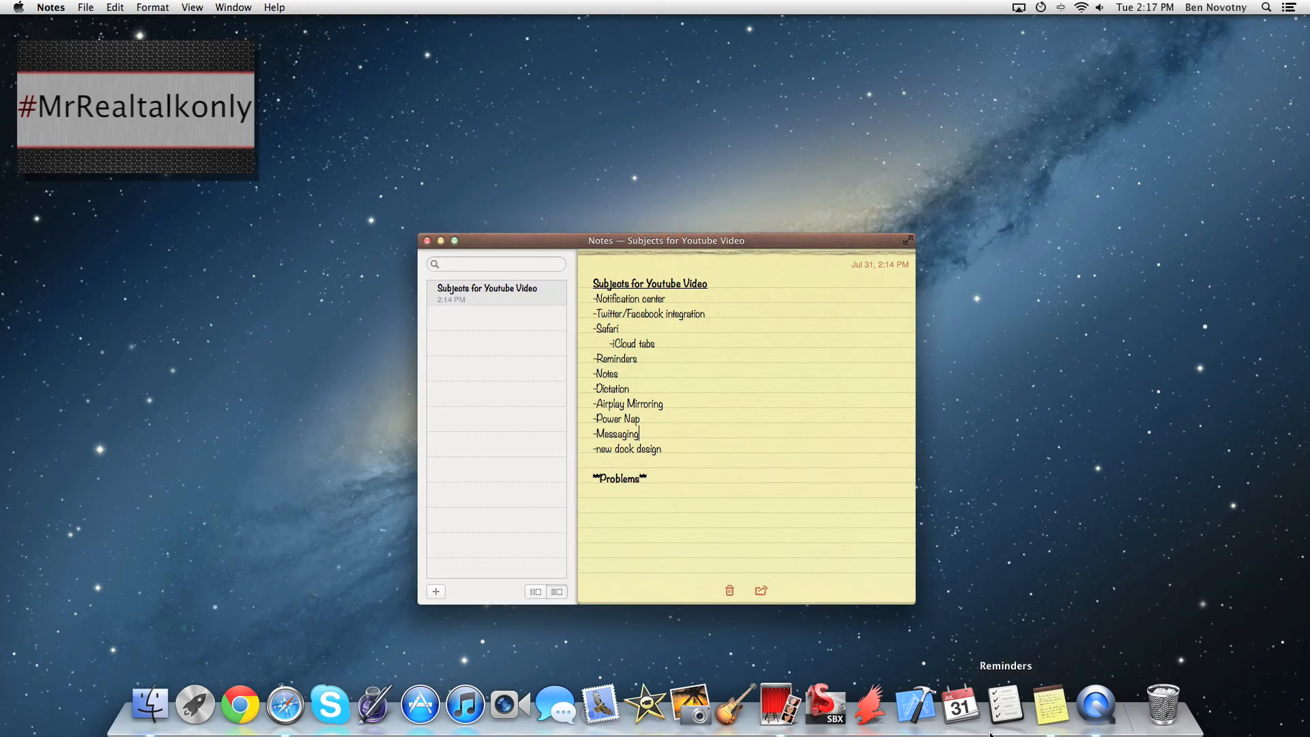
pyautogui.moveTo(79, 576)
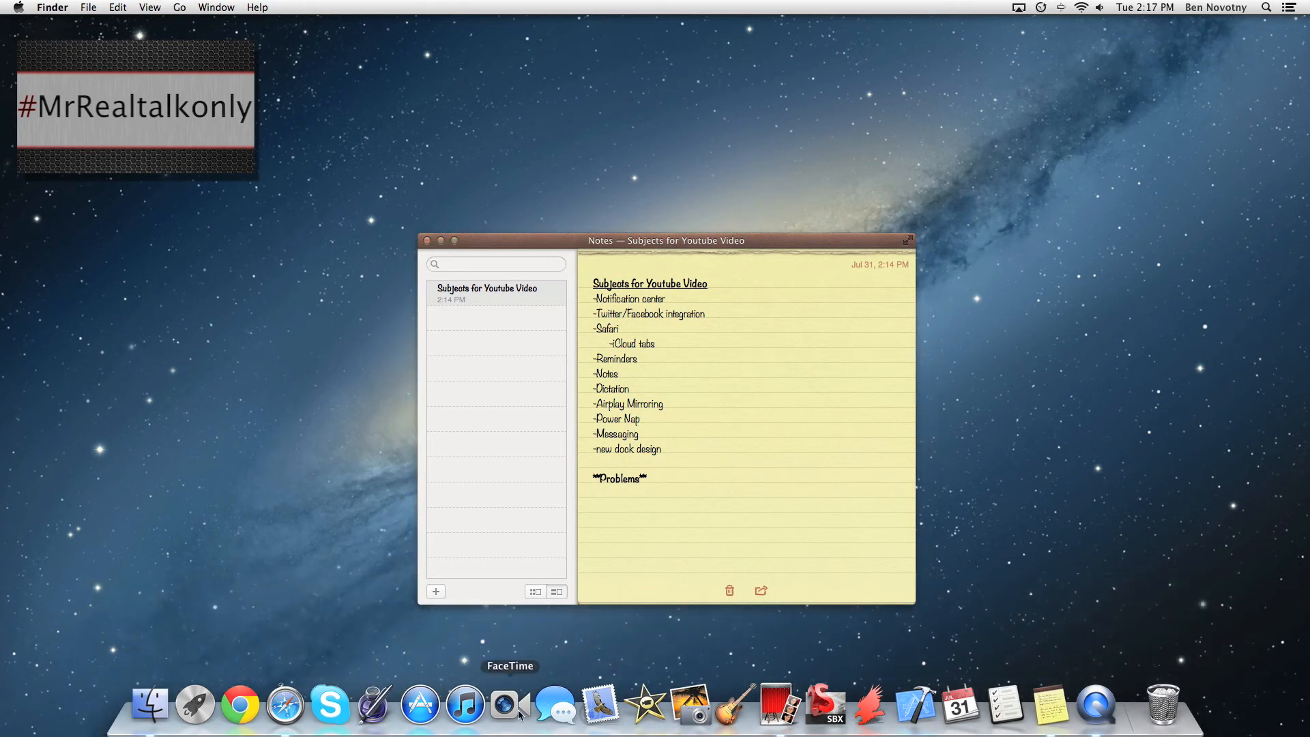
pyautogui.click(657, 478)
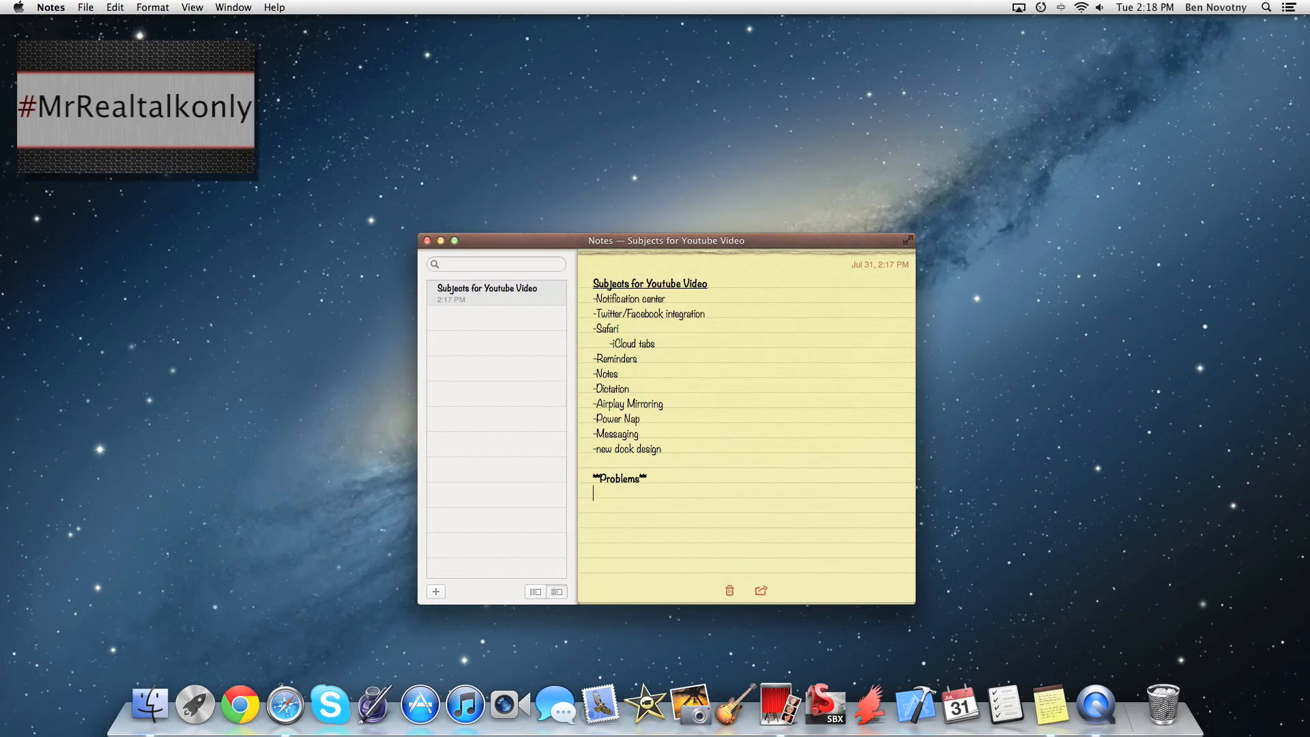
pyautogui.moveTo(195, 703)
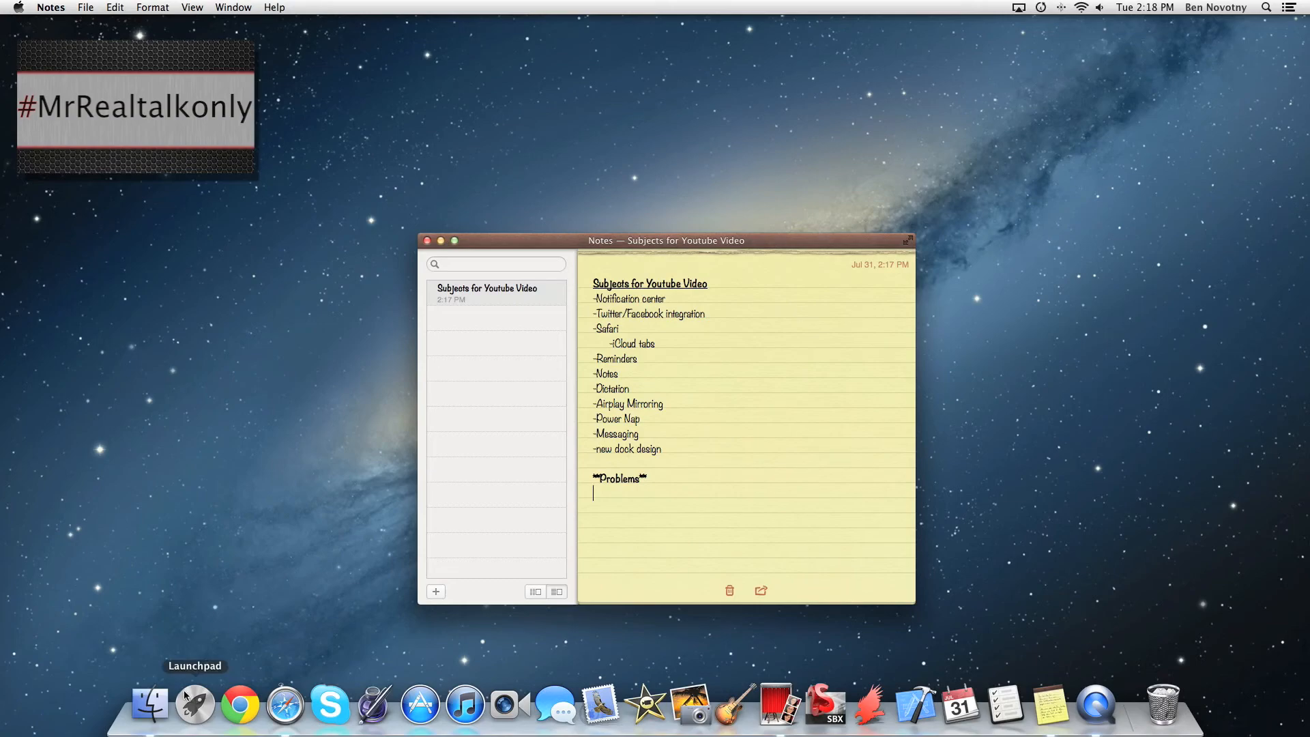
pyautogui.click(194, 704)
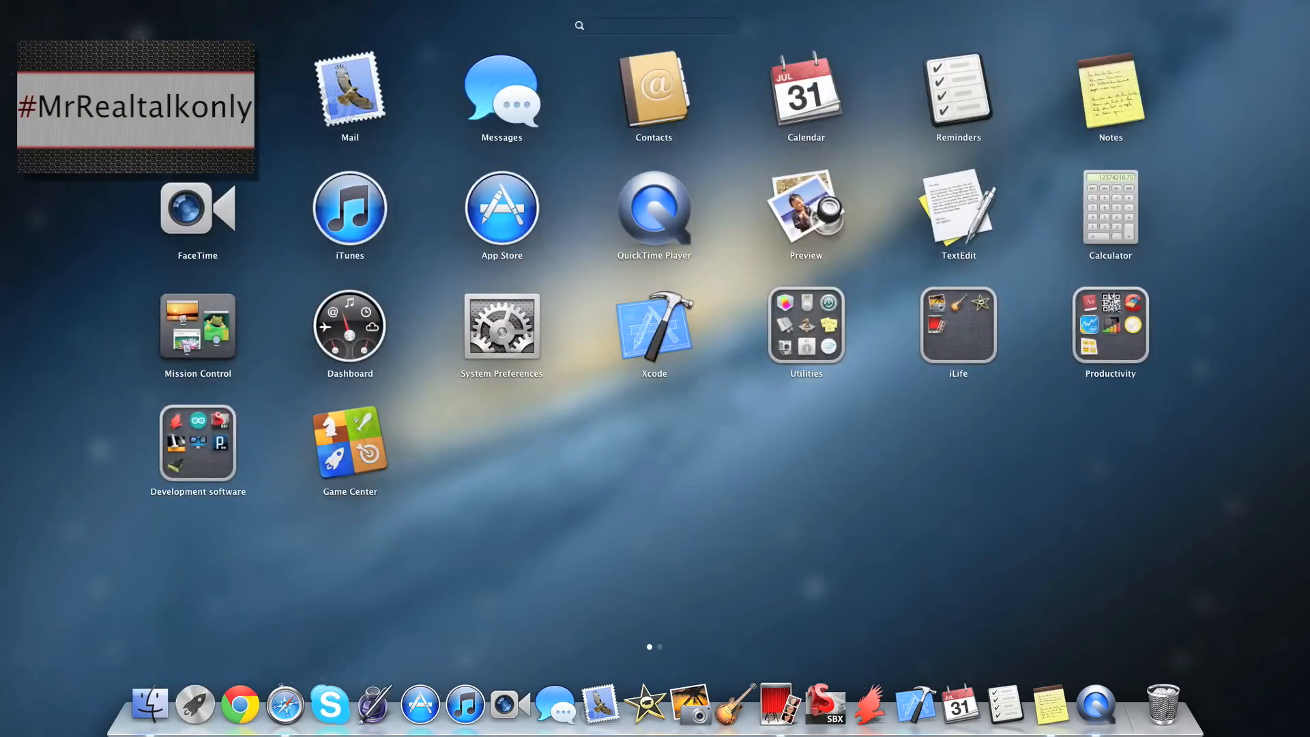
pyautogui.moveTo(436, 347)
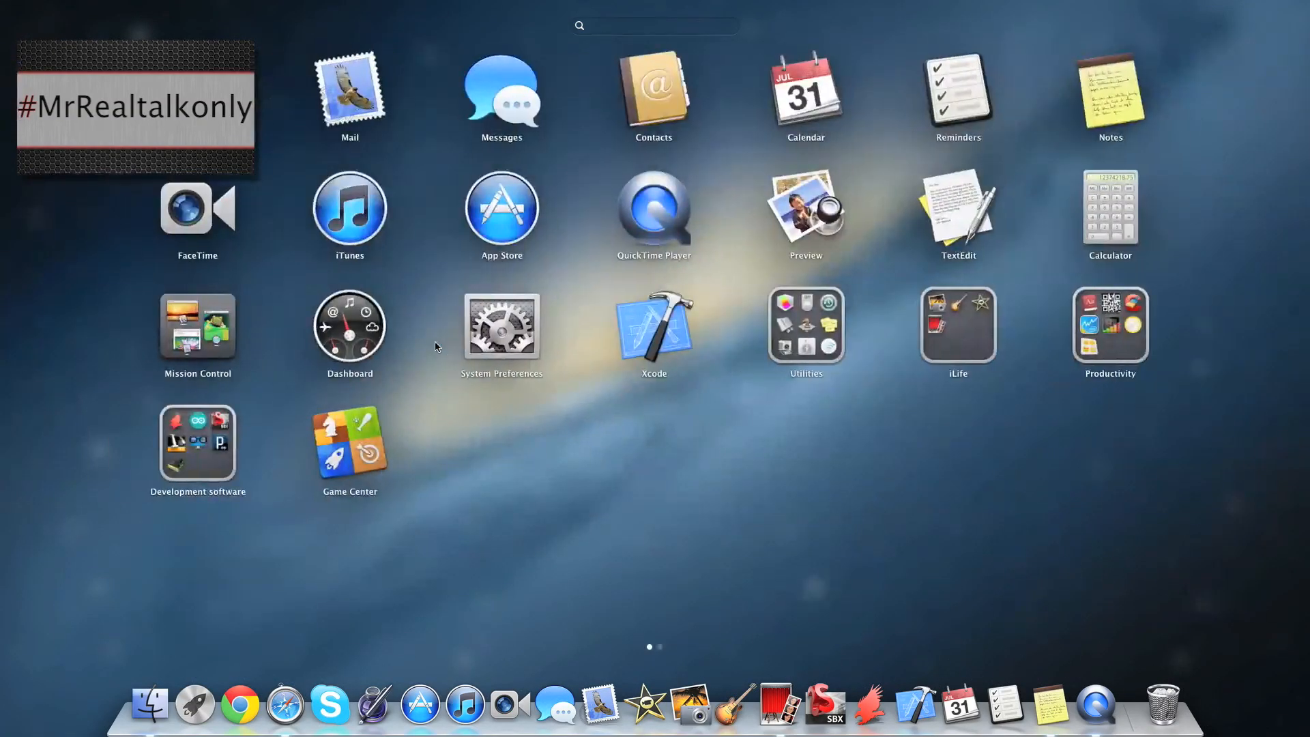
pyautogui.hscroll(-3)
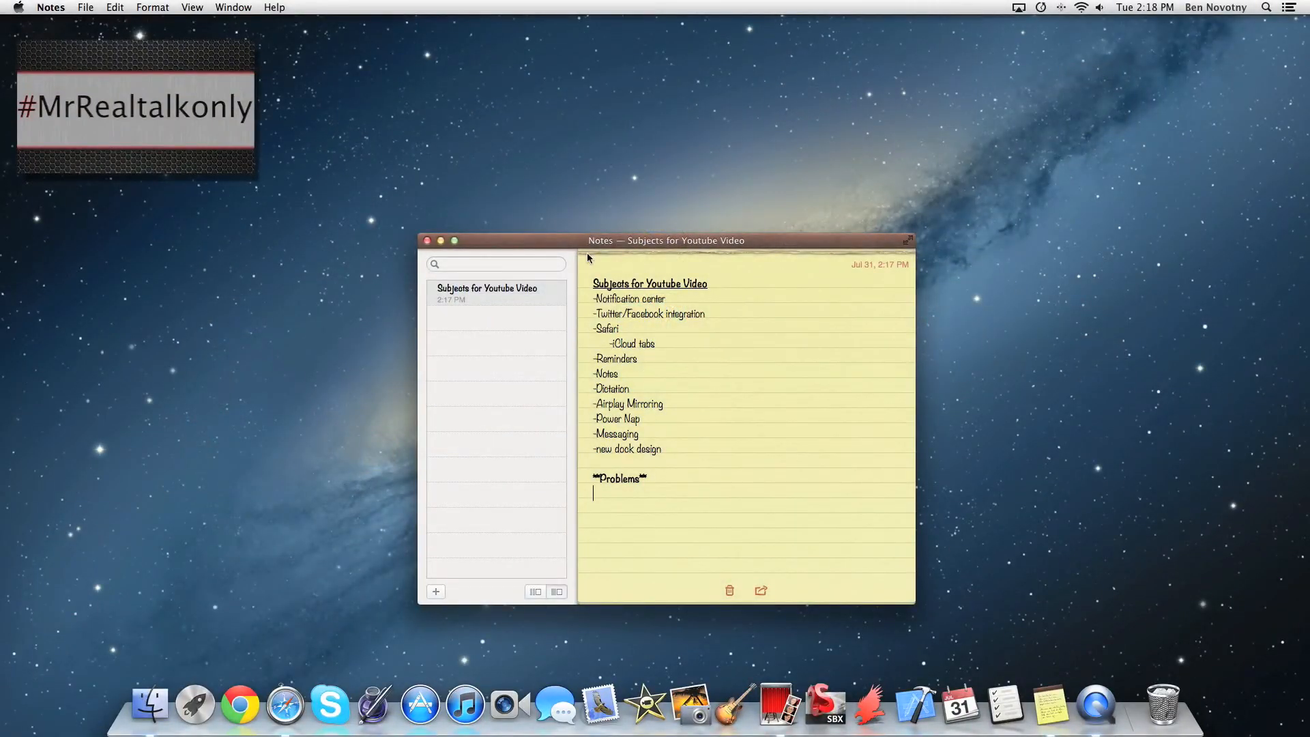
pyautogui.moveTo(666, 241); pyautogui.dragTo(641, 241)
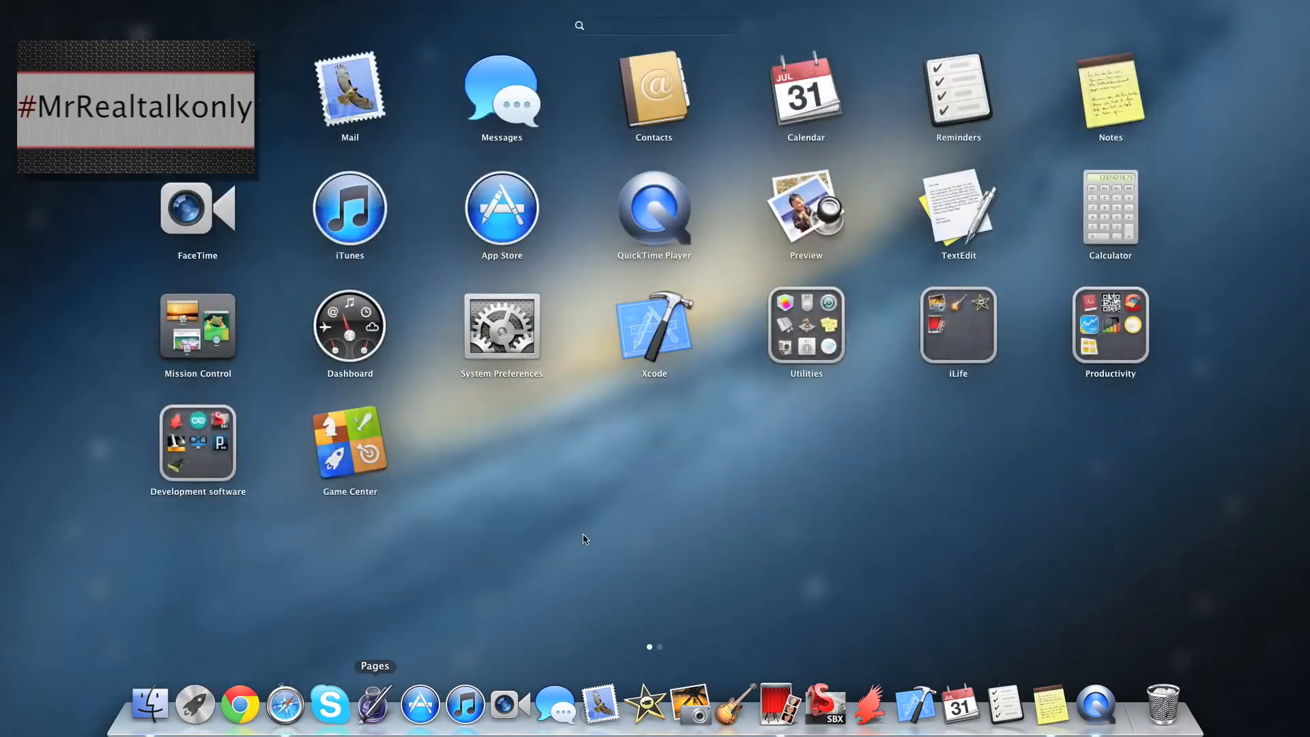
pyautogui.hscroll(-3)
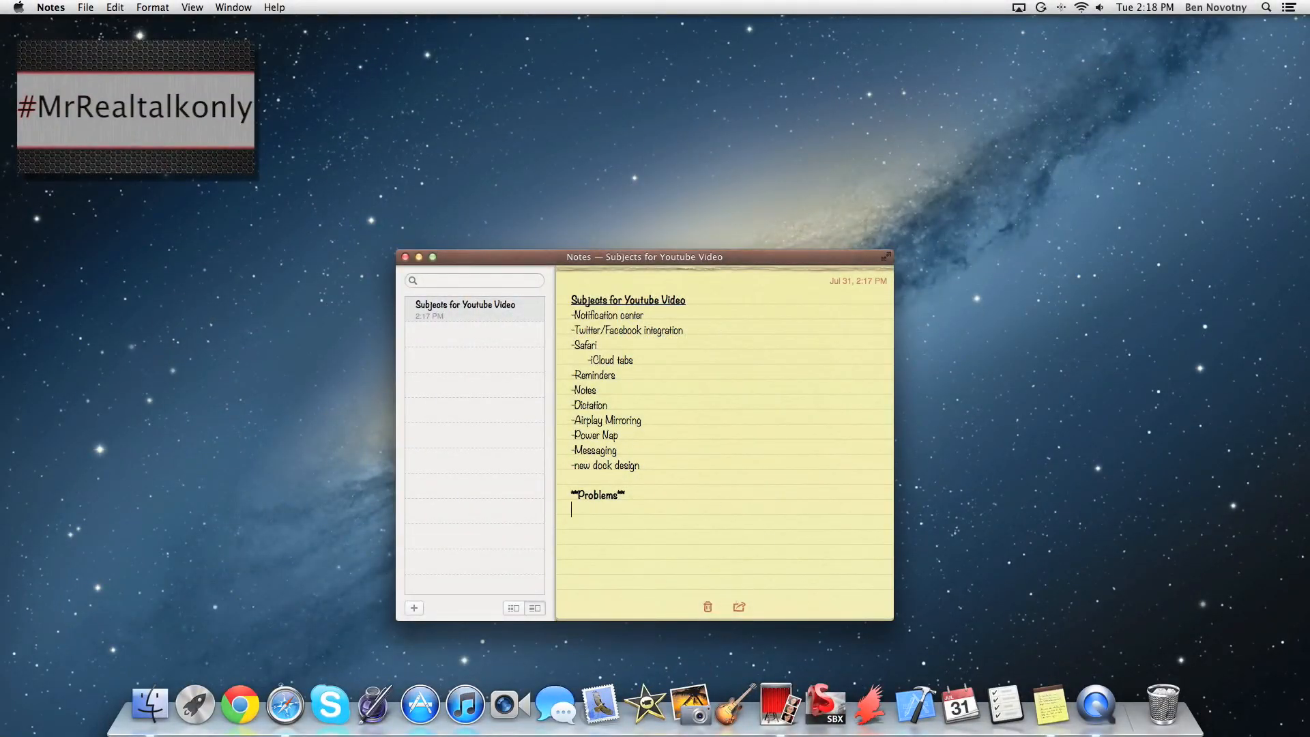
# Step: Raise the Notes window, briefly show and dismiss Spotlight, then open System Preferences
pyautogui.moveTo(643, 256); pyautogui.dragTo(665, 205)
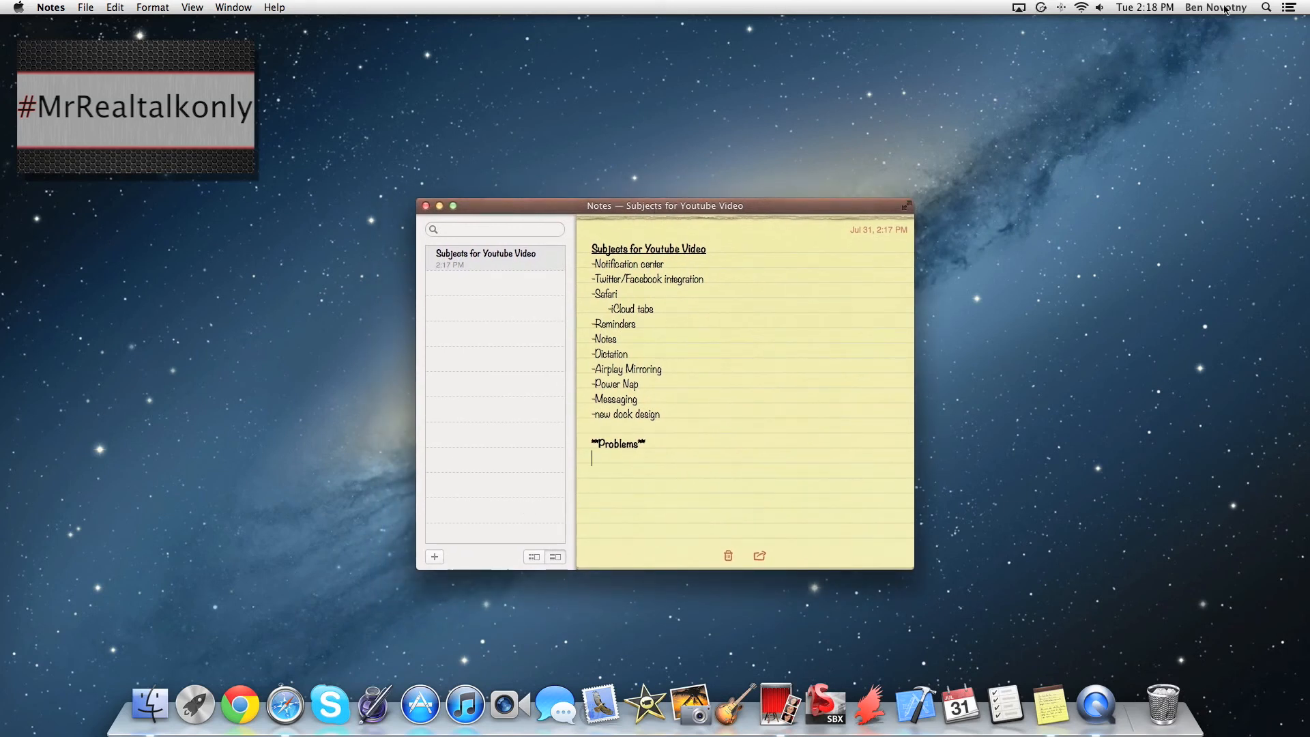
pyautogui.click(1216, 7)
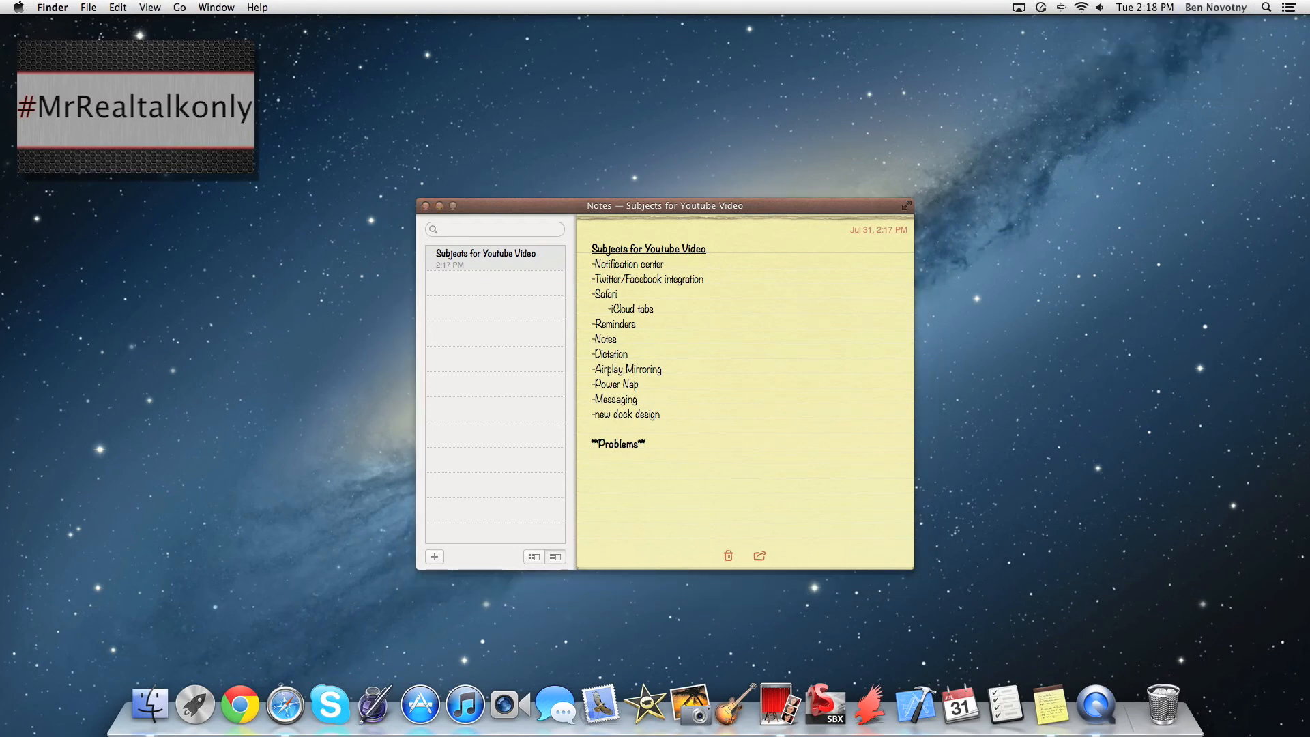
pyautogui.click(1269, 7)
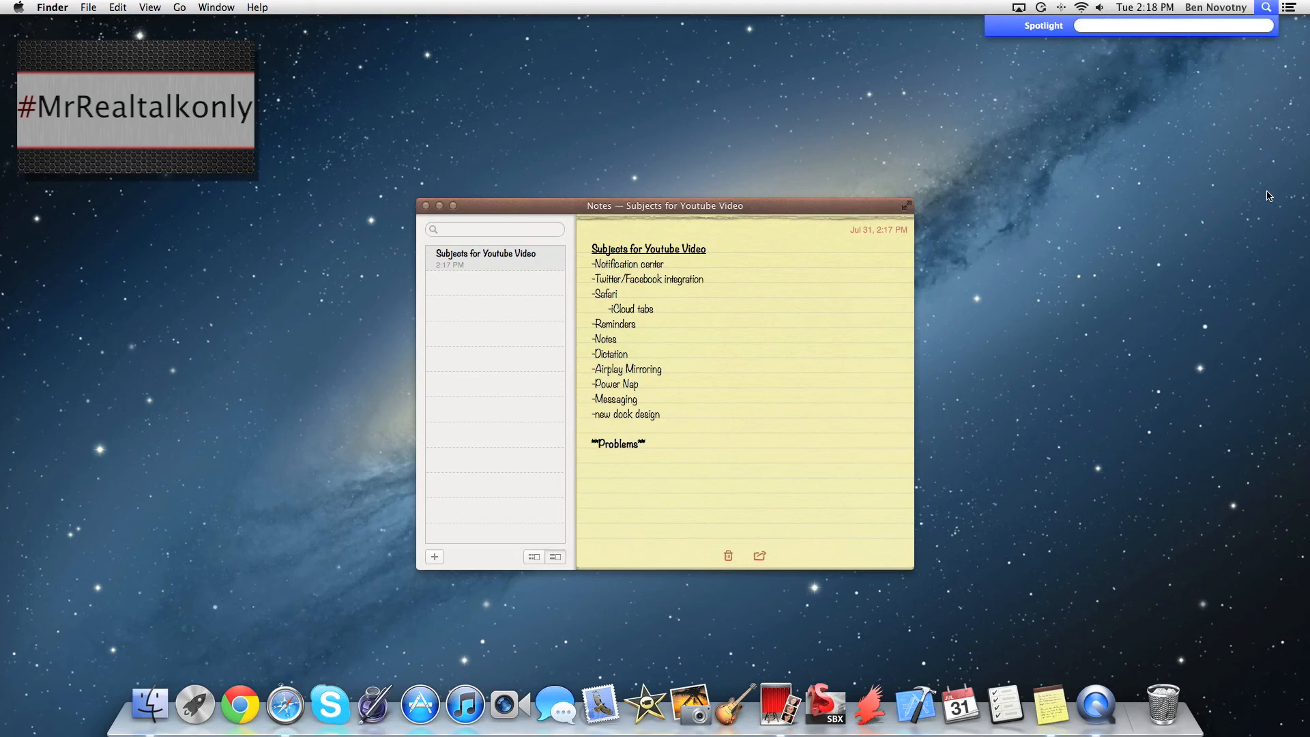
pyautogui.click(1264, 7)
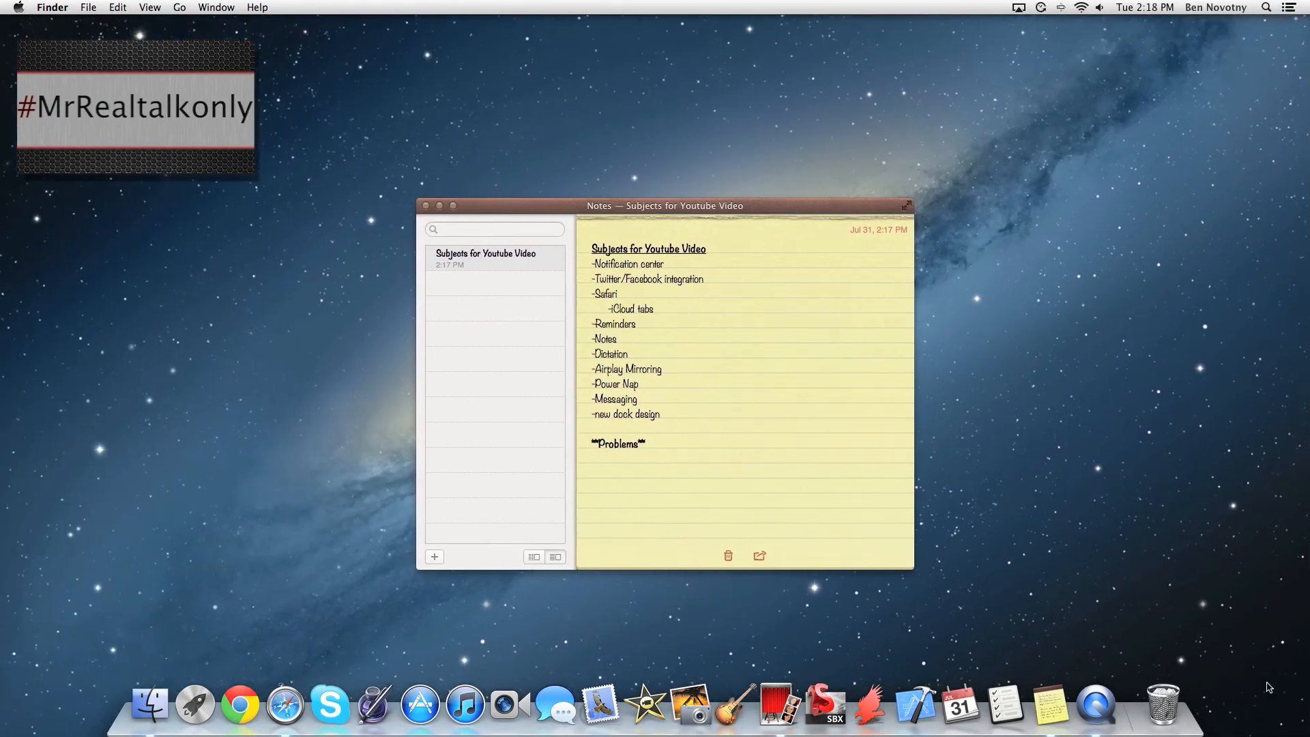
pyautogui.click(18, 8)
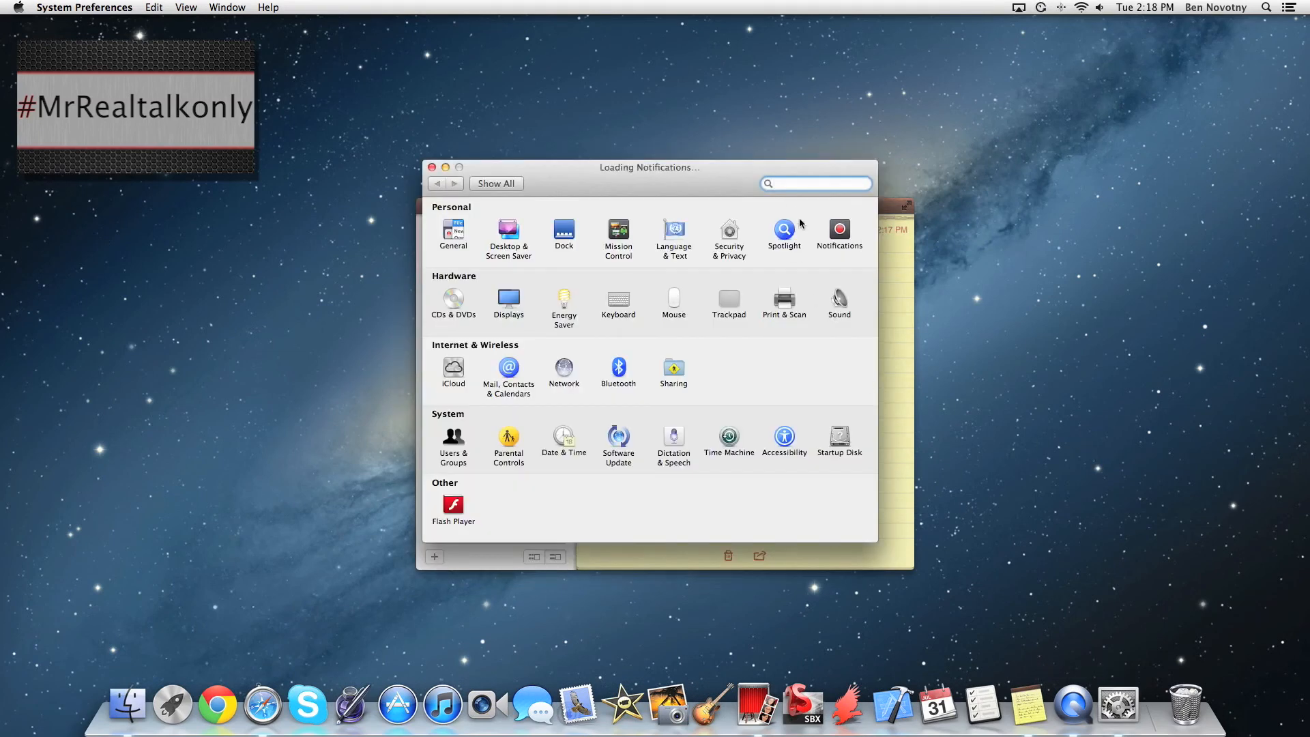
# Step: View the Notifications pane's app list, then return to the Show All overview
pyautogui.click(839, 229)
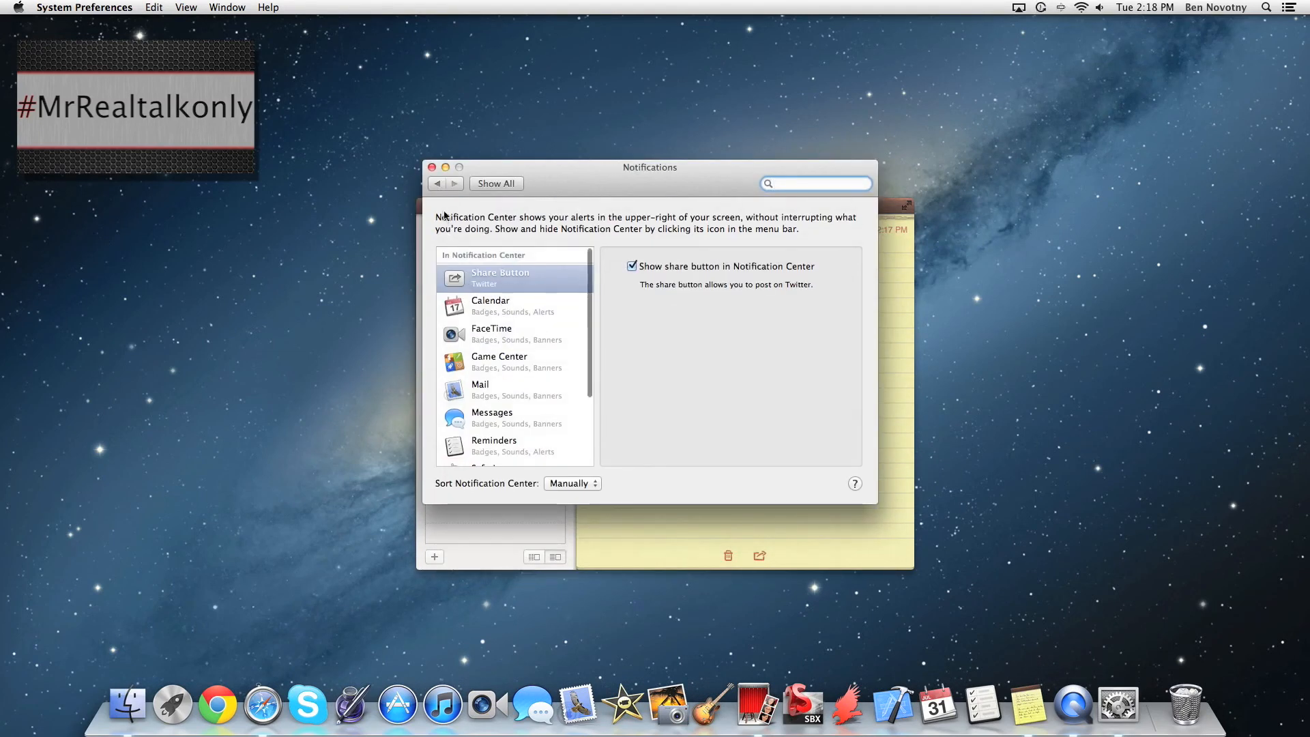
pyautogui.click(496, 183)
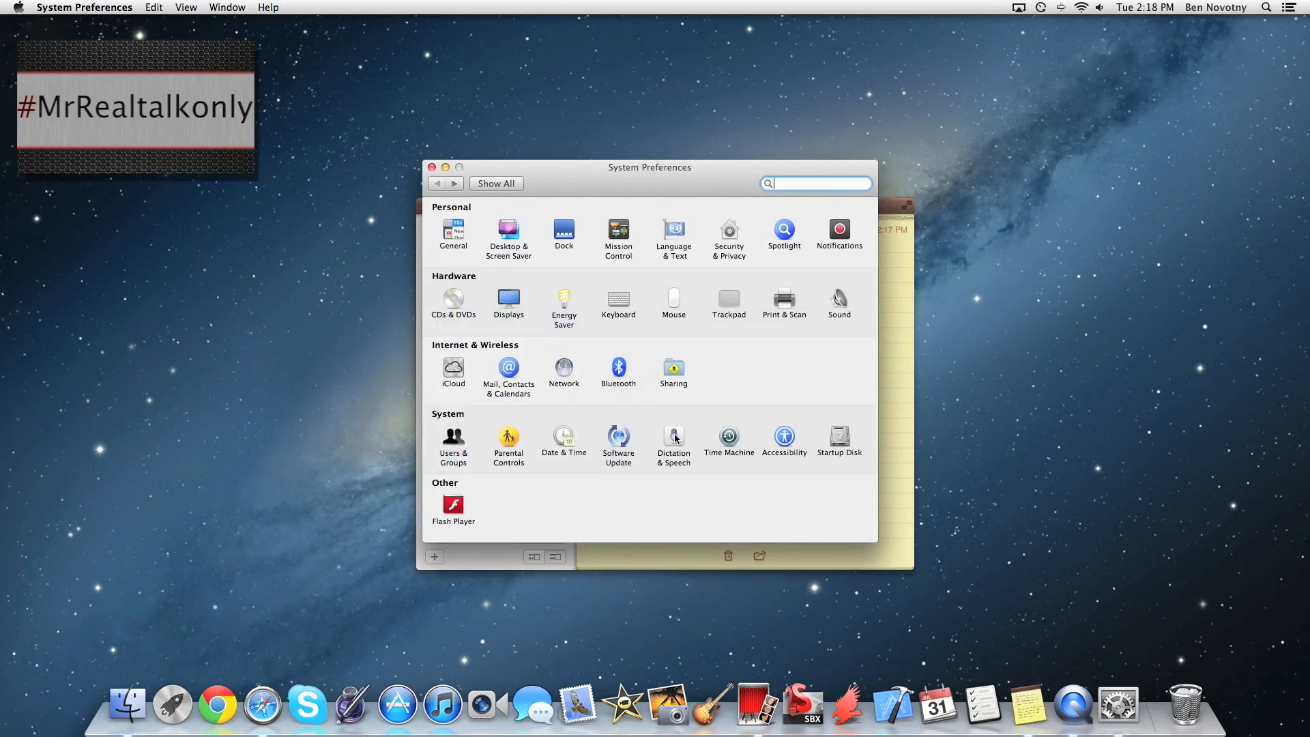
# Step: Review Dictation & Speech: check the Samantha system voice and the Dictation settings
pyautogui.click(673, 436)
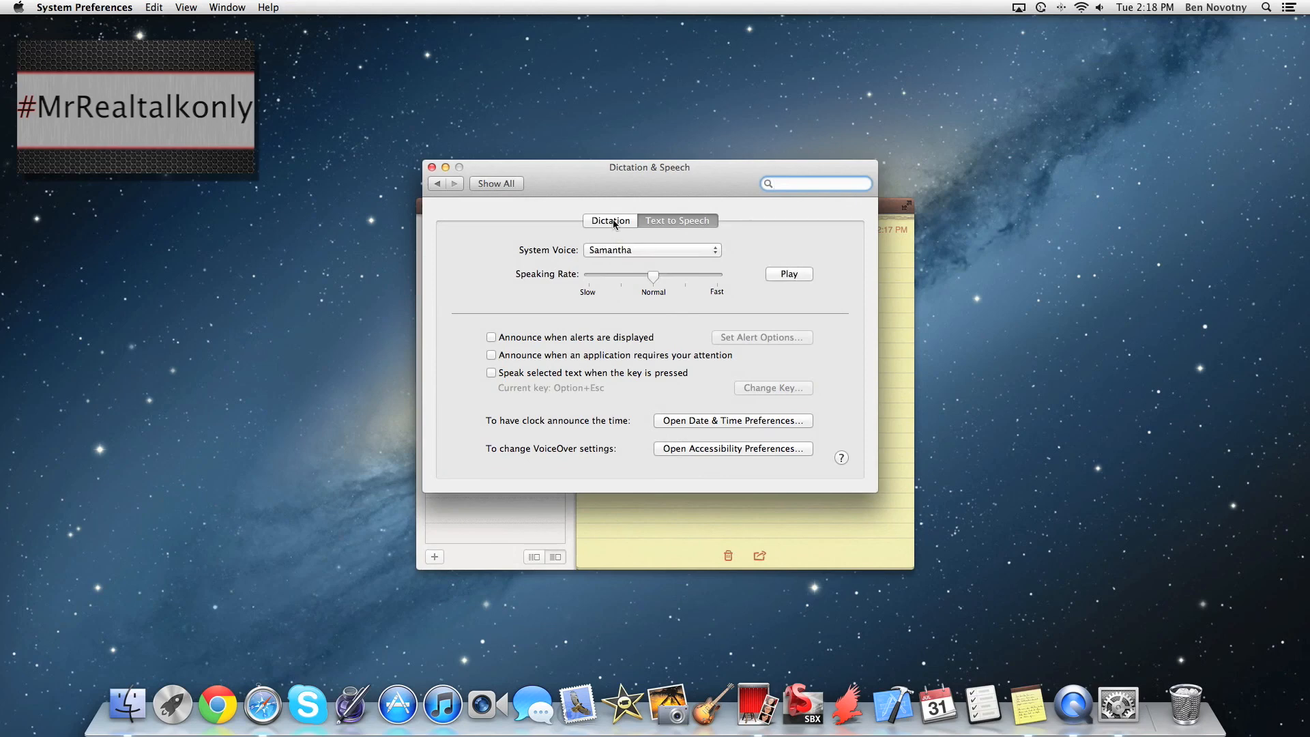
pyautogui.click(651, 250)
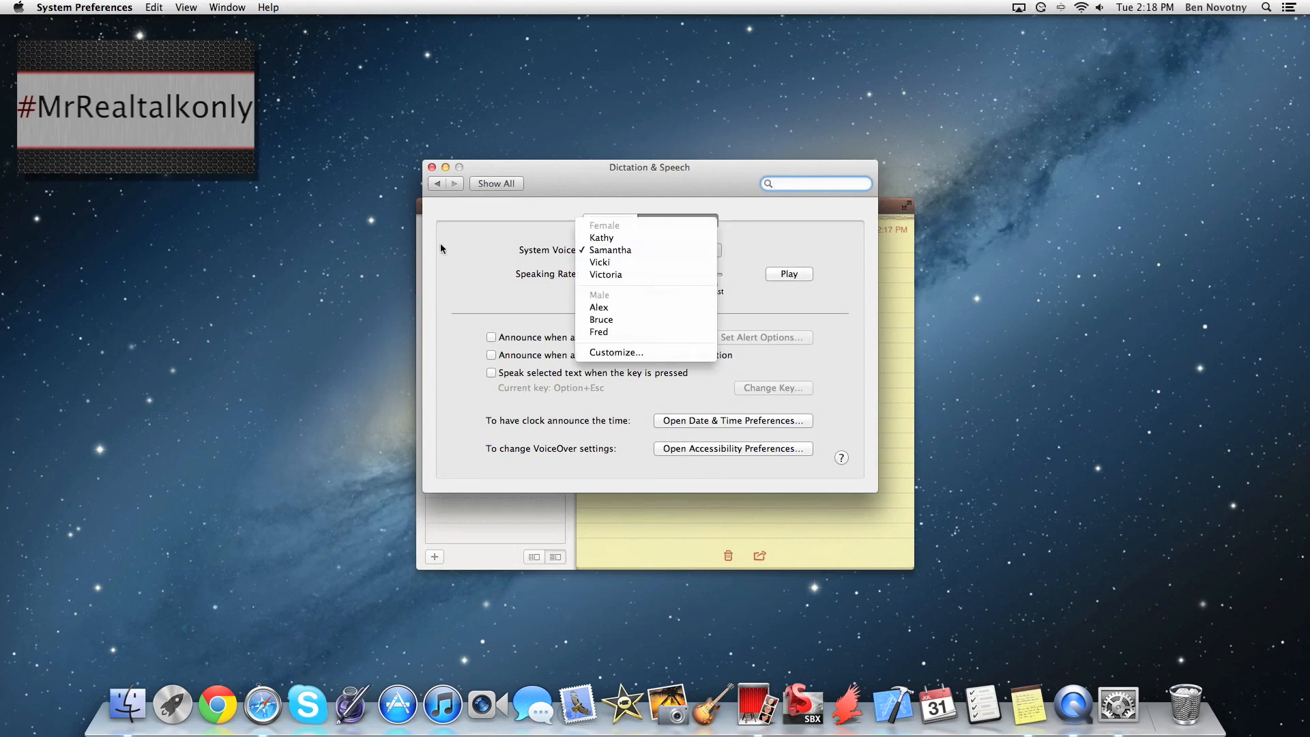
pyautogui.click(610, 250)
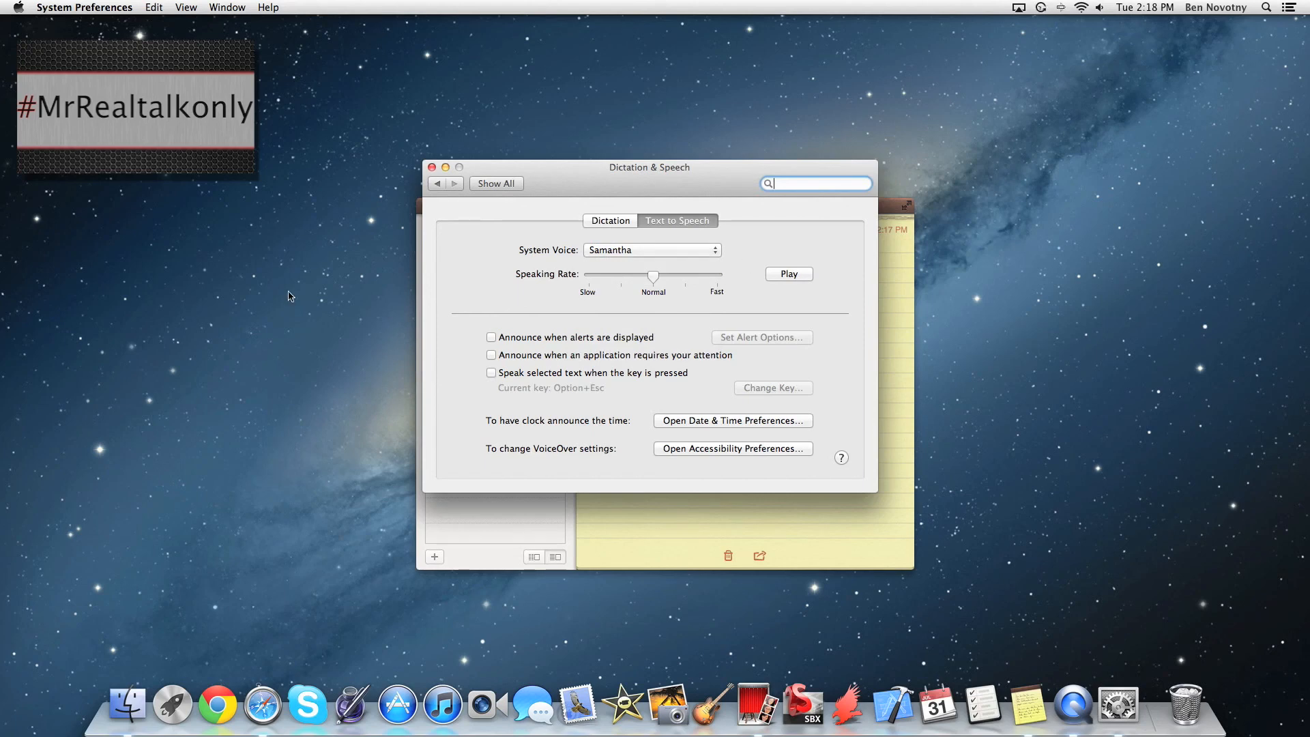
pyautogui.click(610, 221)
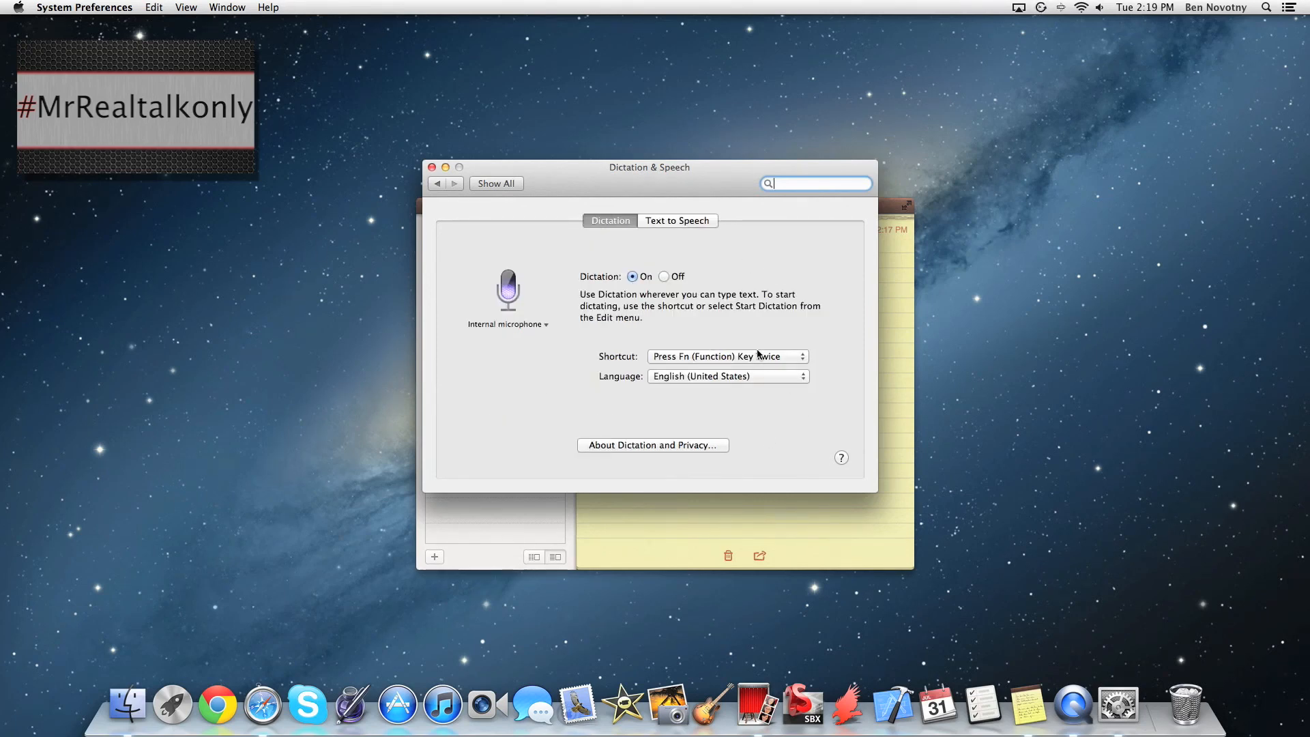
# Step: Quit System Preferences and nudge the Notes window slightly left
pyautogui.click(727, 356)
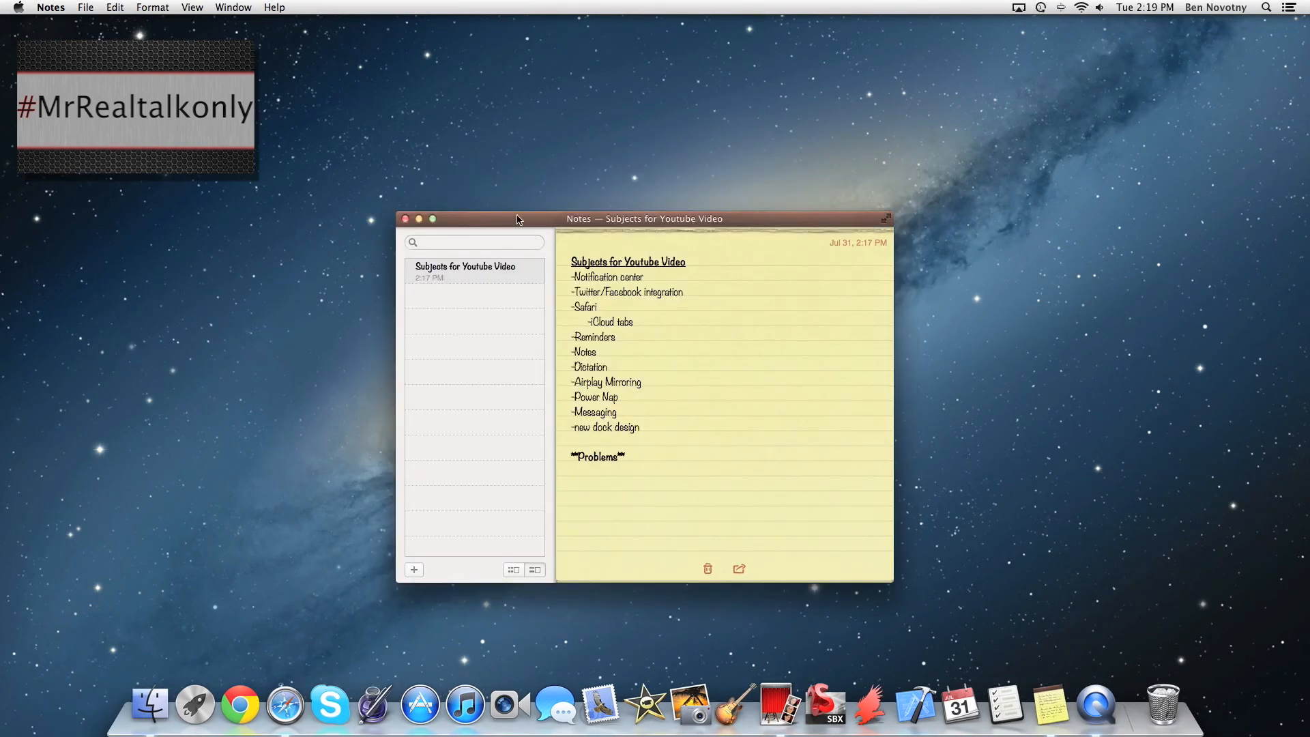
pyautogui.moveTo(516, 219); pyautogui.dragTo(501, 219)
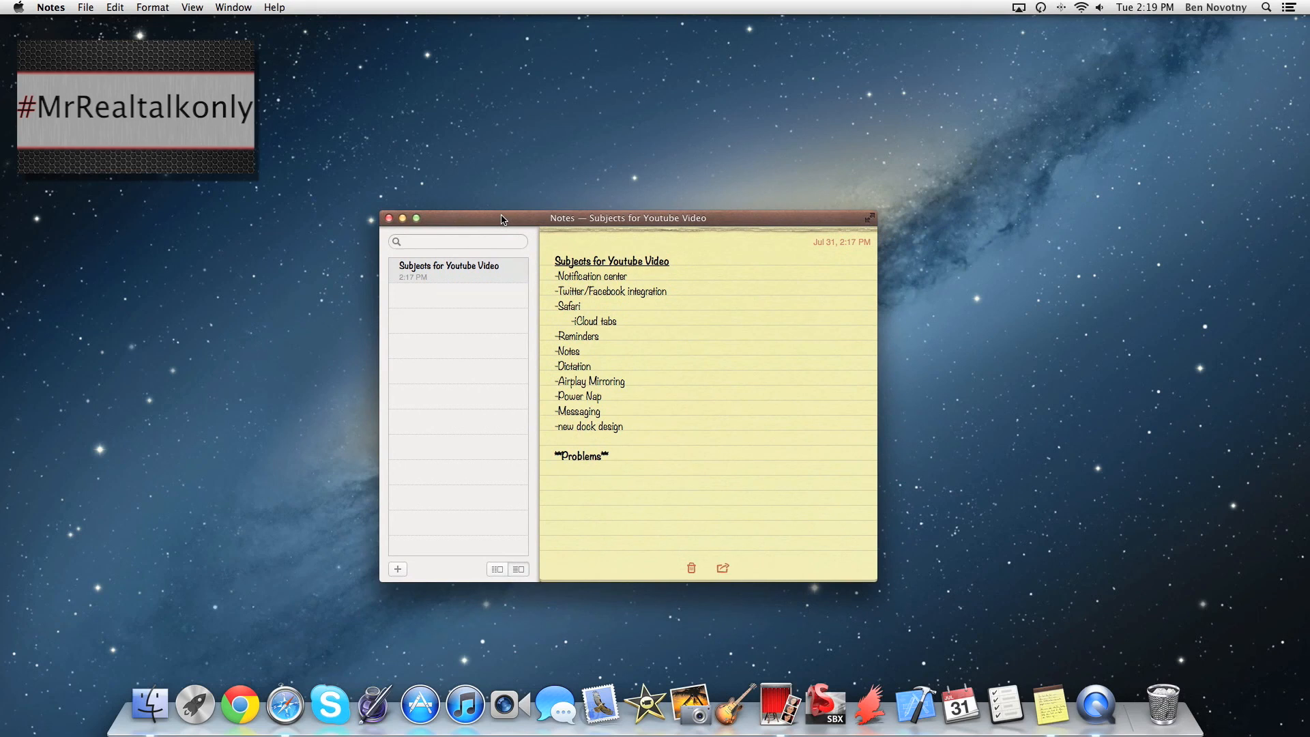